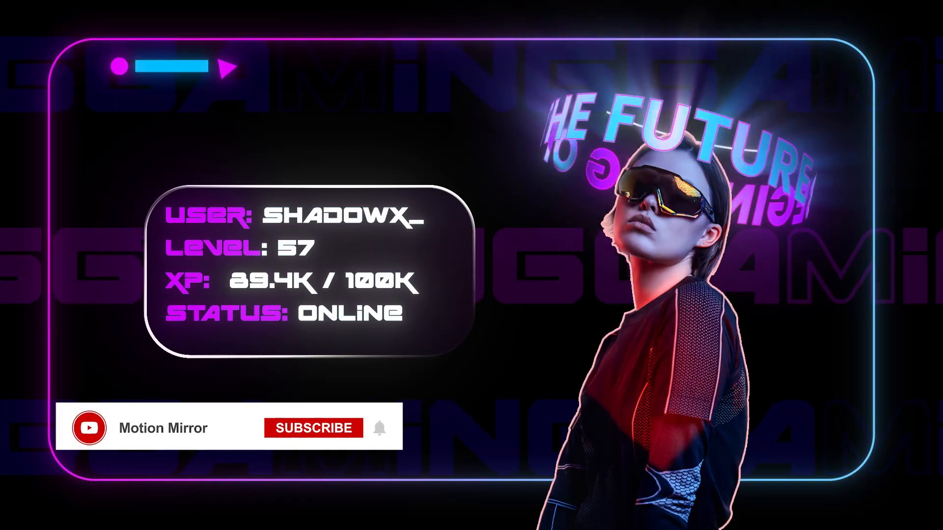
- Start from the empty After Effects project after previewing the finished gaming-profile design
{"action": "left_click", "coordinate": [312, 427]}
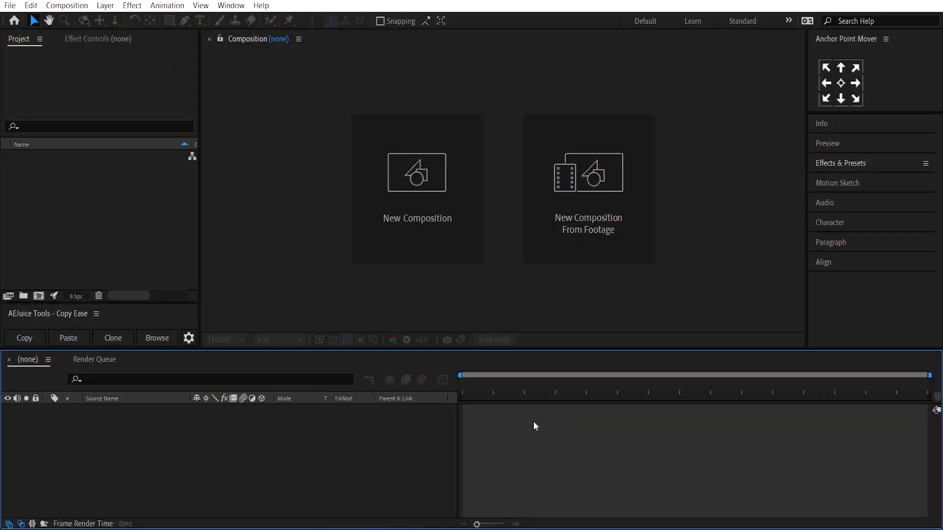
{"action": "mouse_move", "coordinate": [271, 492]}
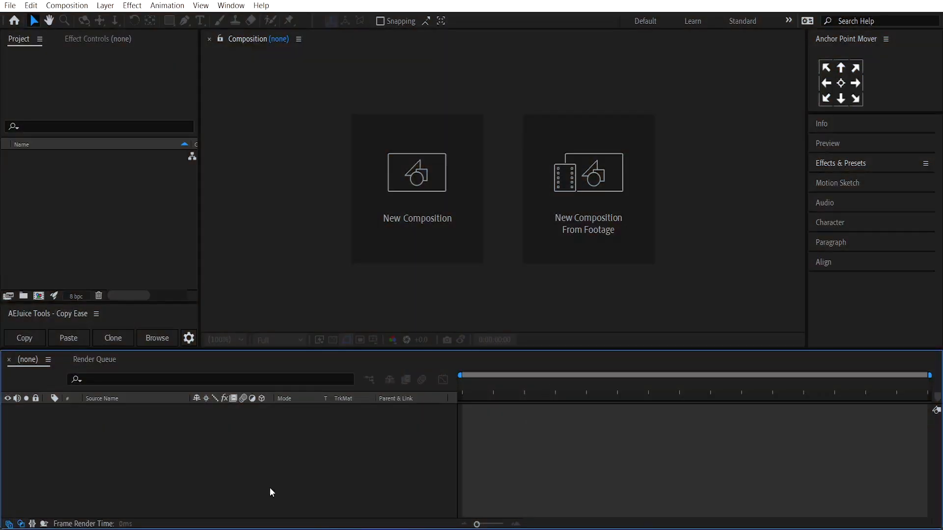
- Create the 6-second 1920×1080 'text fill' composition and add a full-frame black solid
{"action": "left_click", "coordinate": [417, 172]}
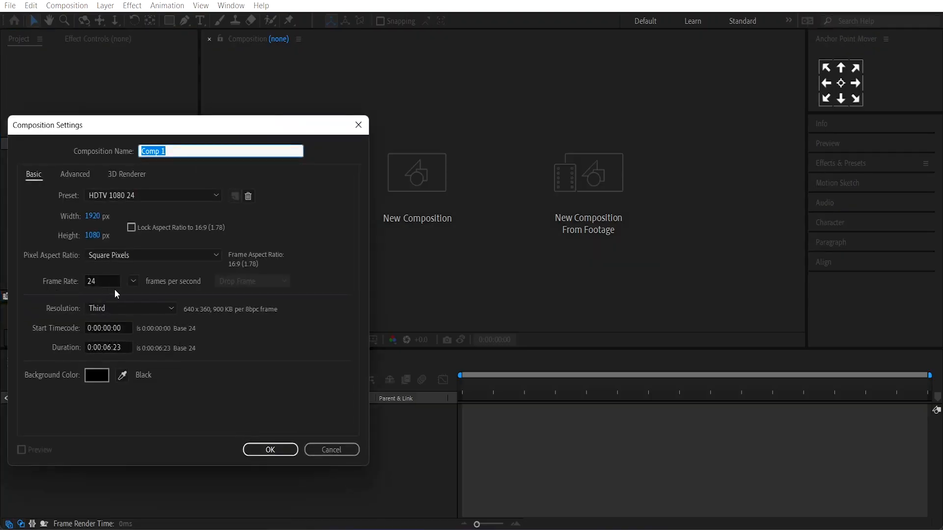
{"action": "type", "text": "text fill"}
{"action": "left_click", "coordinate": [108, 347]}
{"action": "type", "text": "00"}
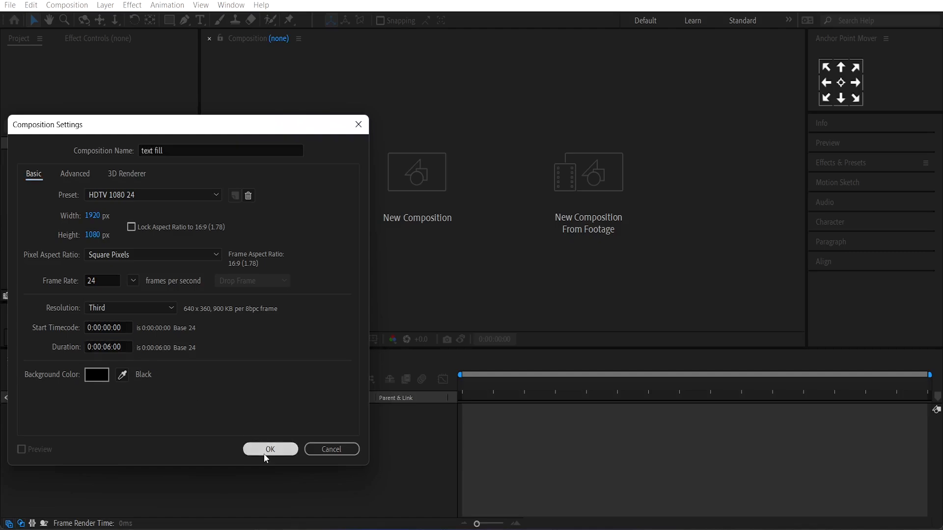
{"action": "left_click", "coordinate": [269, 448]}
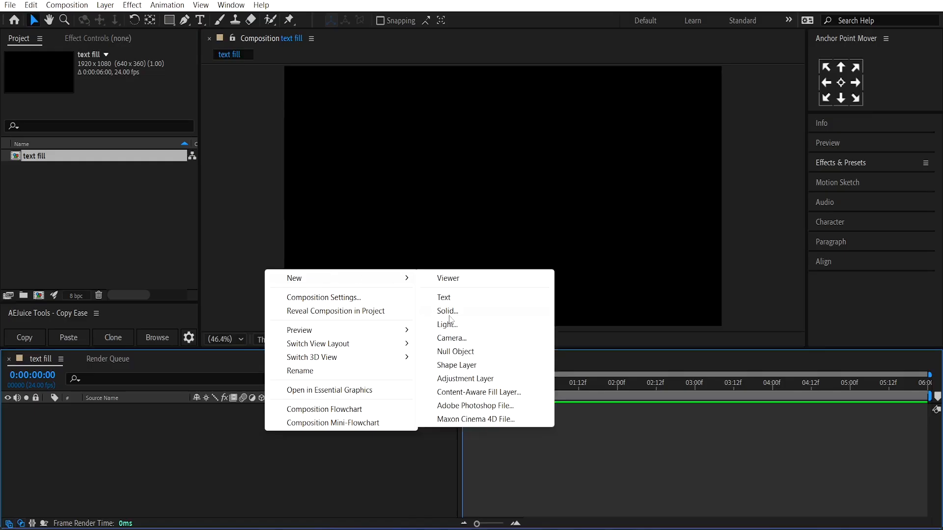
{"action": "left_click", "coordinate": [447, 311]}
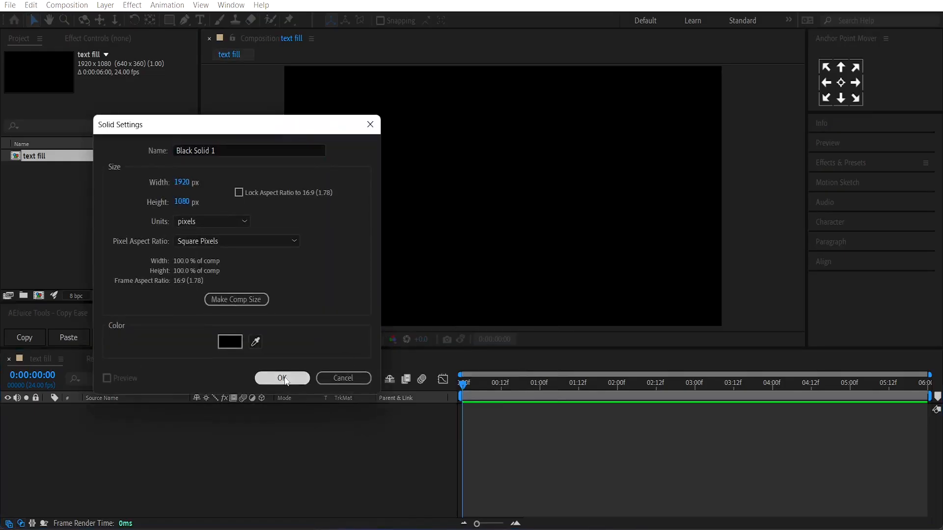
{"action": "left_click", "coordinate": [282, 378]}
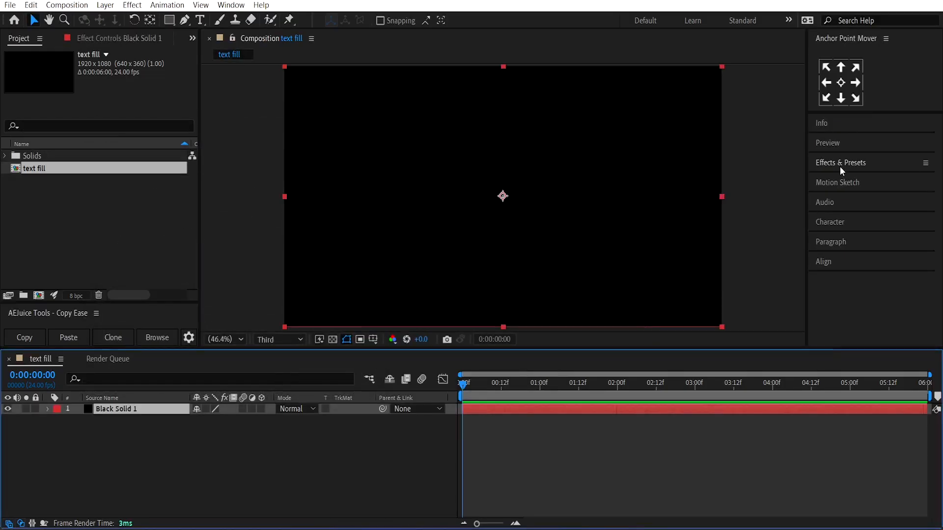
- Apply Fractal Noise to the solid with Fractal Type Max, Contrast 580, Brightness -150
{"action": "left_click", "coordinate": [840, 162]}
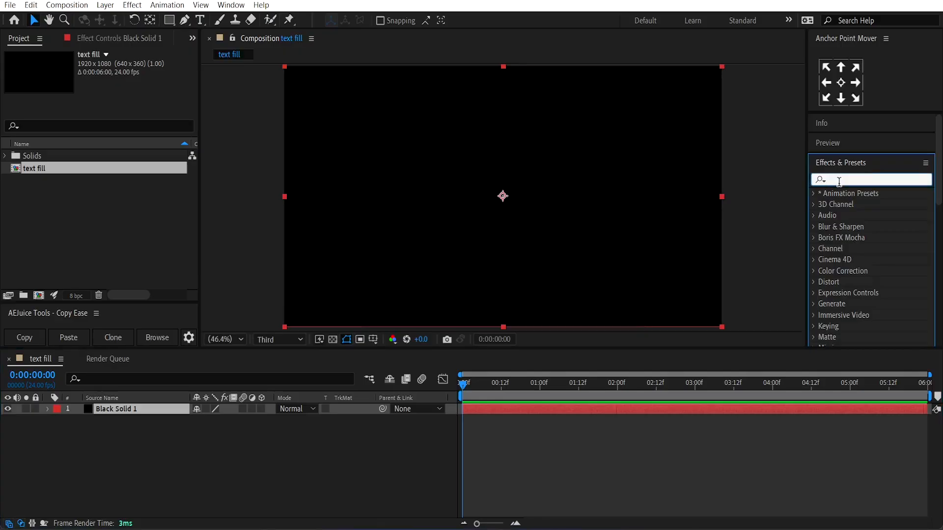
{"action": "type", "text": "fract"}
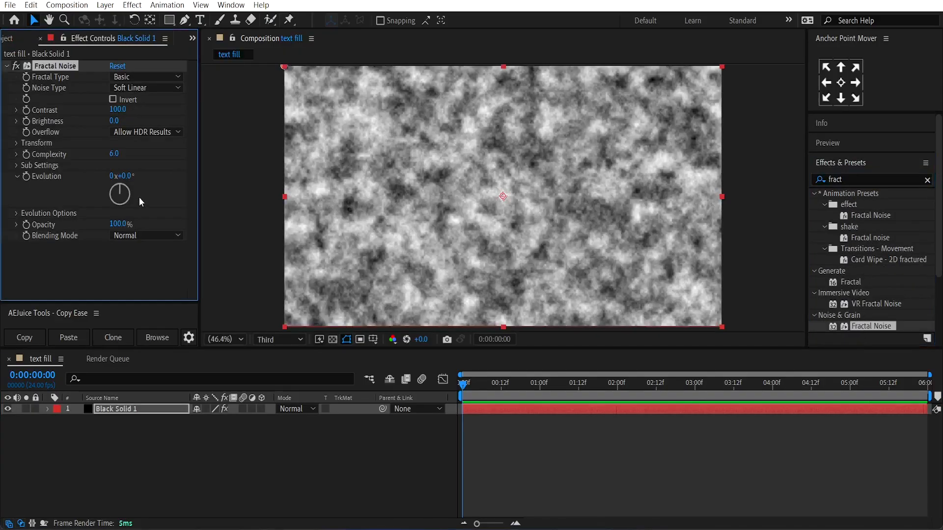
{"action": "left_click", "coordinate": [145, 76]}
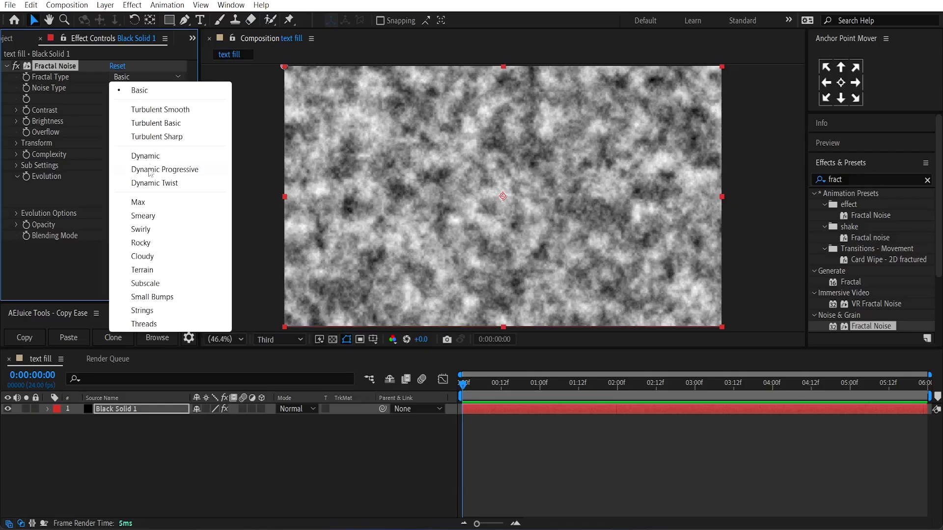
{"action": "left_click", "coordinate": [137, 202]}
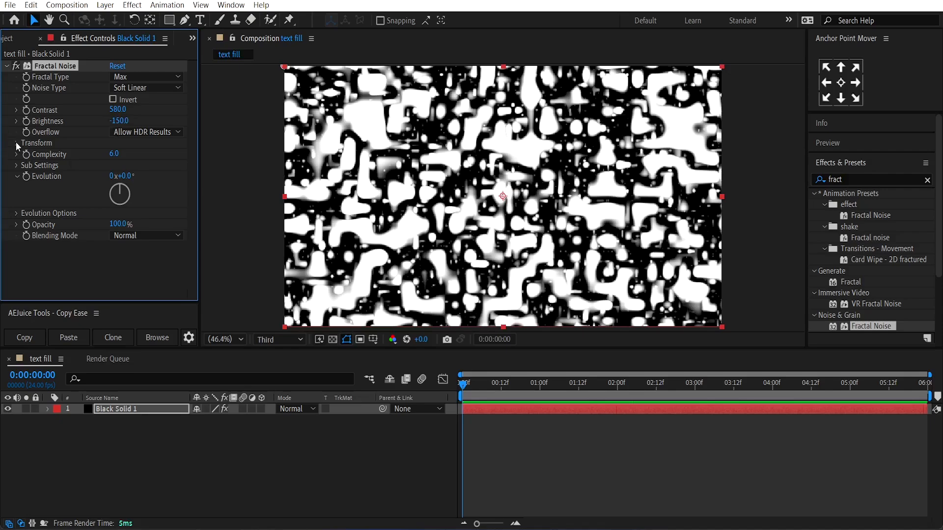
{"action": "left_click", "coordinate": [17, 143]}
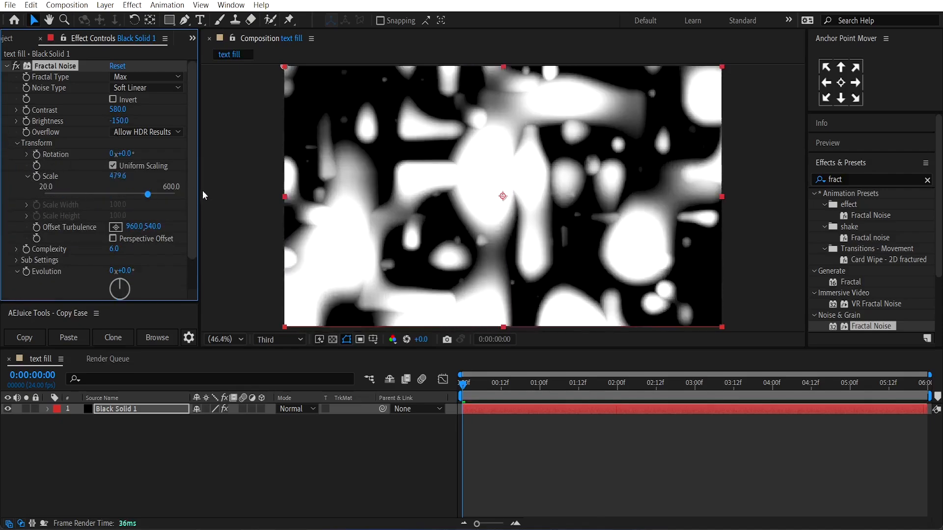
- Scale the noise to 600 and keyframe Evolution and Offset Turbulence across the clip
{"action": "left_click_drag", "start_coordinate": [134, 195], "coordinate": [175, 194]}
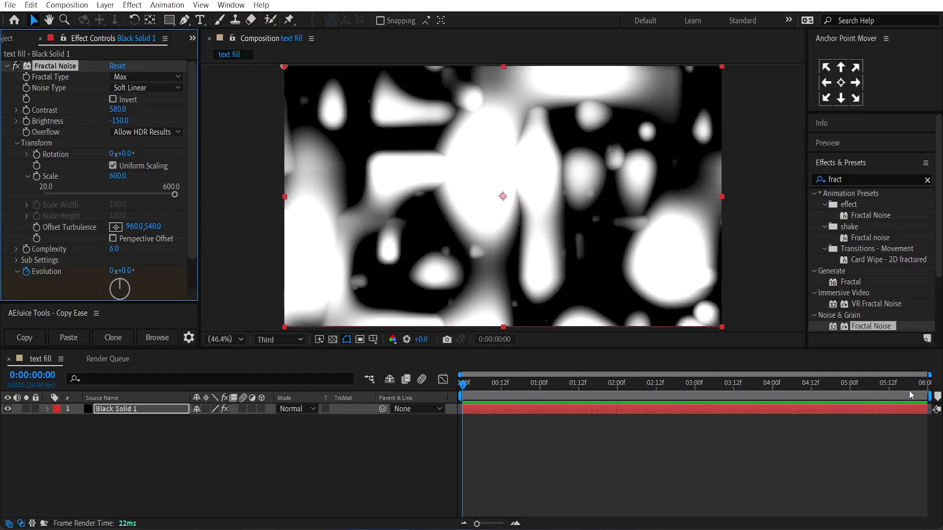
{"action": "left_click_drag", "start_coordinate": [462, 382], "coordinate": [934, 382]}
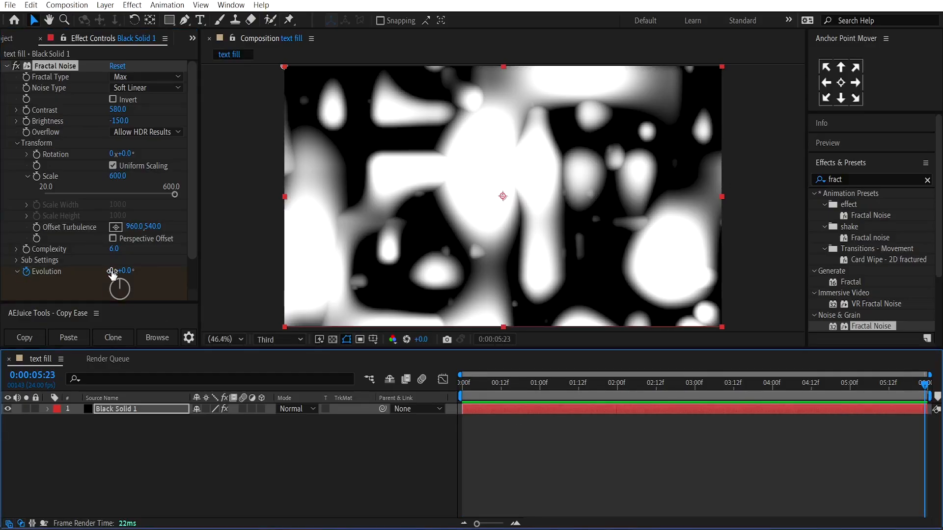
{"action": "left_click", "coordinate": [119, 271]}
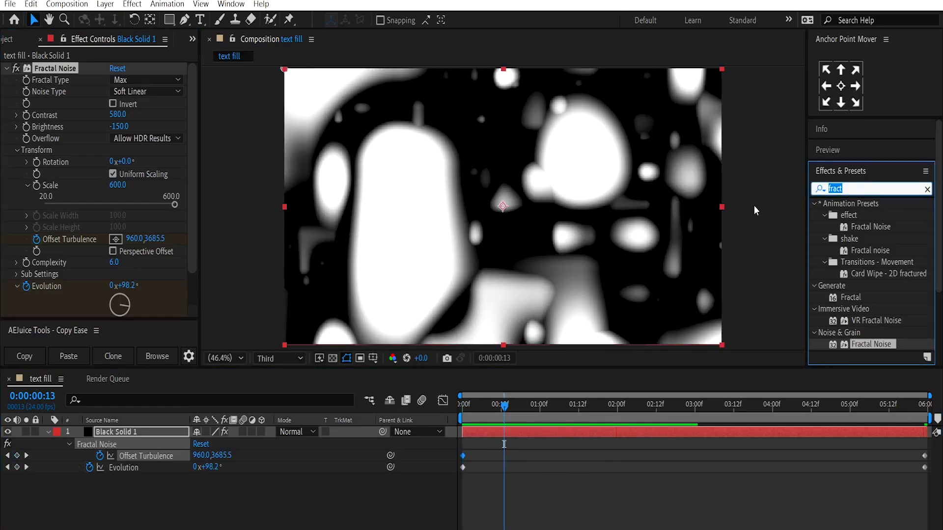
- Apply Tint with Map White To purple #A801EB
{"action": "type", "text": "tint"}
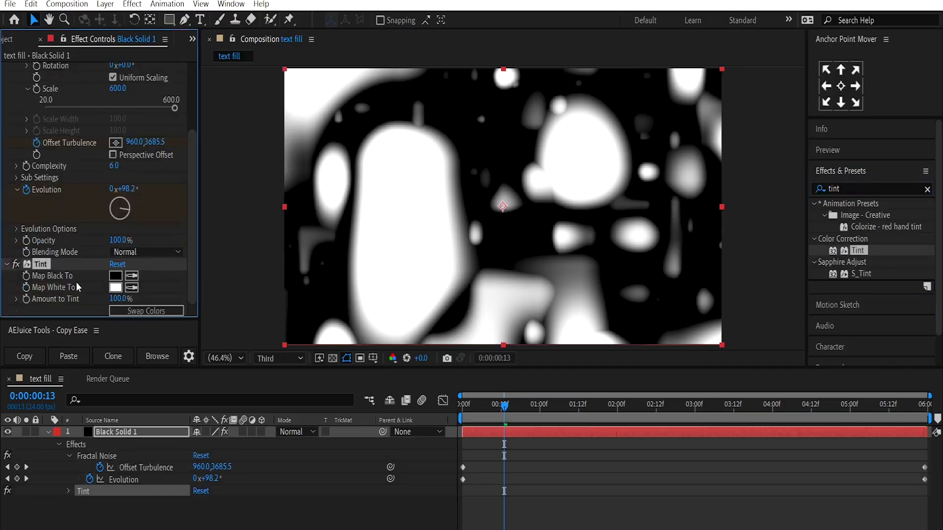
{"action": "left_click", "coordinate": [6, 71]}
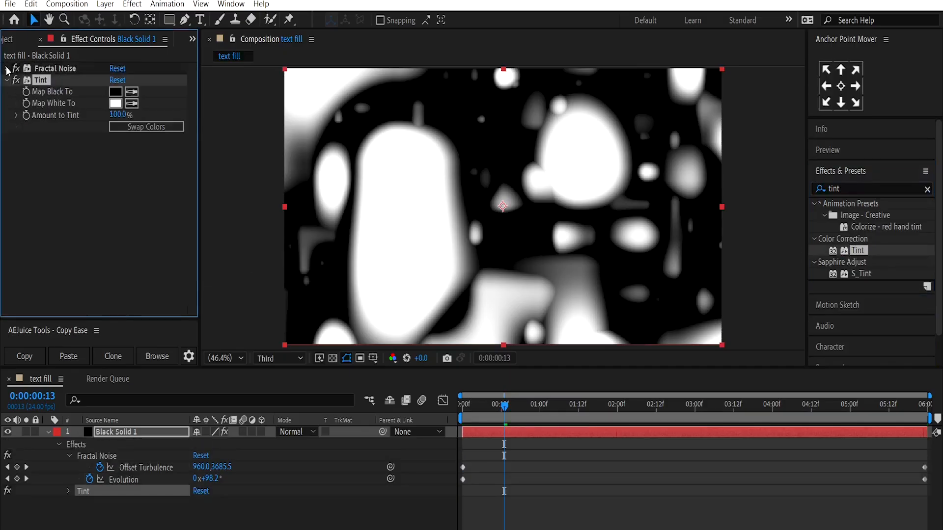
{"action": "left_click", "coordinate": [115, 103]}
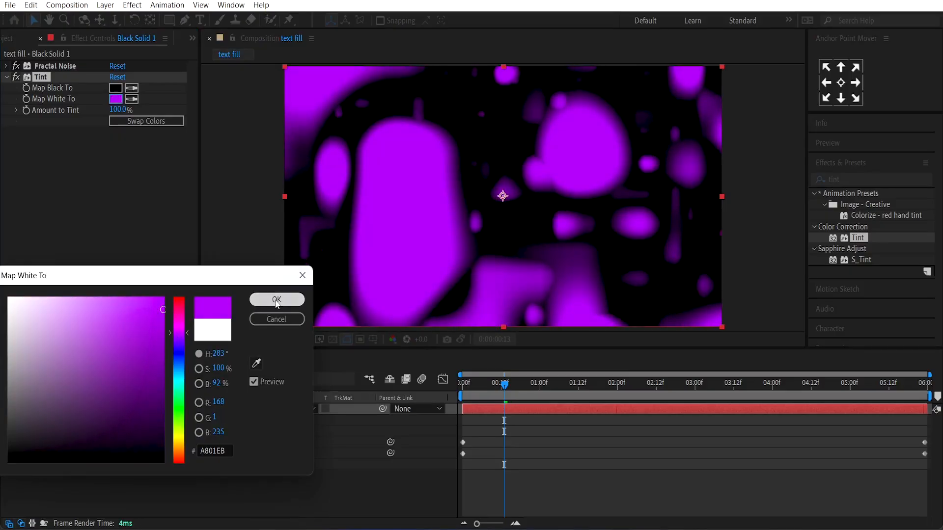
{"action": "left_click", "coordinate": [276, 300]}
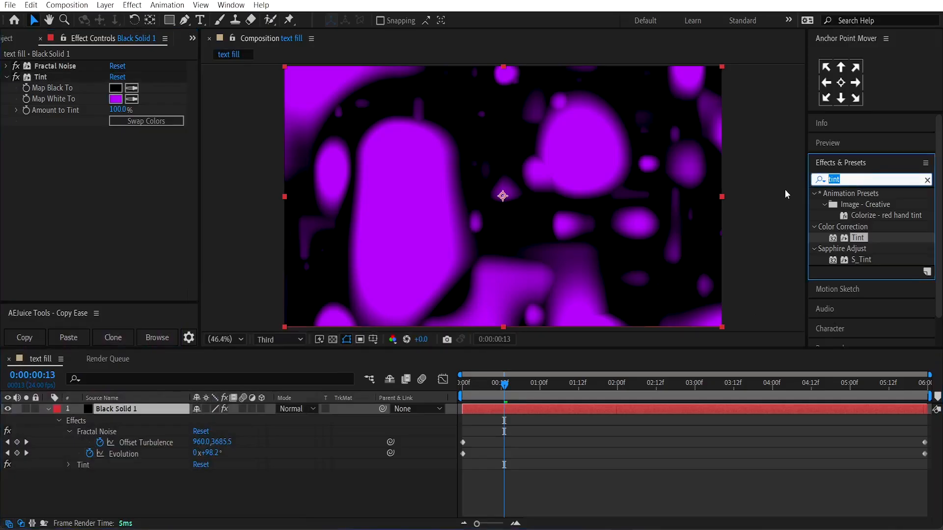
- Apply Polar Coordinates set to Rect to Polar at 100% interpolation
{"action": "type", "text": "polar"}
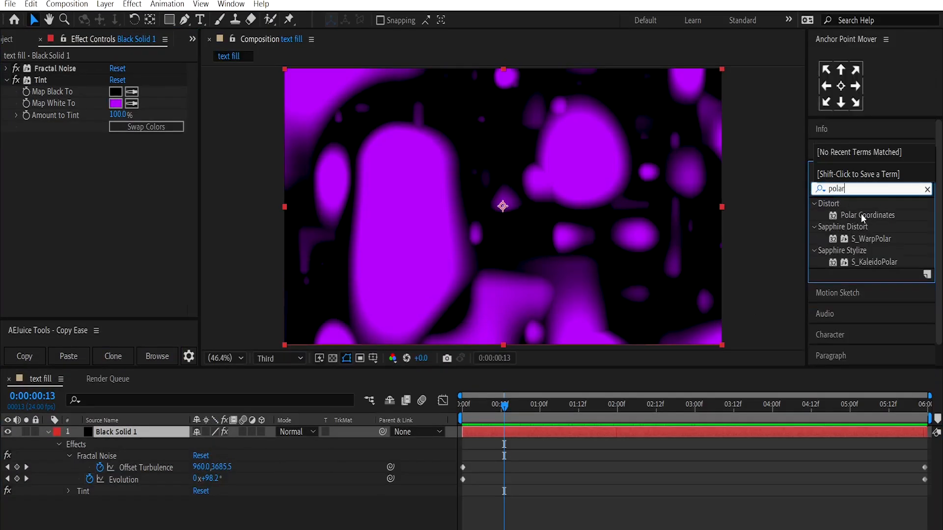
{"action": "double_click", "coordinate": [871, 215]}
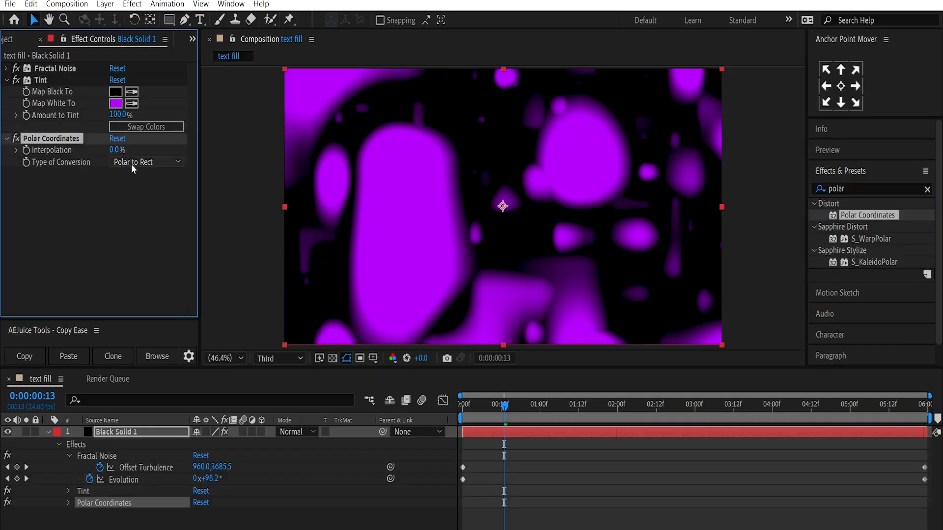
{"action": "left_click", "coordinate": [147, 162]}
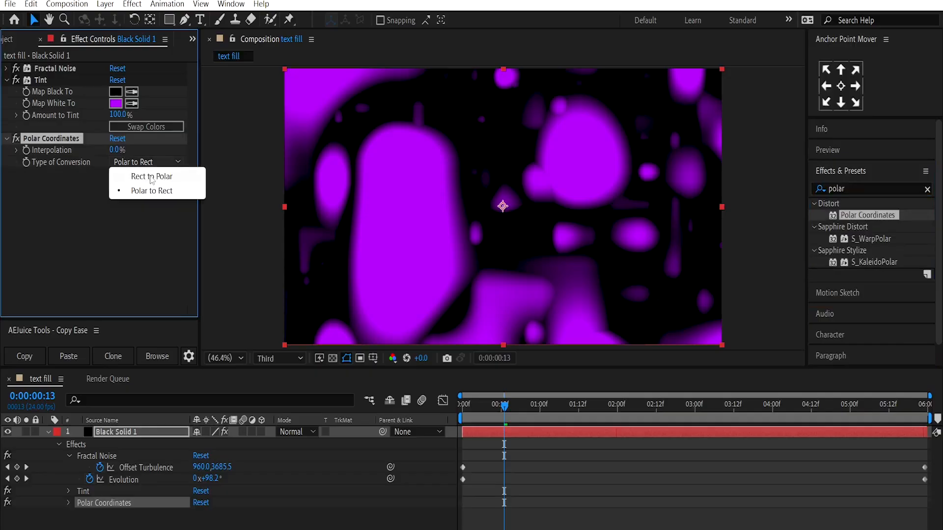
{"action": "left_click", "coordinate": [152, 176]}
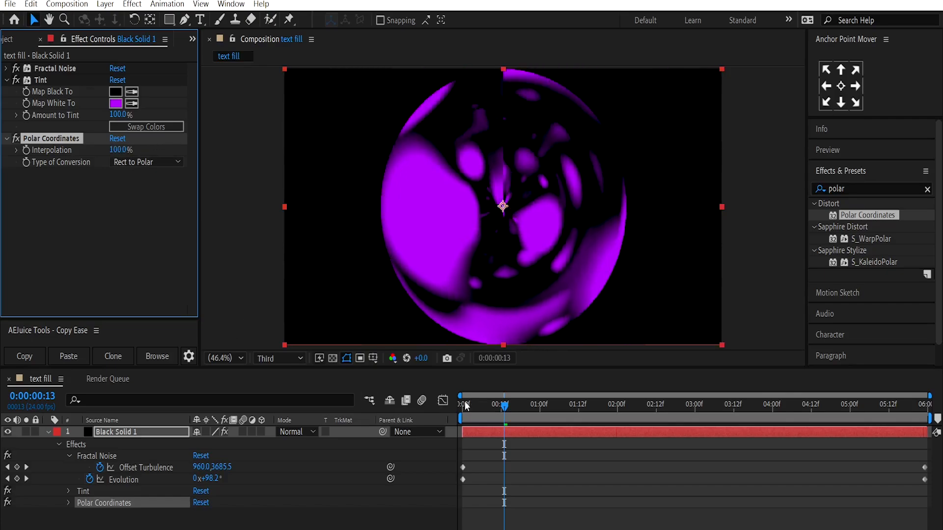
{"action": "left_click", "coordinate": [476, 403]}
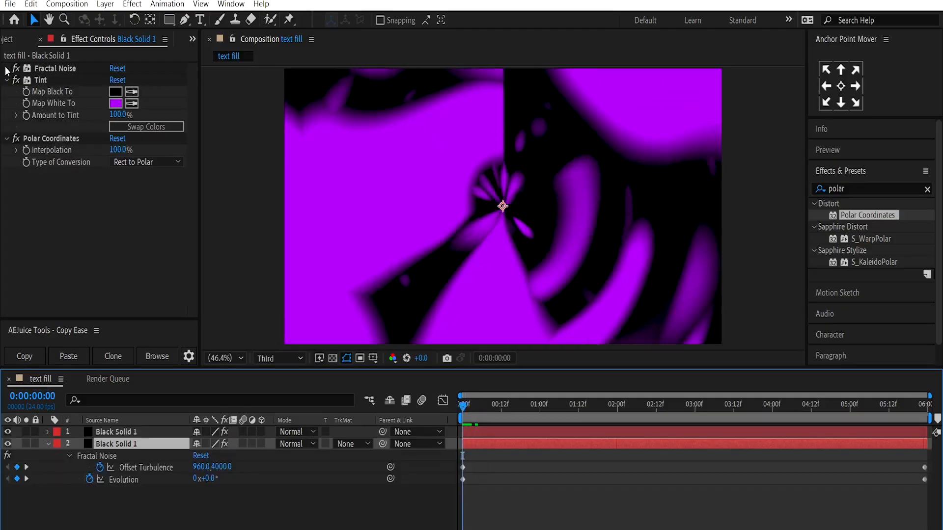
- Give the duplicated solid three evolution turns, a blue tint and Add blending, then start a new composition
{"action": "left_click", "coordinate": [17, 68]}
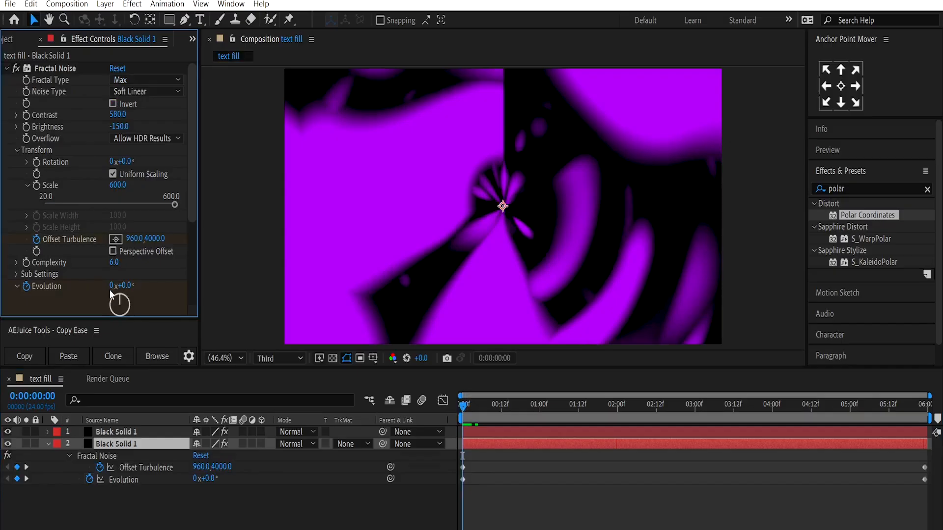
{"action": "left_click", "coordinate": [119, 286]}
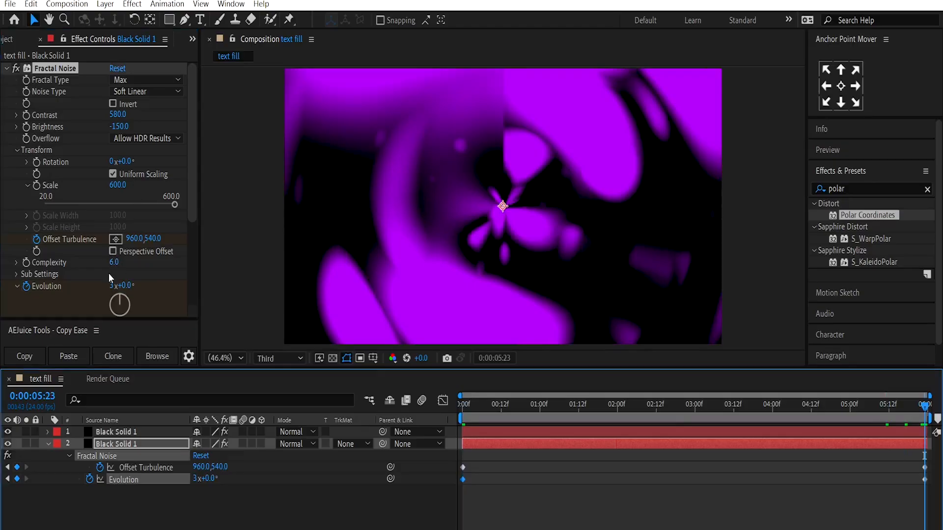
{"action": "left_click", "coordinate": [123, 271]}
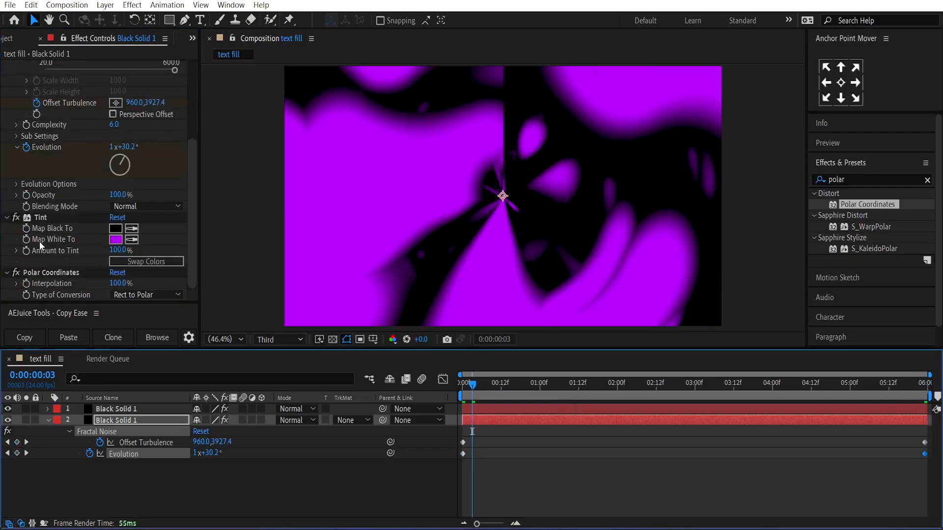
{"action": "left_click", "coordinate": [114, 239]}
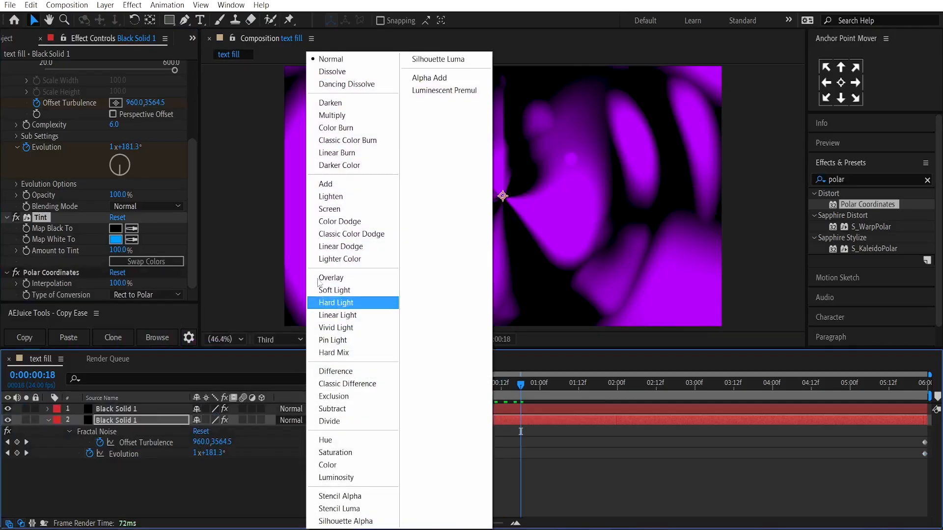
{"action": "left_click", "coordinate": [325, 184]}
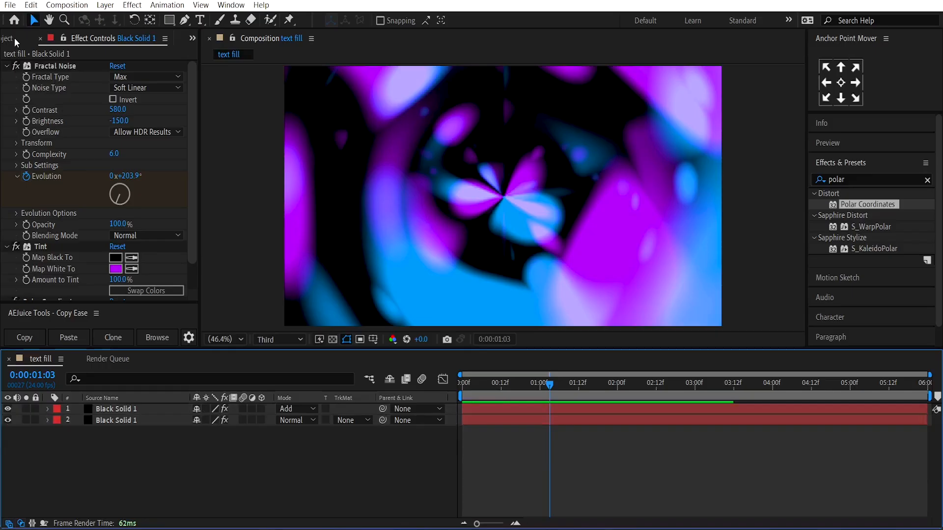
{"action": "left_click", "coordinate": [9, 38]}
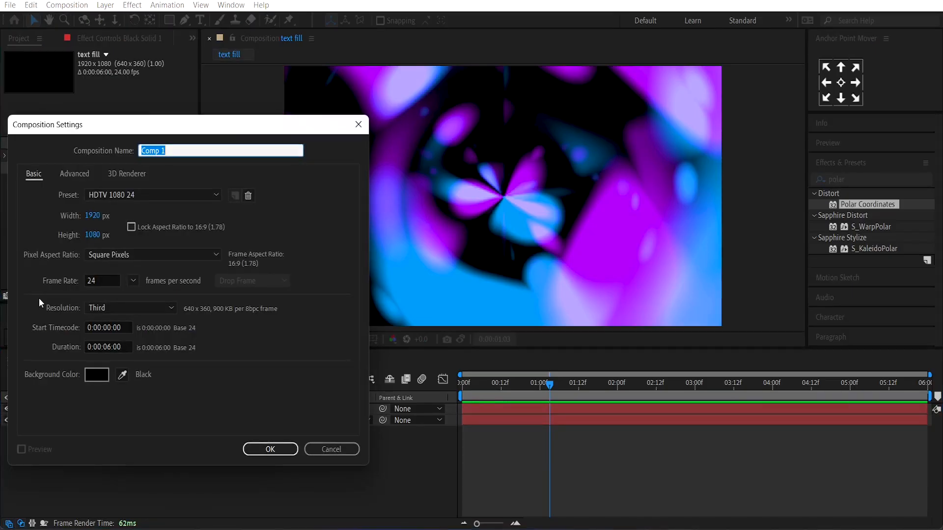
- Create the 'maine text holder' composition
{"action": "type", "text": "maine text"}
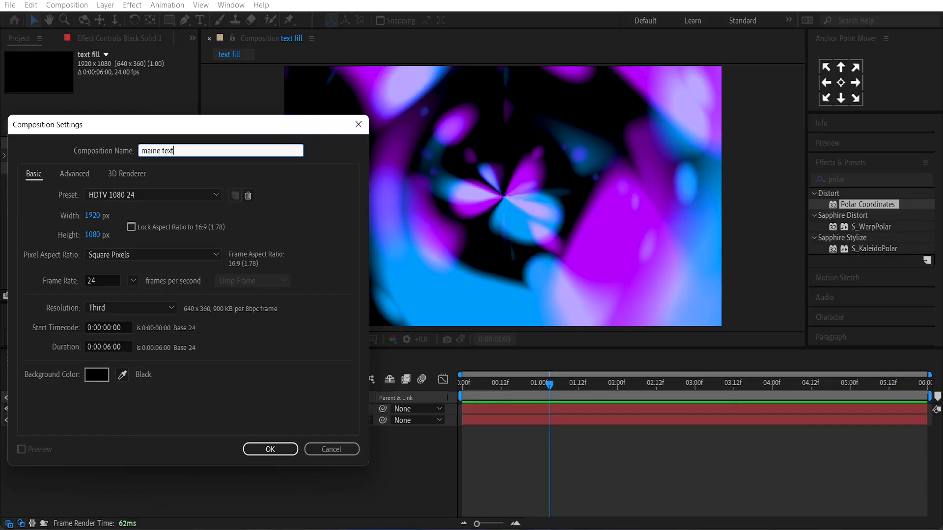
{"action": "type", "text": "holder"}
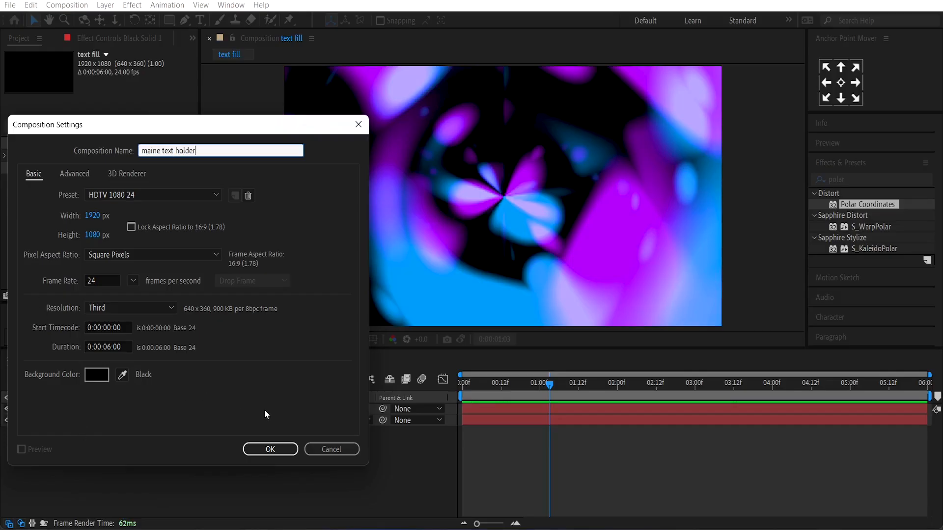
{"action": "left_click", "coordinate": [269, 449]}
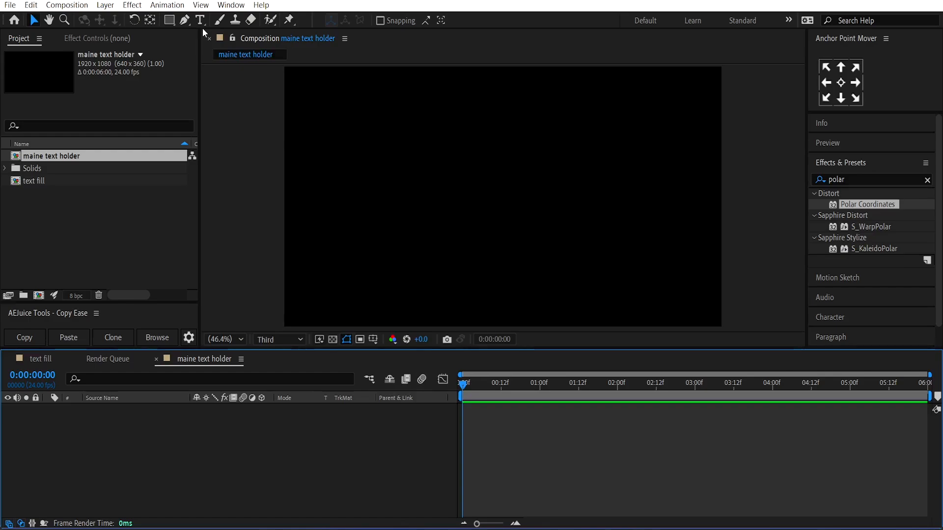
- Add the purple title BEGINNING OF THE FUTURE and set it in Poppins
{"action": "left_click", "coordinate": [200, 20]}
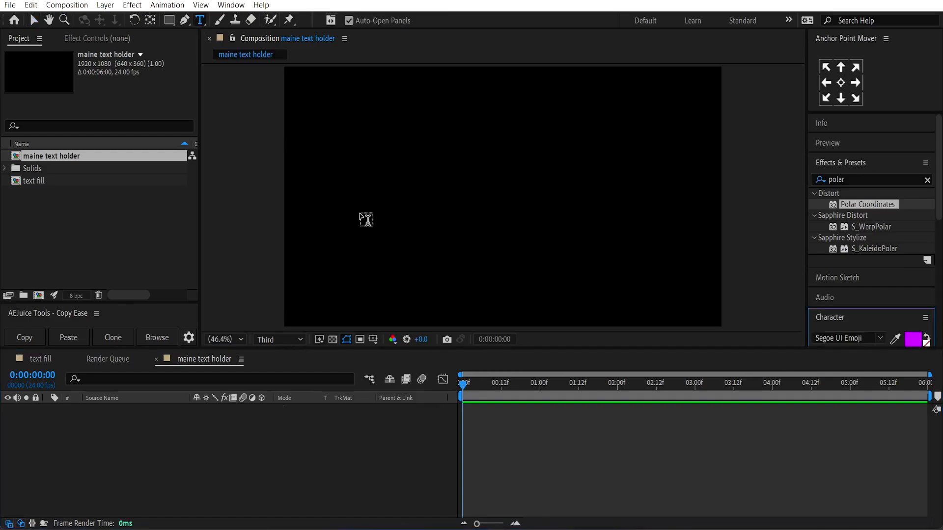
{"action": "type", "text": "BEGINNING OF THE FUTURE"}
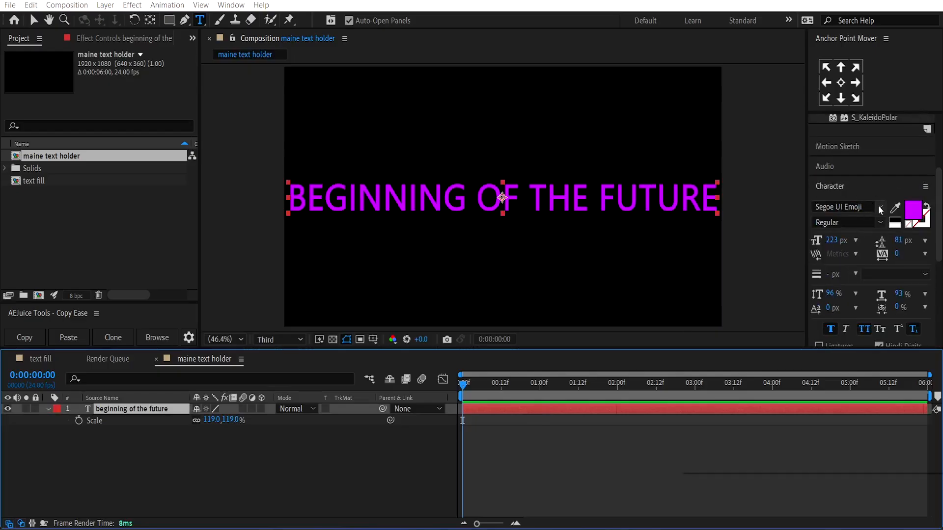
{"action": "type", "text": "pp"}
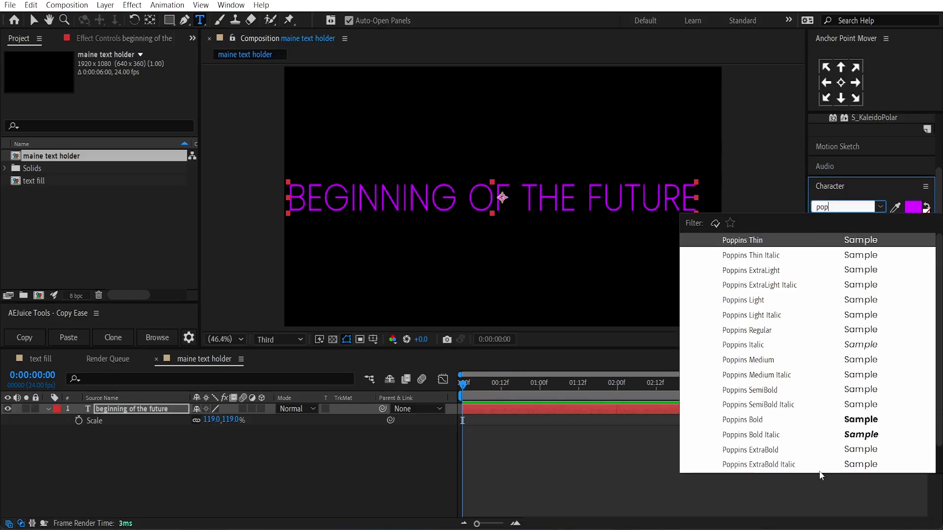
{"action": "left_click", "coordinate": [742, 419]}
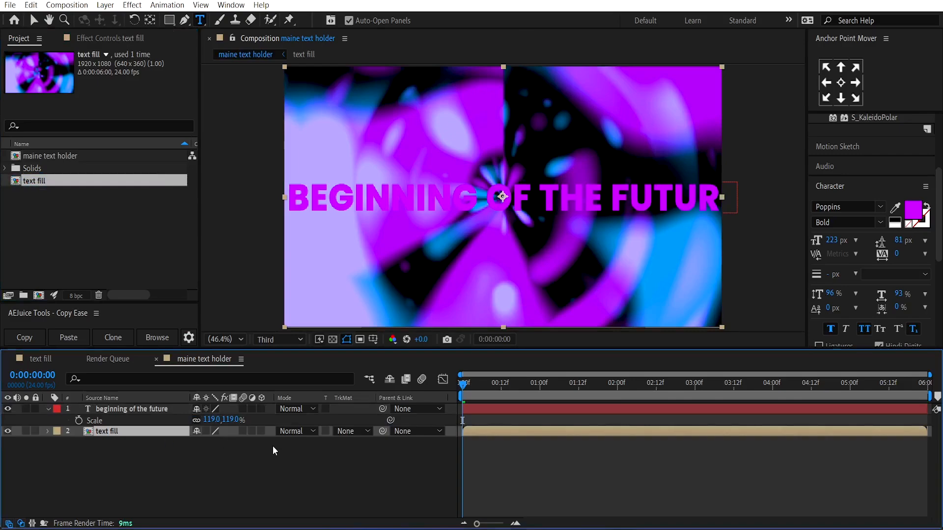
- Alpha-matte the text fill comp to the title and add a stroked, unfilled title copy above
{"action": "left_click", "coordinate": [351, 431]}
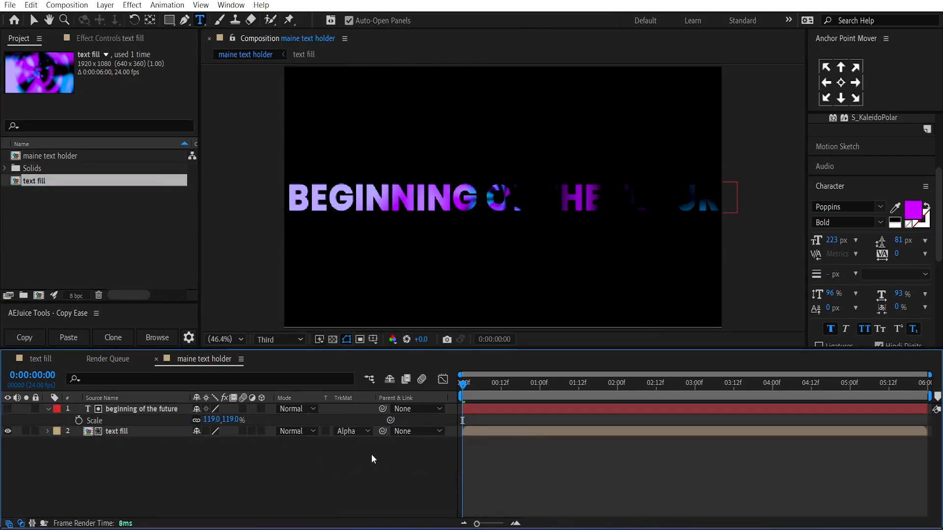
{"action": "left_click", "coordinate": [552, 383]}
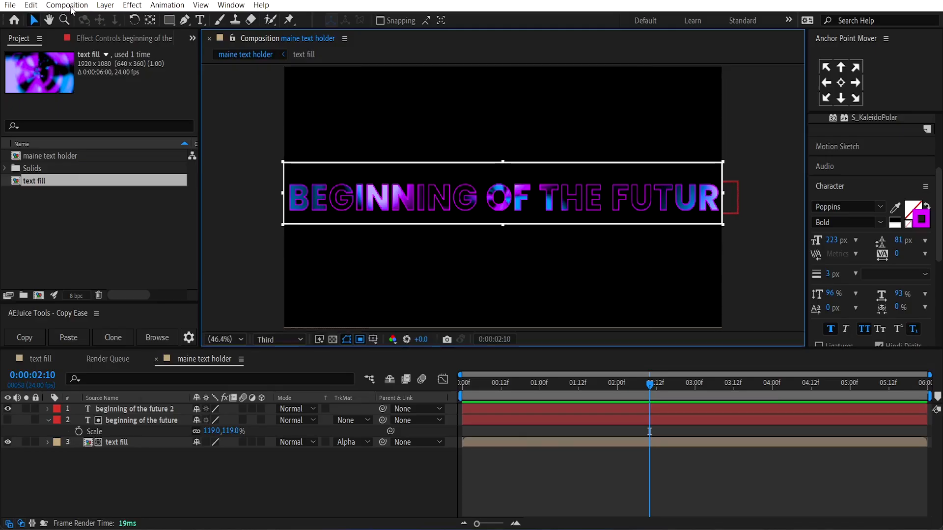
{"action": "left_click", "coordinate": [67, 5]}
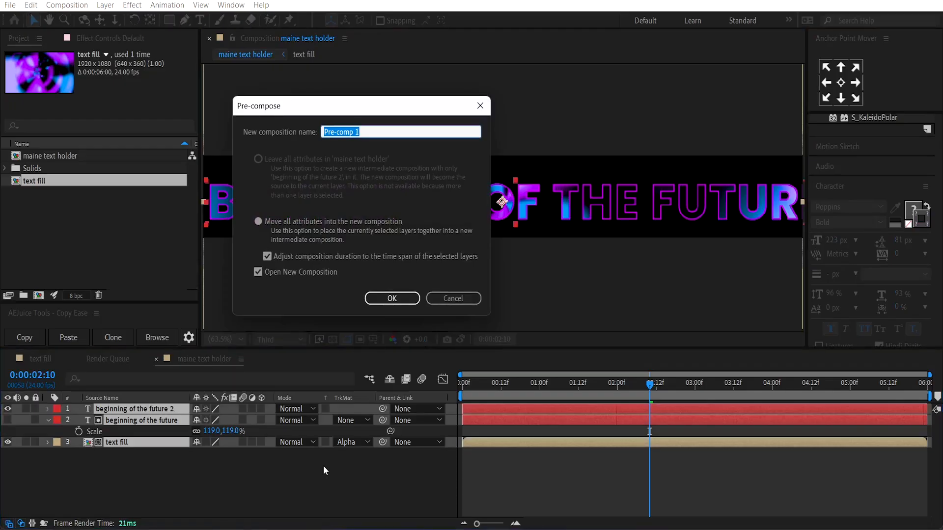
- Pre-compose the title layers as 'ring text' and set the holder comp height to 1080 px
{"action": "type", "text": "ring tex"}
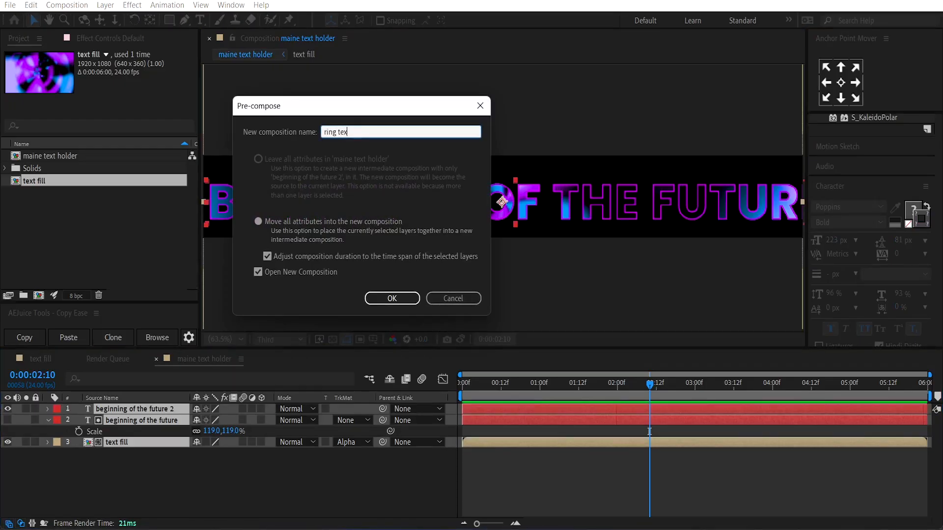
{"action": "left_click", "coordinate": [392, 298]}
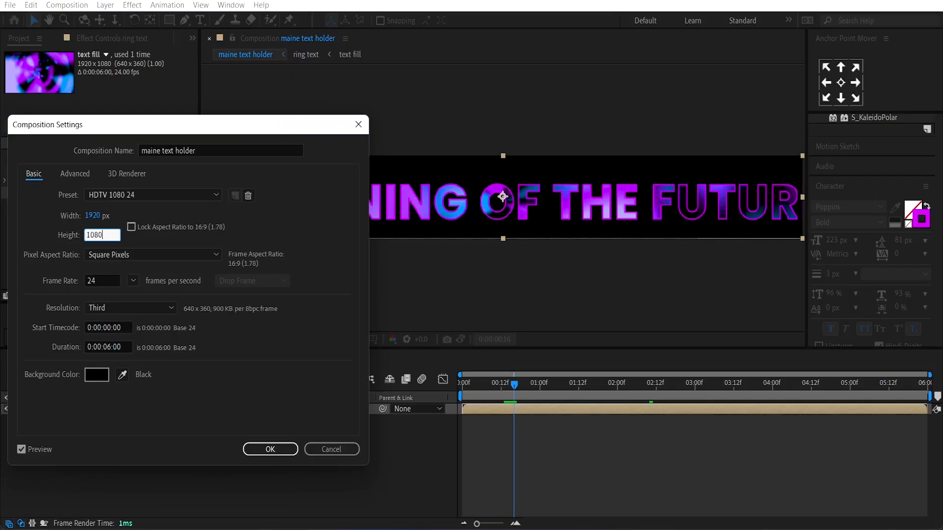
{"action": "left_click", "coordinate": [270, 449]}
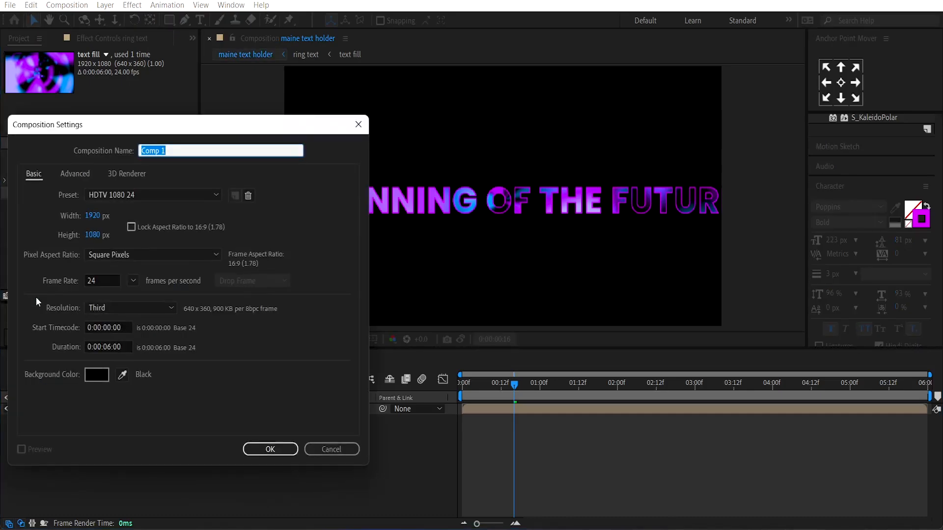
- Create the 1920×1080 'maine comp' composition
{"action": "type", "text": "maine"}
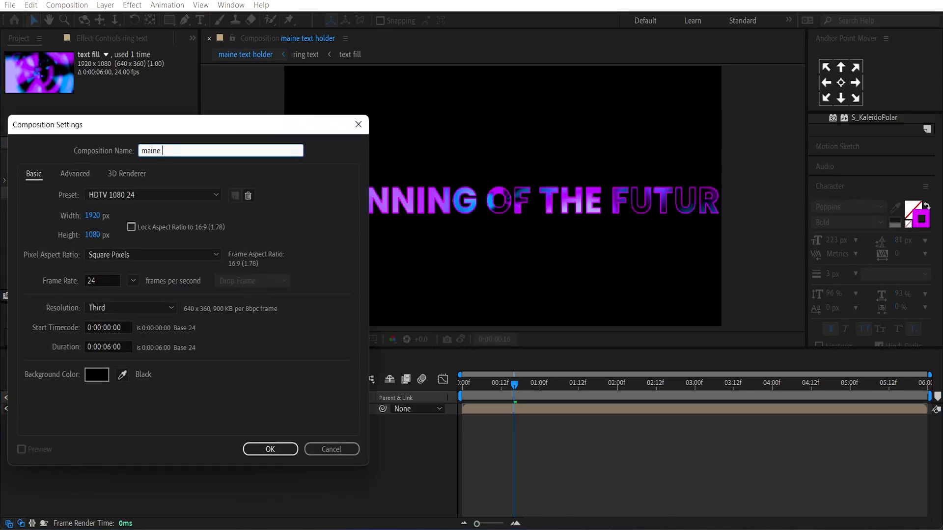
{"action": "type", "text": "comp"}
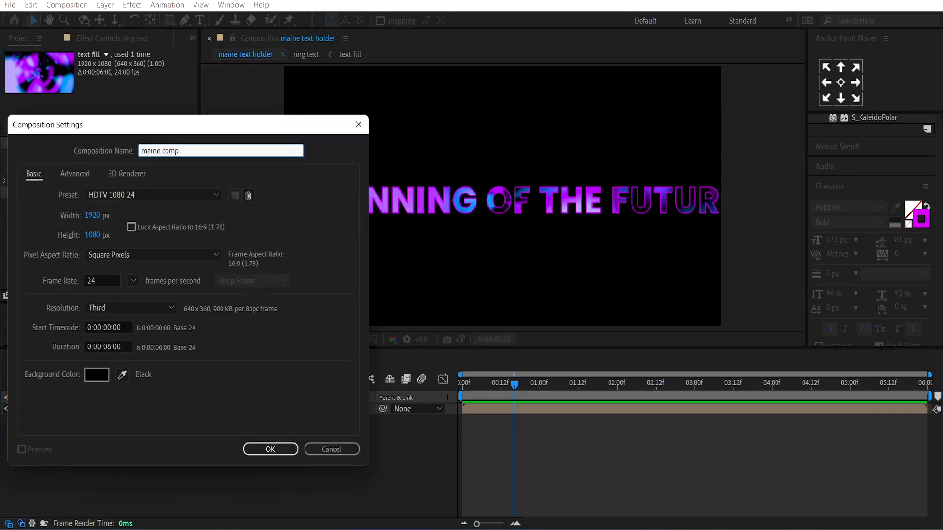
{"action": "left_click", "coordinate": [270, 449]}
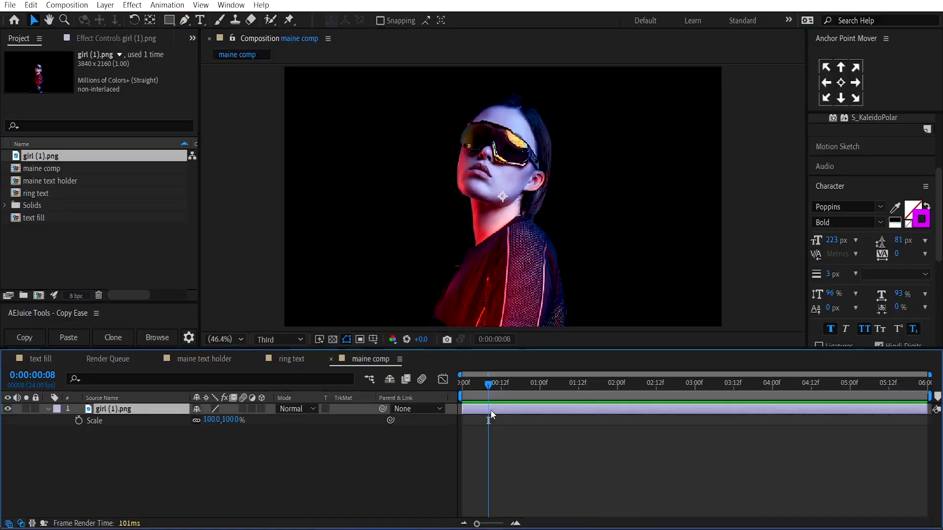
- Scale the girl image to 55%, add maine text holder above it, and hide the girl layer
{"action": "left_click_drag", "start_coordinate": [234, 420], "coordinate": [210, 419]}
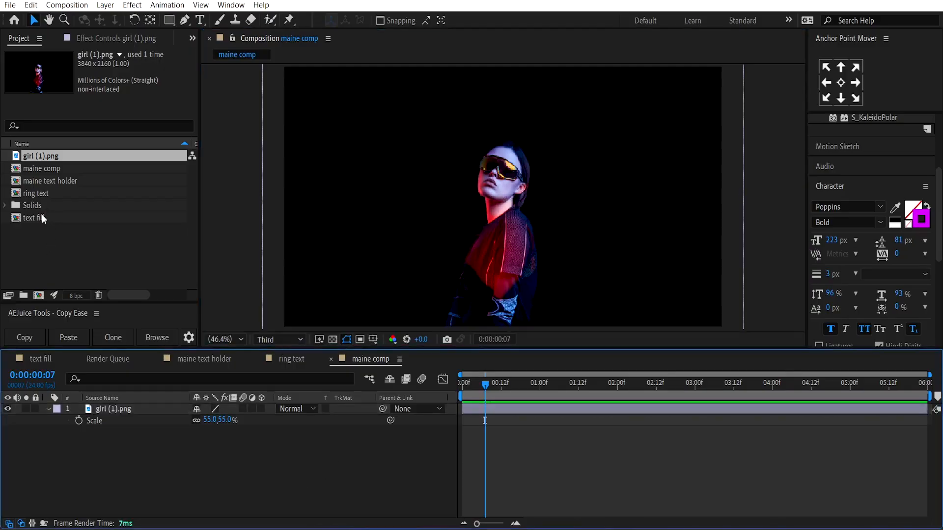
{"action": "left_click", "coordinate": [51, 180]}
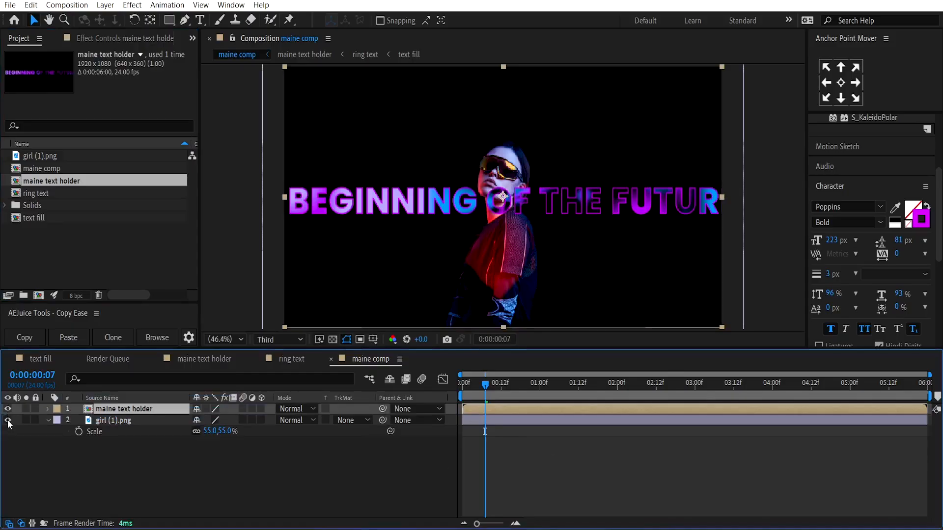
{"action": "left_click", "coordinate": [8, 420]}
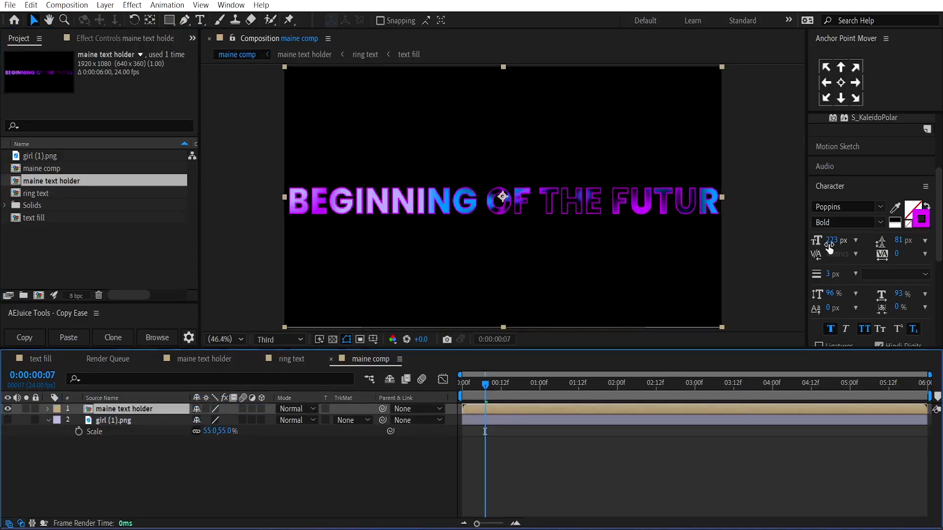
- Apply CC Cylinder to the title and tilt the ring with Rotation X -12
{"action": "type", "text": "polar"}
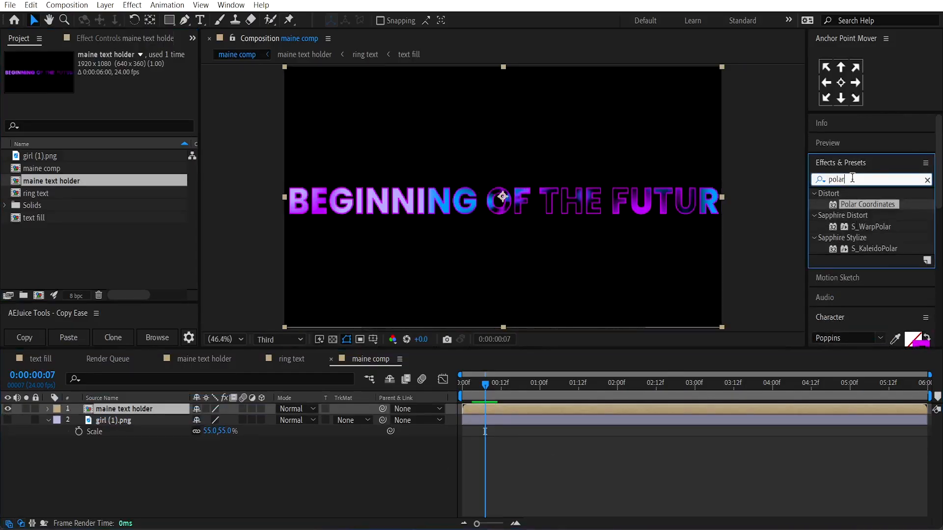
{"action": "type", "text": "cc cy"}
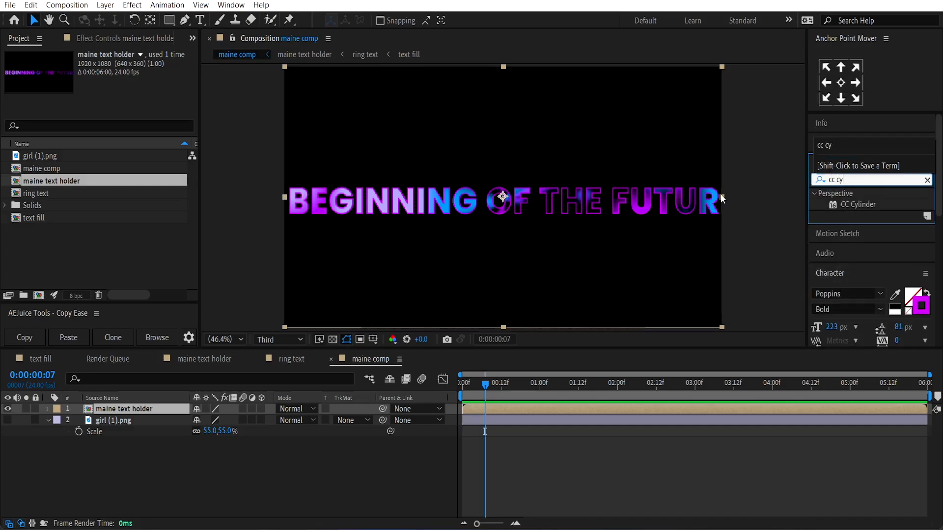
{"action": "double_click", "coordinate": [859, 205]}
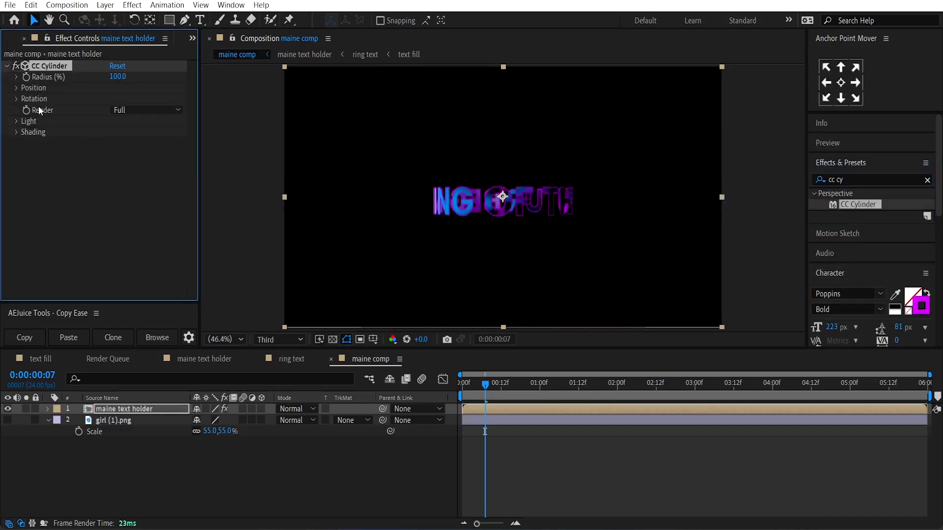
{"action": "left_click", "coordinate": [17, 98]}
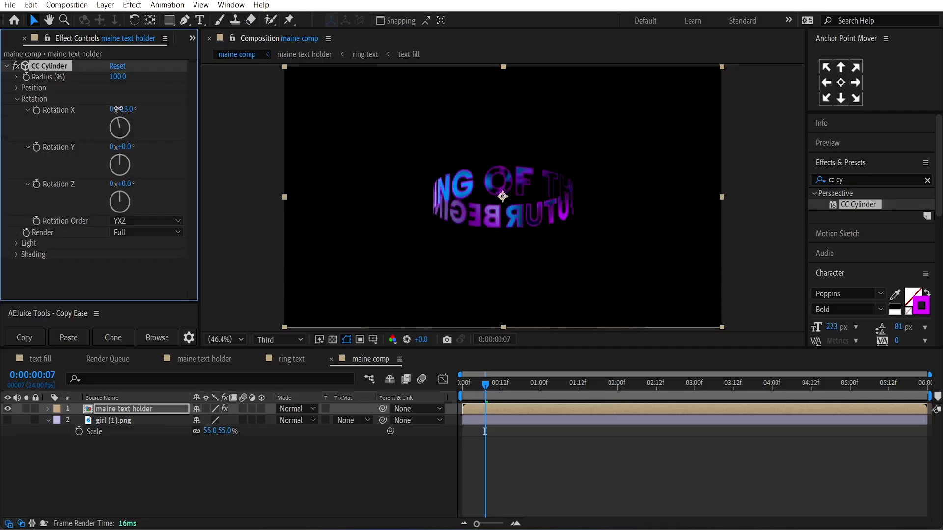
{"action": "left_click_drag", "start_coordinate": [123, 109], "coordinate": [130, 120]}
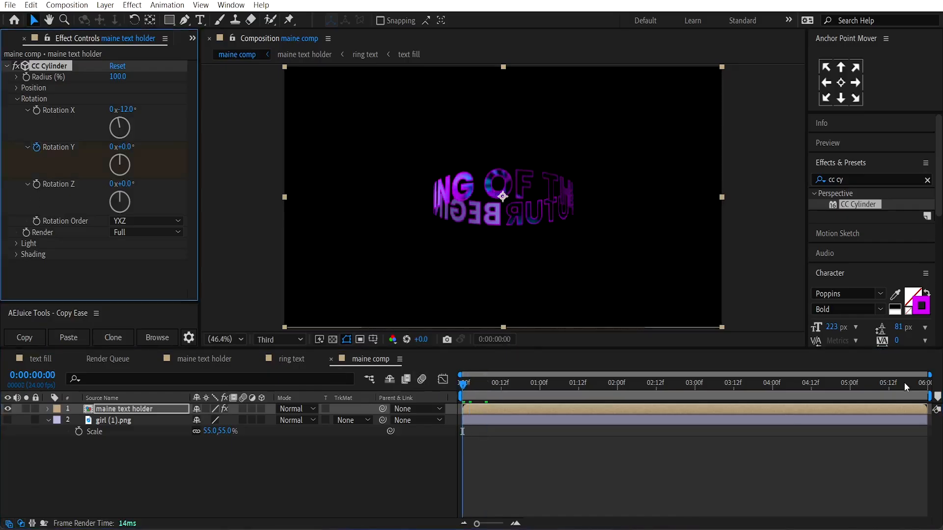
- Keyframe Rotation Y to 270 at the end and raise Light Height to 80
{"action": "type", "text": "27"}
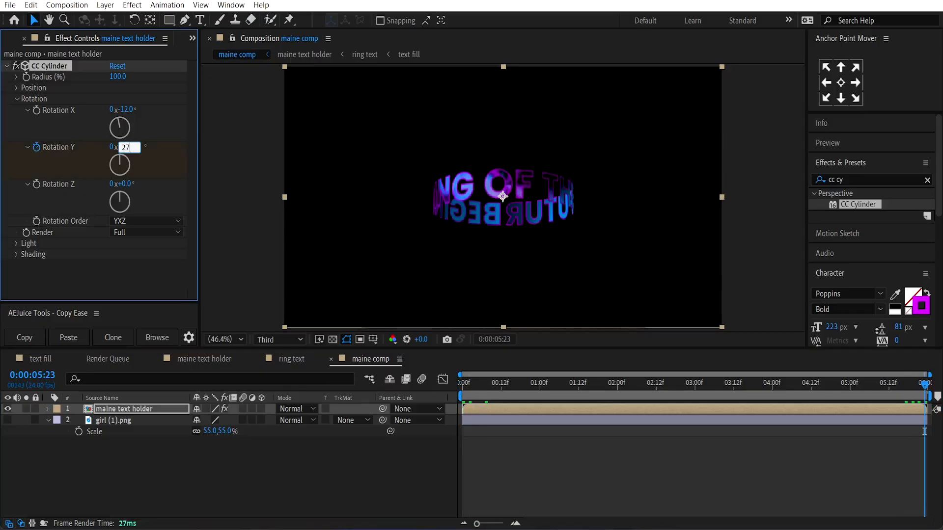
{"action": "type", "text": "270"}
{"action": "type", "text": "80"}
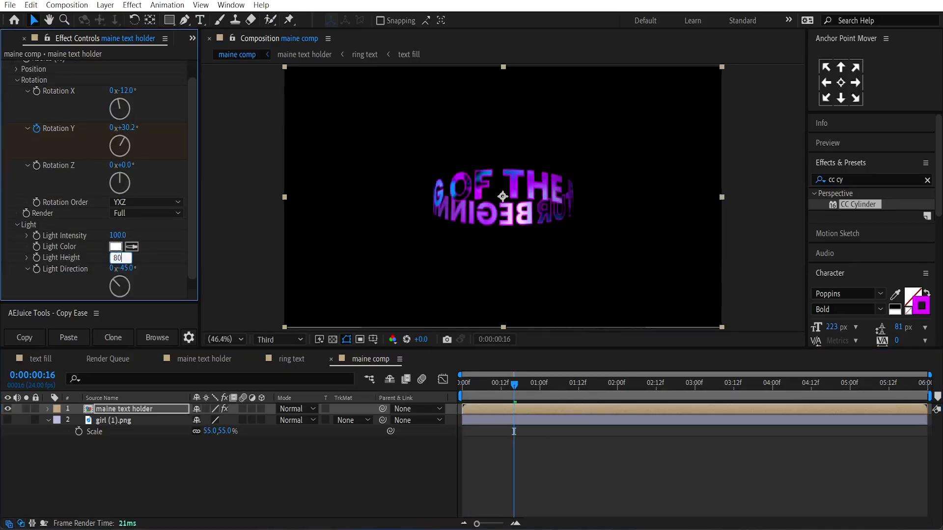
{"action": "key", "text": "Enter"}
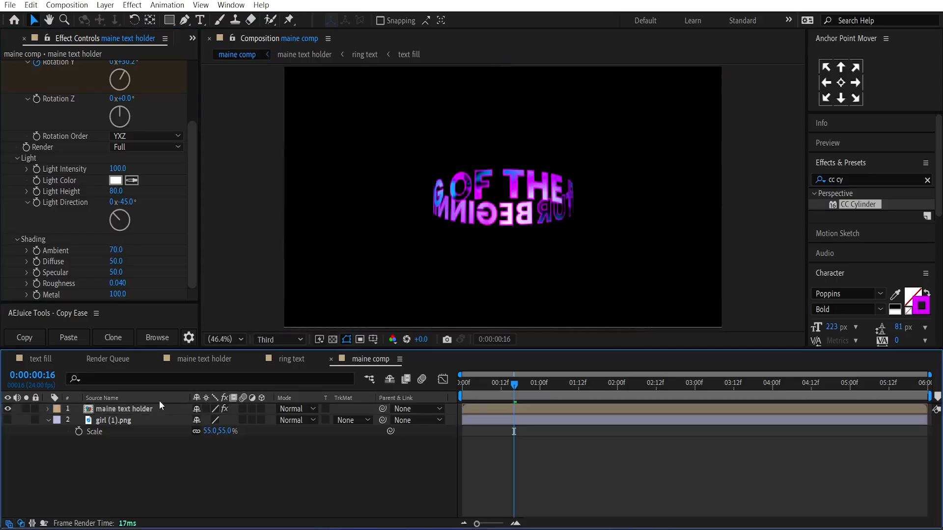
{"action": "mouse_move", "coordinate": [9, 424]}
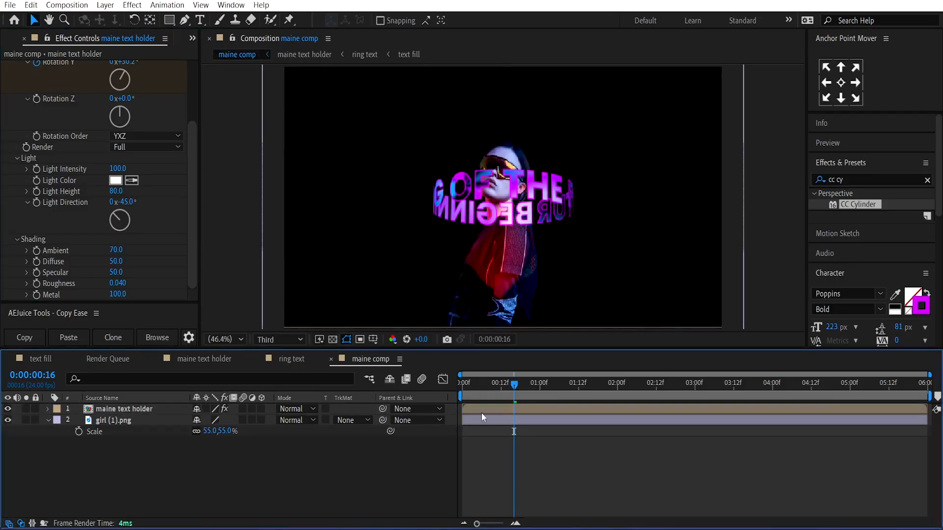
- Set the ring text's CC Cylinder Render to Outside and duplicate the layer
{"action": "left_click", "coordinate": [123, 409]}
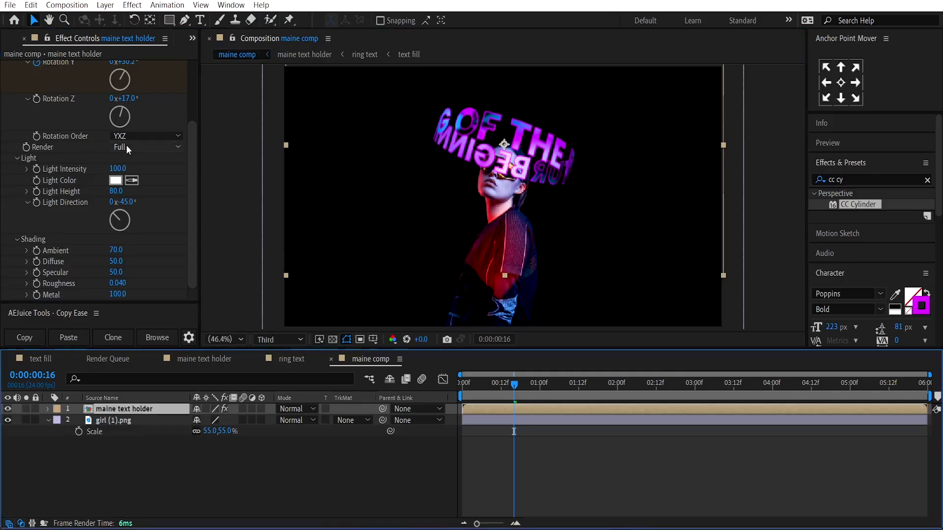
{"action": "left_click", "coordinate": [144, 147]}
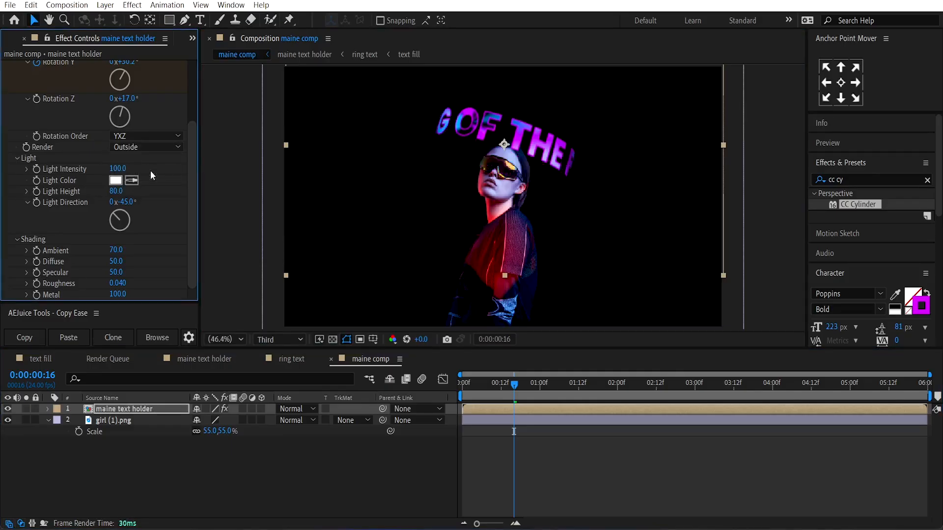
{"action": "double_click", "coordinate": [124, 409]}
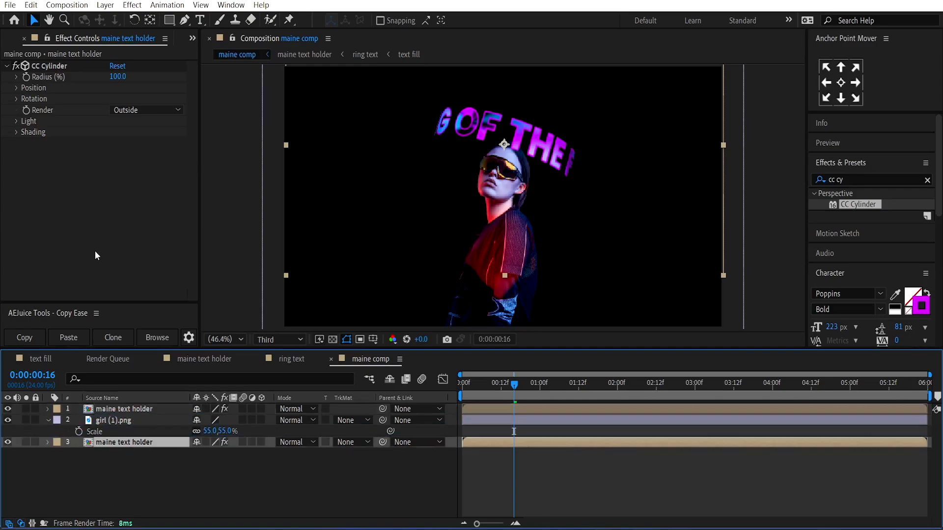
- Set the copied ring layer, placed below the girl, to render Inside only
{"action": "left_click", "coordinate": [147, 109]}
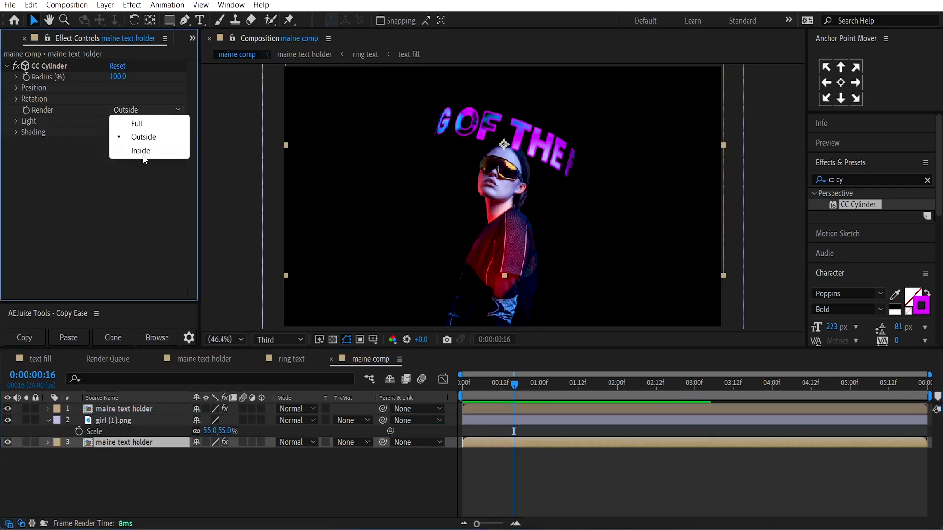
{"action": "left_click", "coordinate": [141, 151]}
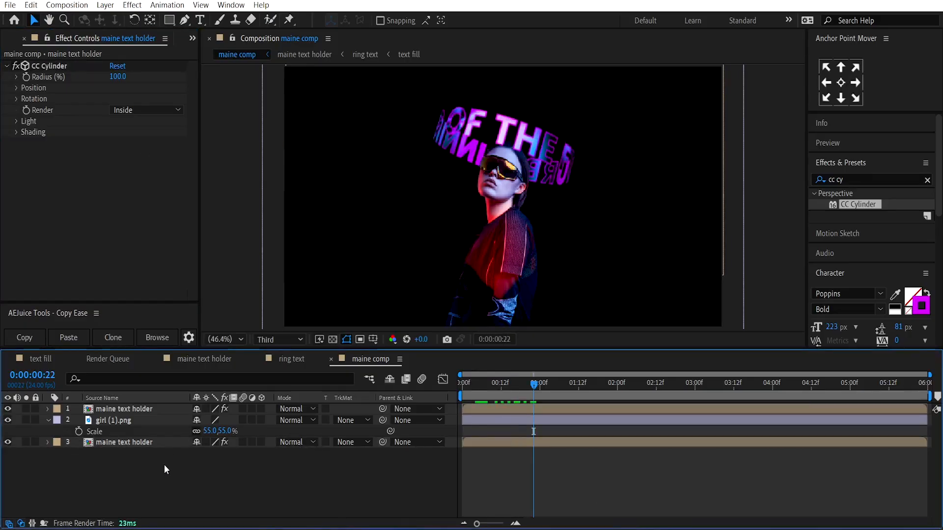
- Add Null 1, parent the girl and both ring layers to it, and shift the group right
{"action": "right_click", "coordinate": [165, 470]}
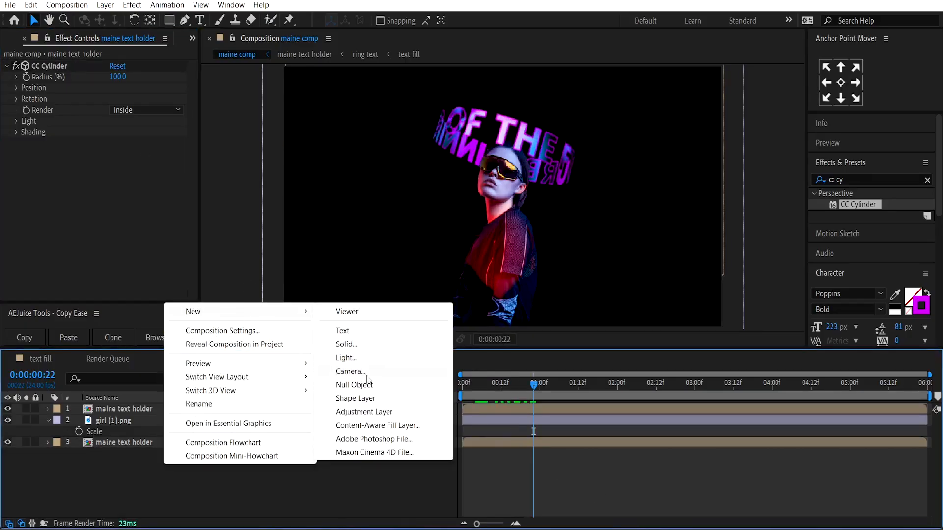
{"action": "left_click", "coordinate": [355, 385]}
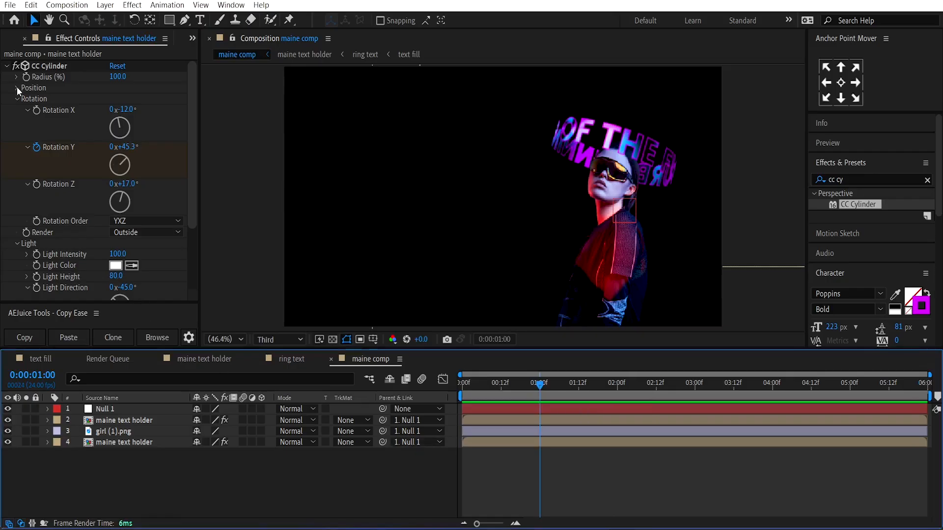
{"action": "left_click", "coordinate": [19, 38]}
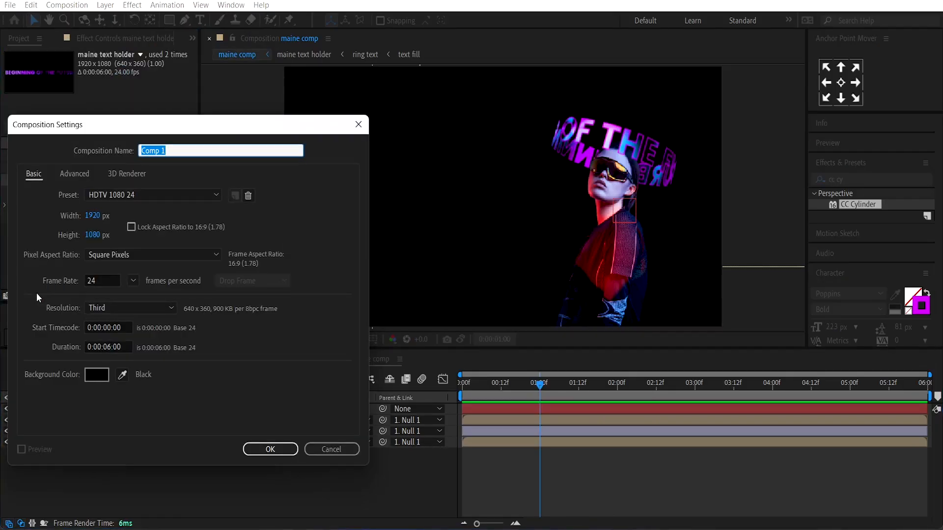
- Create the 'background text' composition and type GAMING at its centre
{"action": "type", "text": "background"}
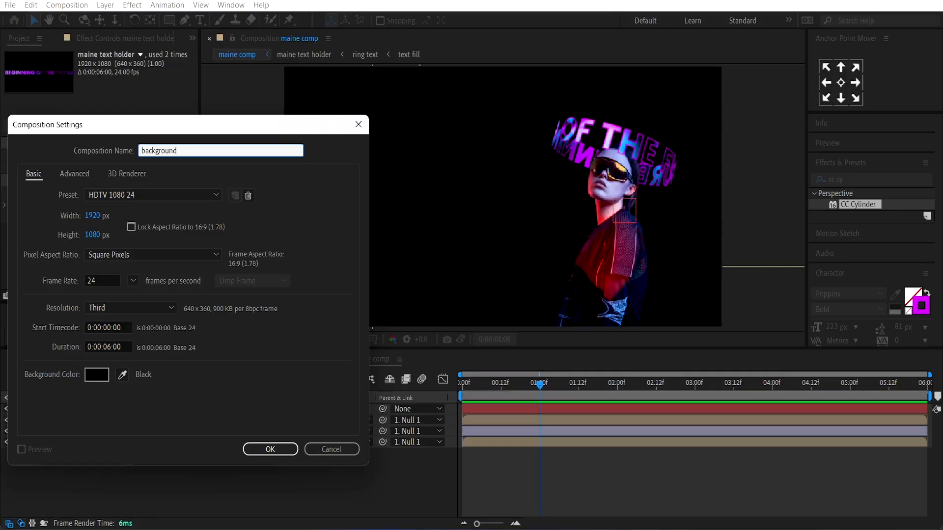
{"action": "left_click", "coordinate": [269, 449]}
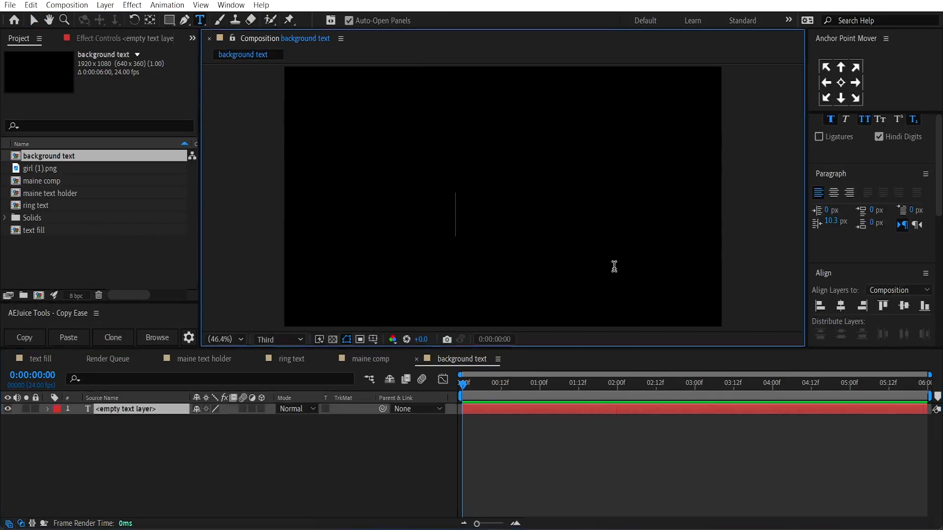
{"action": "type", "text": "GAMING"}
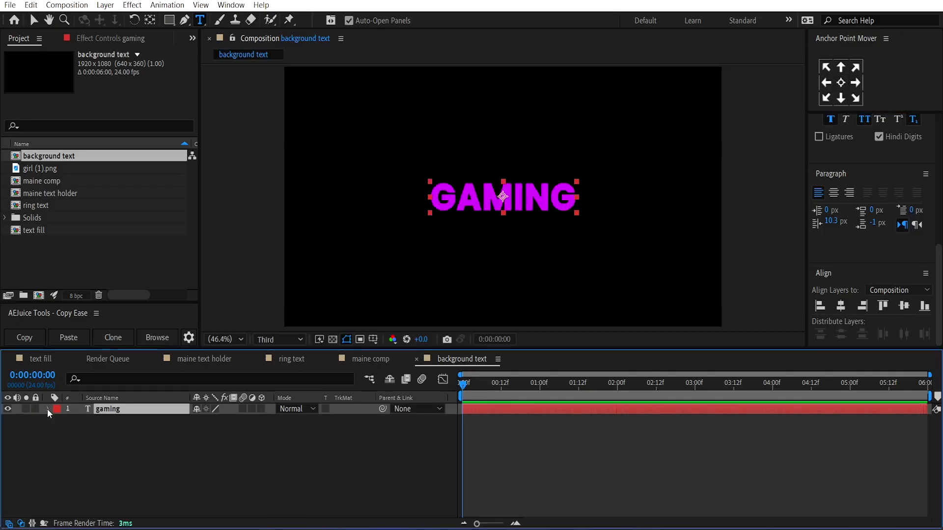
- Add an Opacity animator at 0%, keyframe Range Selector Start from 0%, and enable Randomize Order
{"action": "left_click", "coordinate": [268, 421]}
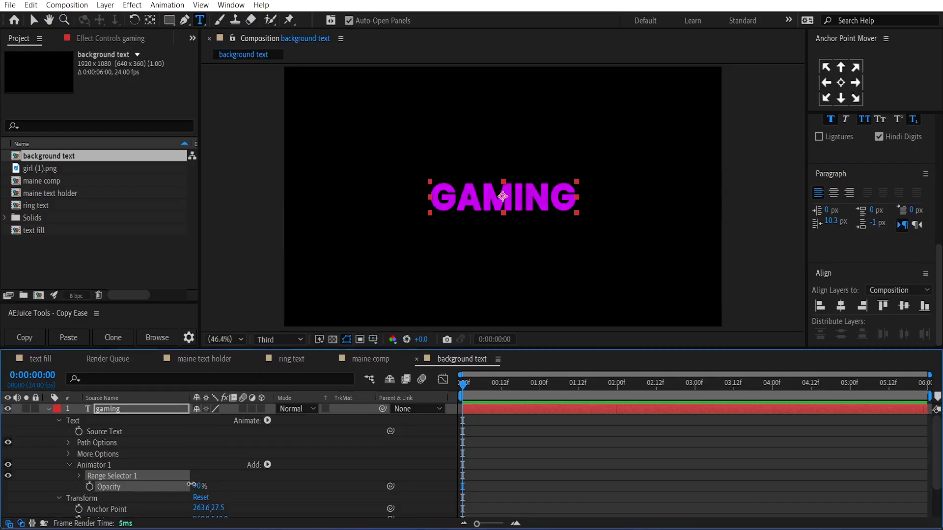
{"action": "left_click", "coordinate": [78, 475]}
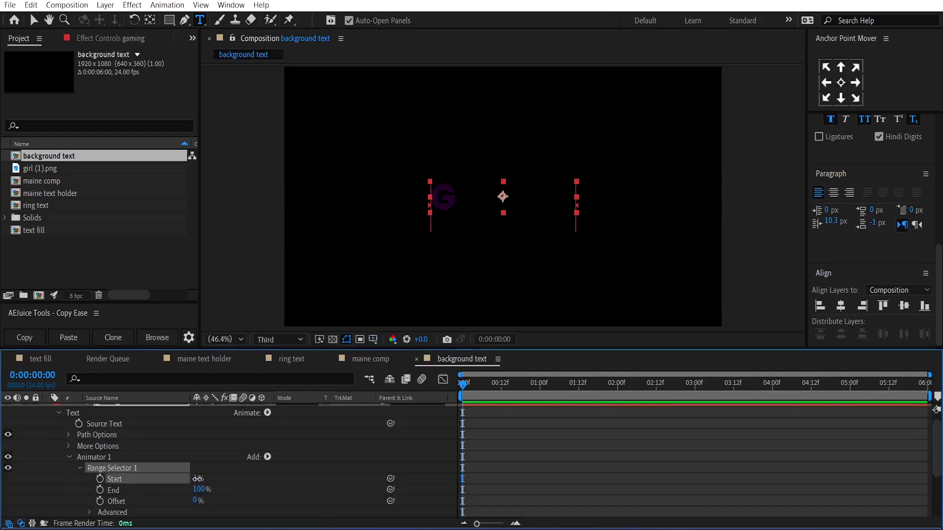
{"action": "left_click", "coordinate": [198, 478]}
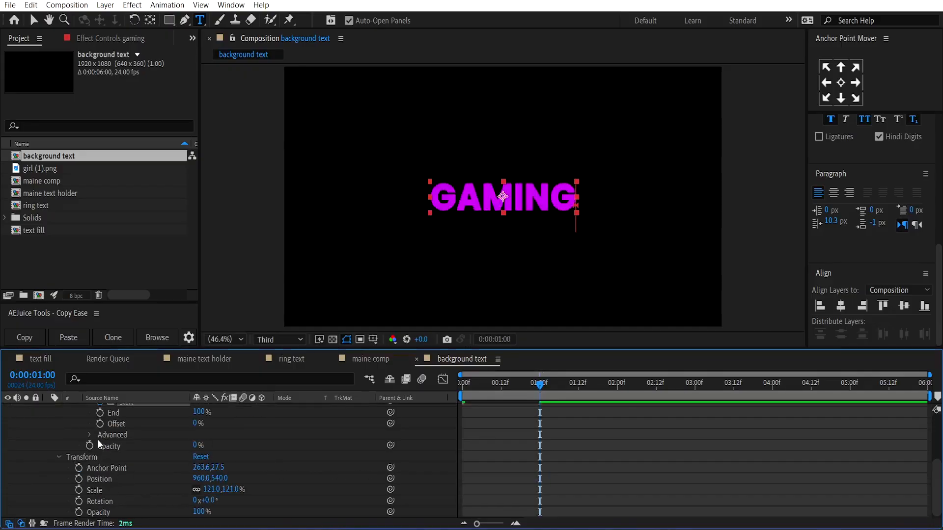
{"action": "left_click", "coordinate": [89, 435]}
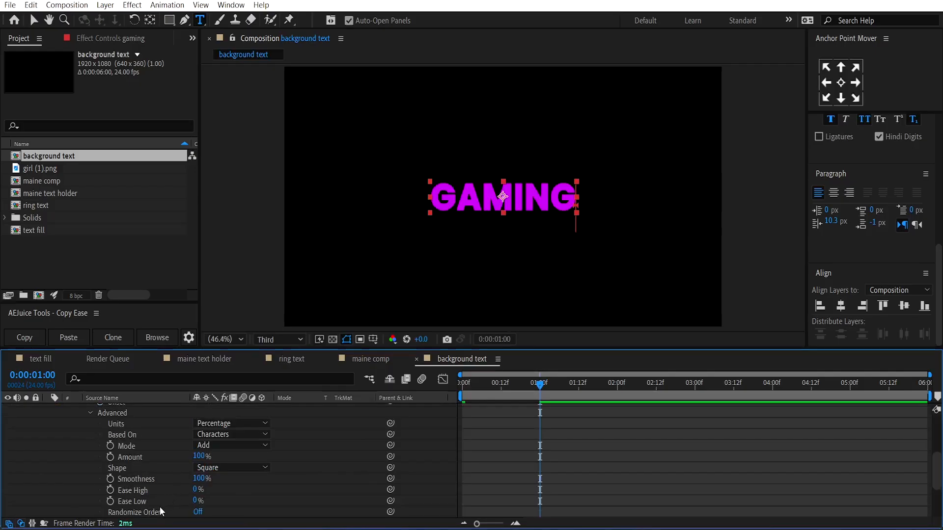
{"action": "scroll", "scroll_direction": "down", "scroll_amount": 3}
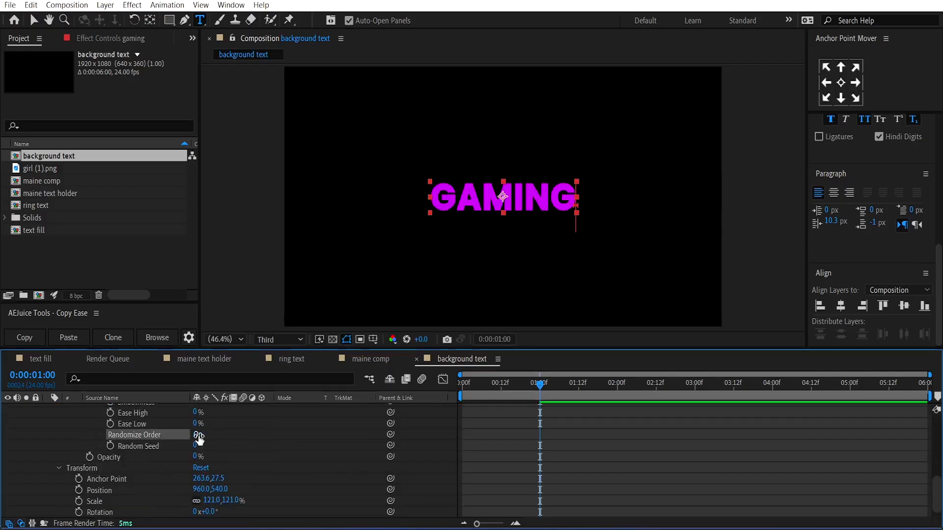
{"action": "left_click", "coordinate": [198, 434]}
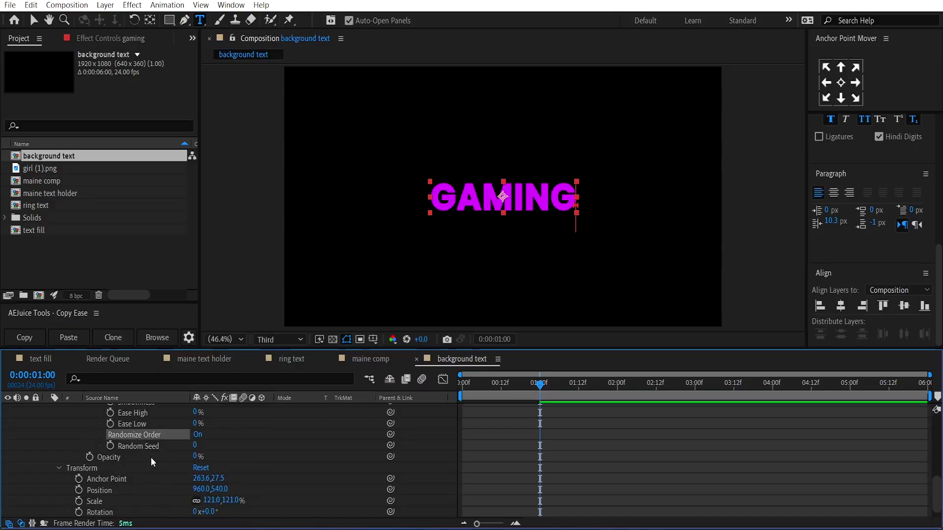
{"action": "mouse_move", "coordinate": [89, 457]}
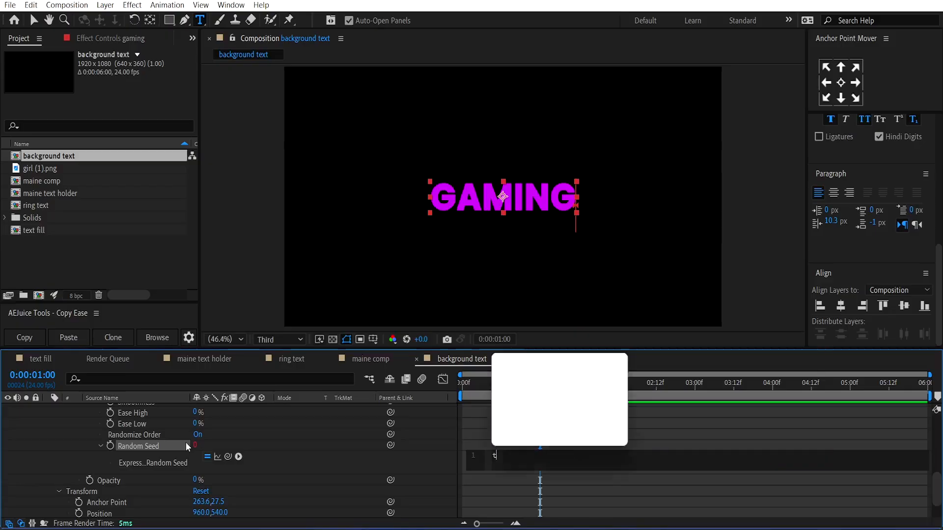
- Drive Random Seed with expression time*2 and key Start to 100% at one second
{"action": "type", "text": "time*2"}
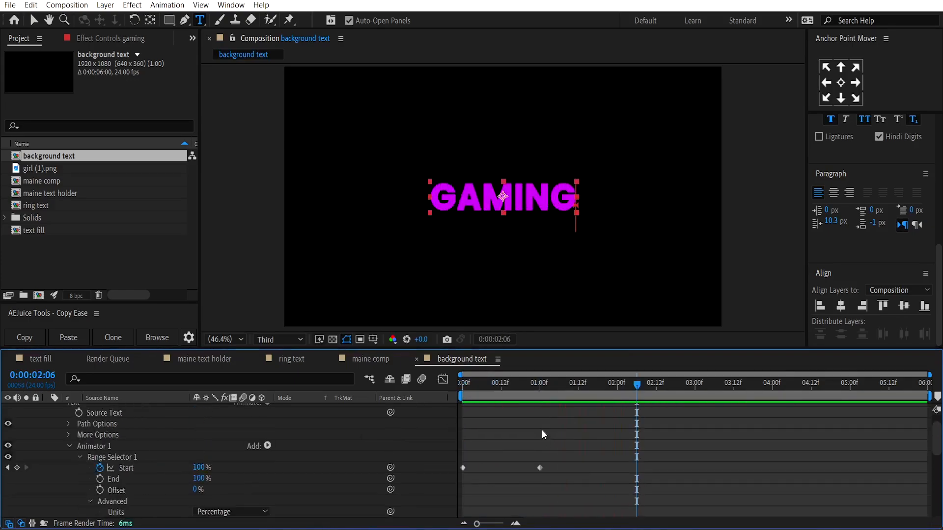
{"action": "left_click", "coordinate": [539, 382]}
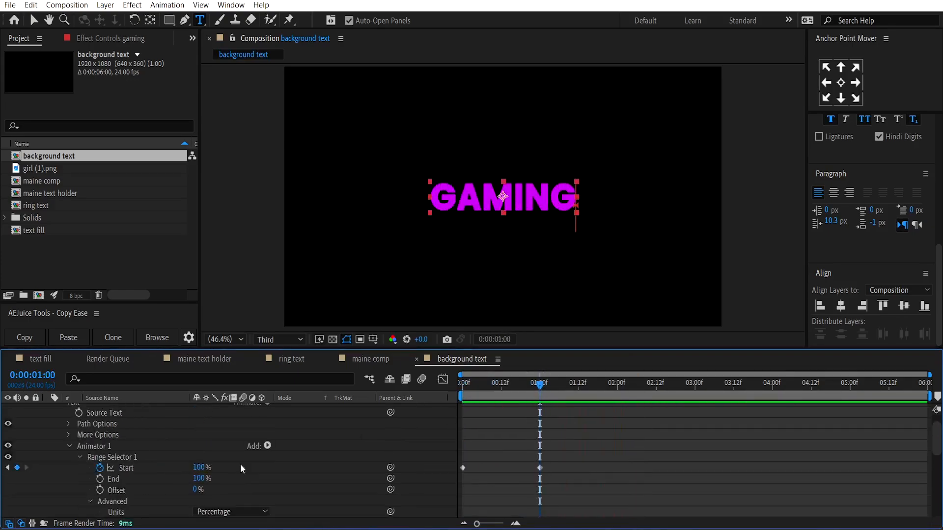
{"action": "mouse_move", "coordinate": [99, 469]}
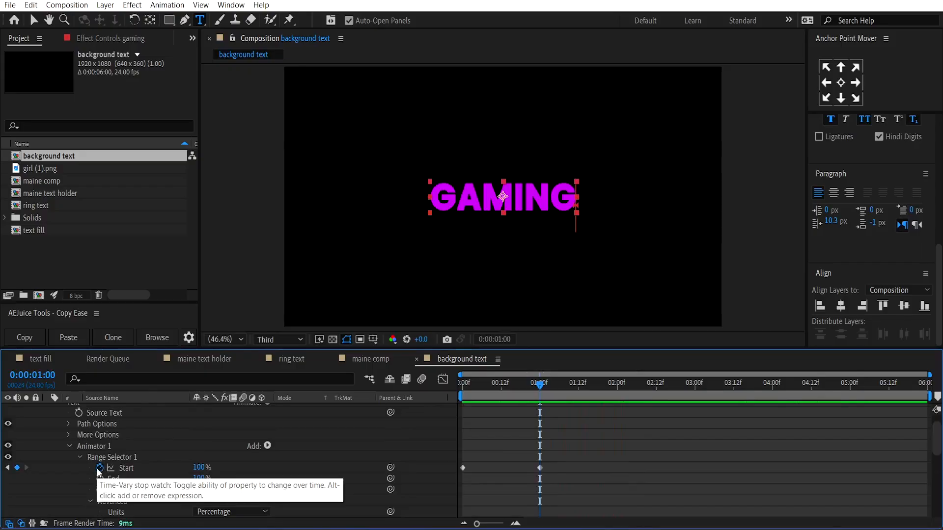
{"action": "left_click", "coordinate": [100, 468]}
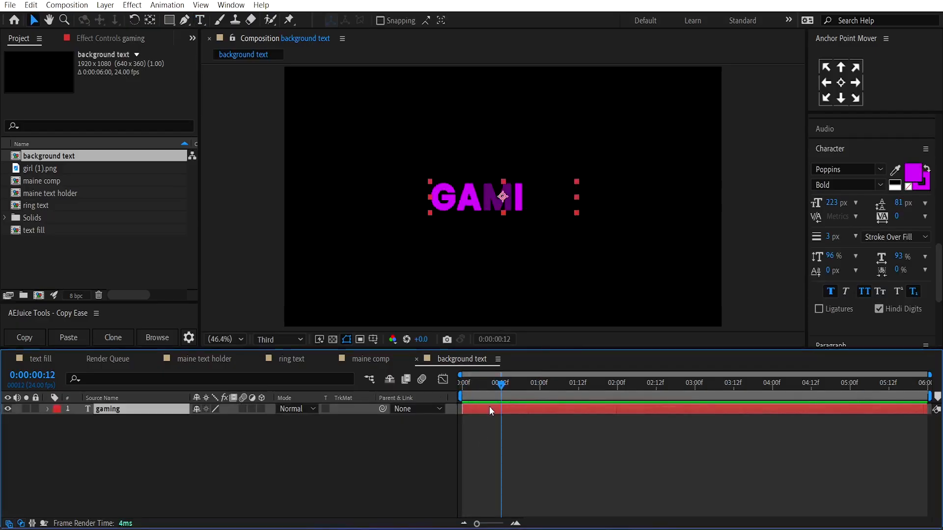
- Duplicate GAMING as a purple stroke-only outline and remove its Animator 1
{"action": "key", "text": "ctrl+d"}
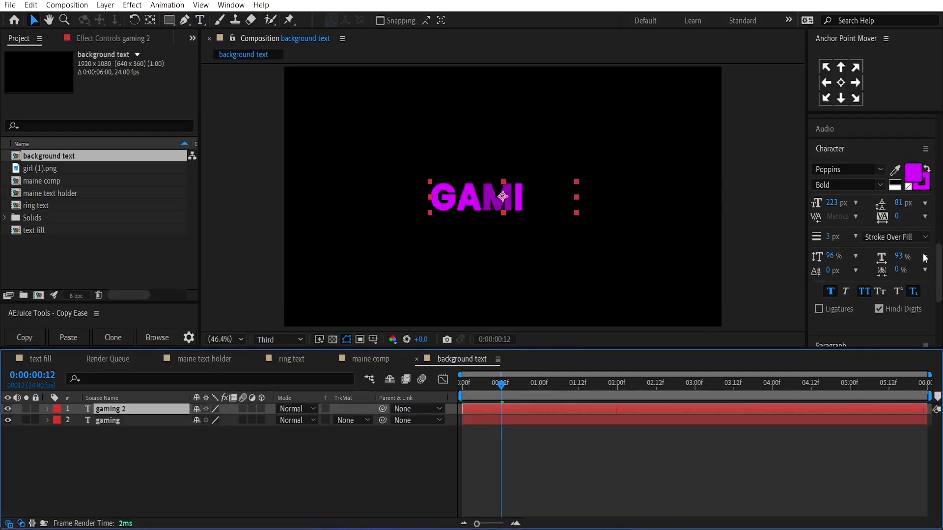
{"action": "mouse_move", "coordinate": [912, 189]}
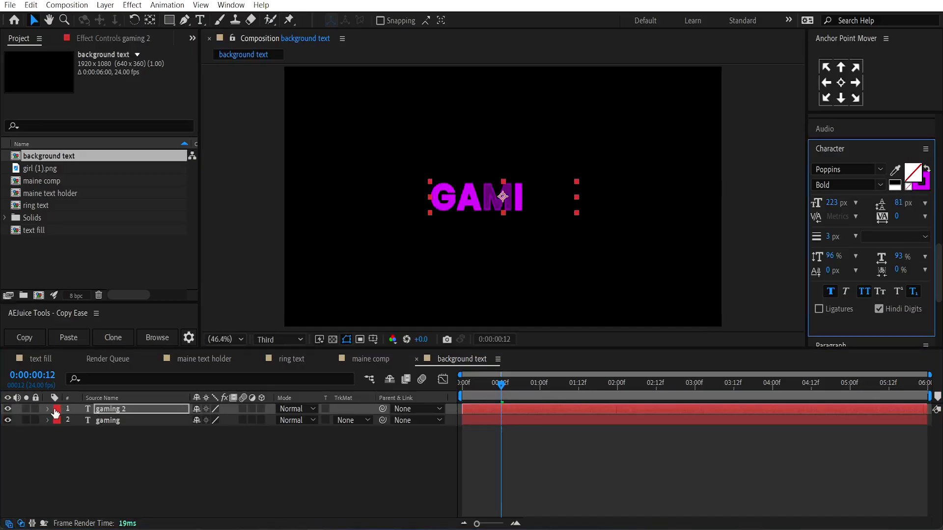
{"action": "left_click", "coordinate": [47, 409]}
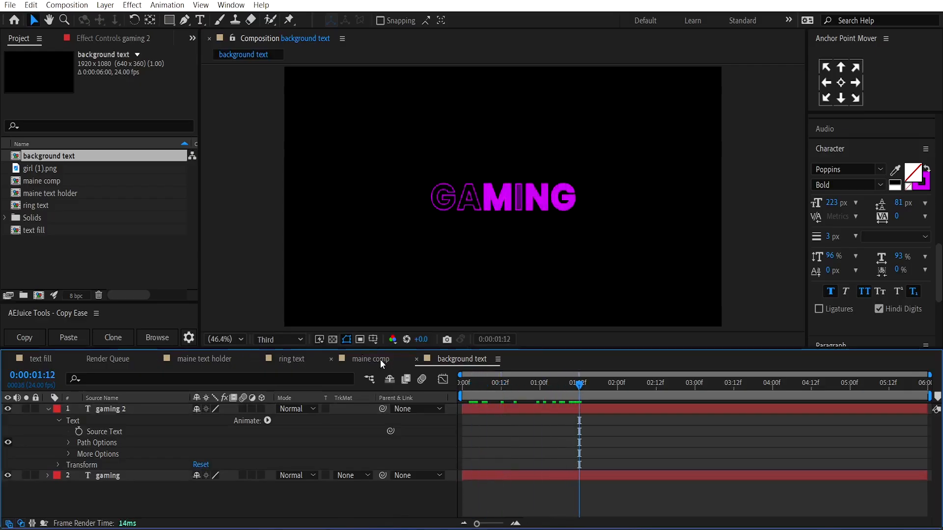
- In maine comp, apply CC RepeTile to background text with Expand Right and Left 1200
{"action": "left_click", "coordinate": [367, 359]}
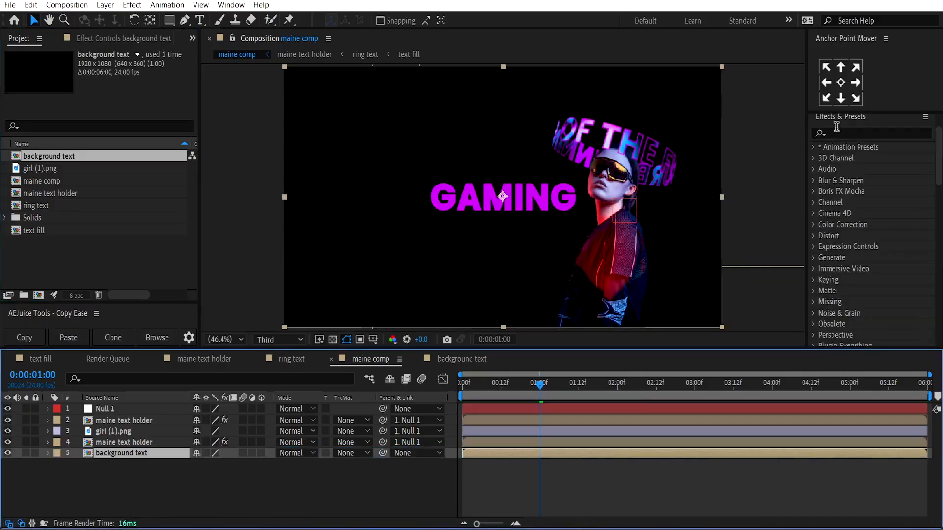
{"action": "type", "text": "cc re"}
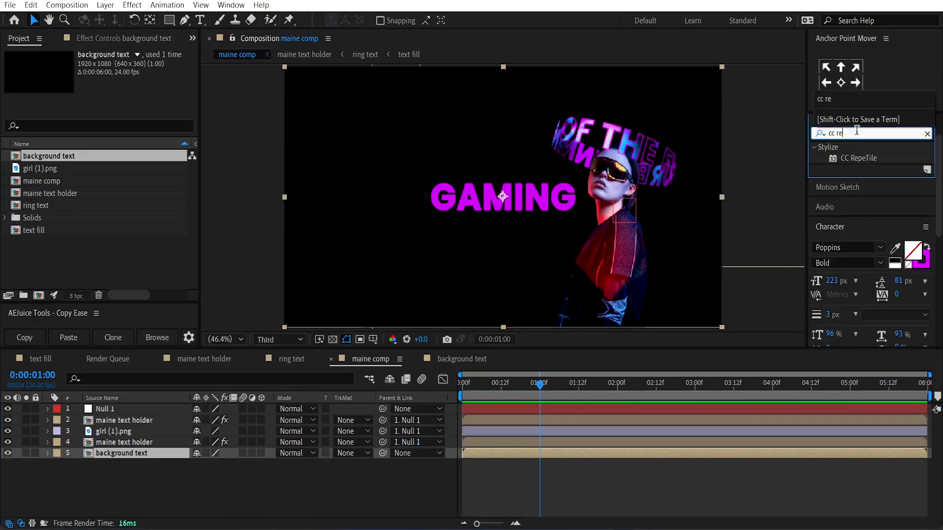
{"action": "double_click", "coordinate": [859, 157]}
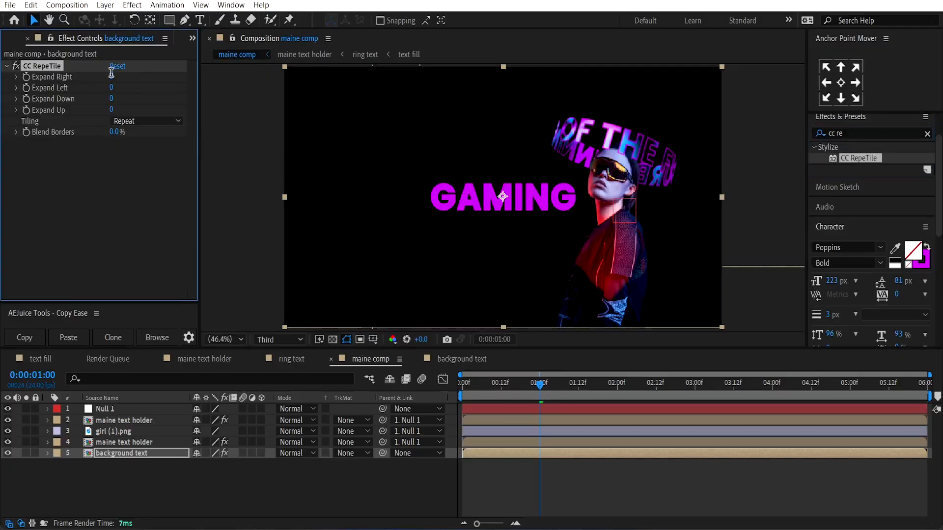
{"action": "type", "text": "1200"}
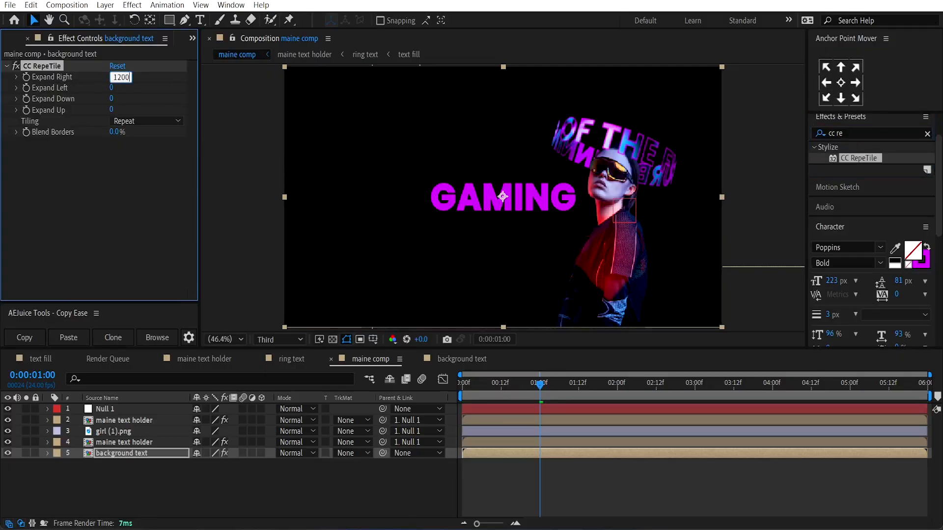
{"action": "left_click", "coordinate": [120, 87]}
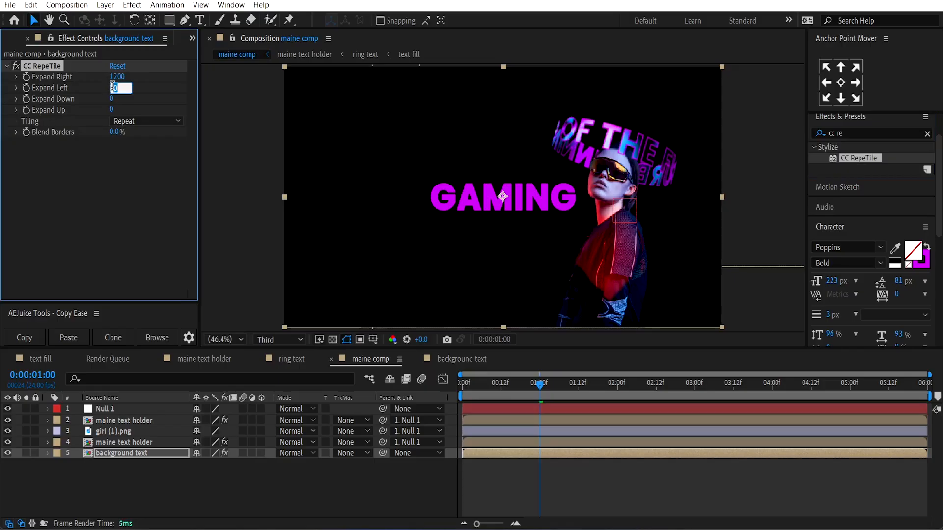
{"action": "type", "text": "1200"}
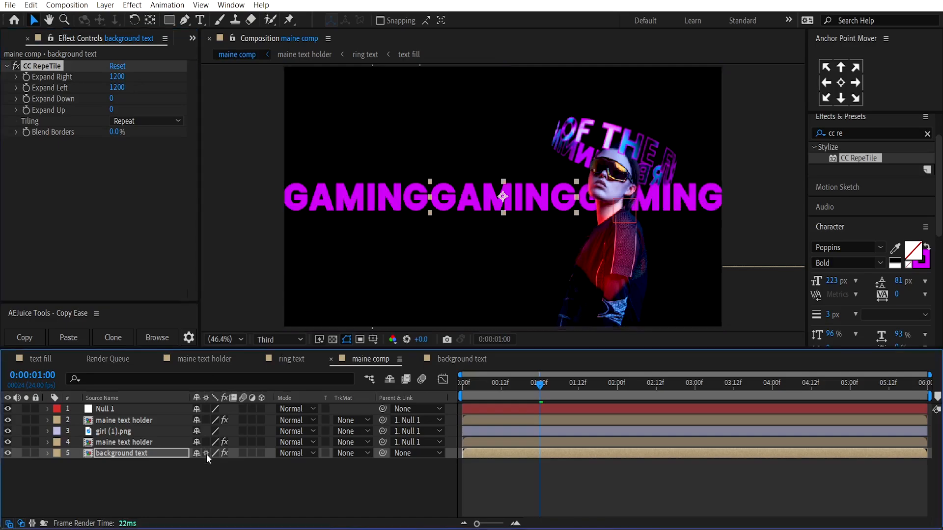
{"action": "mouse_move", "coordinate": [475, 406]}
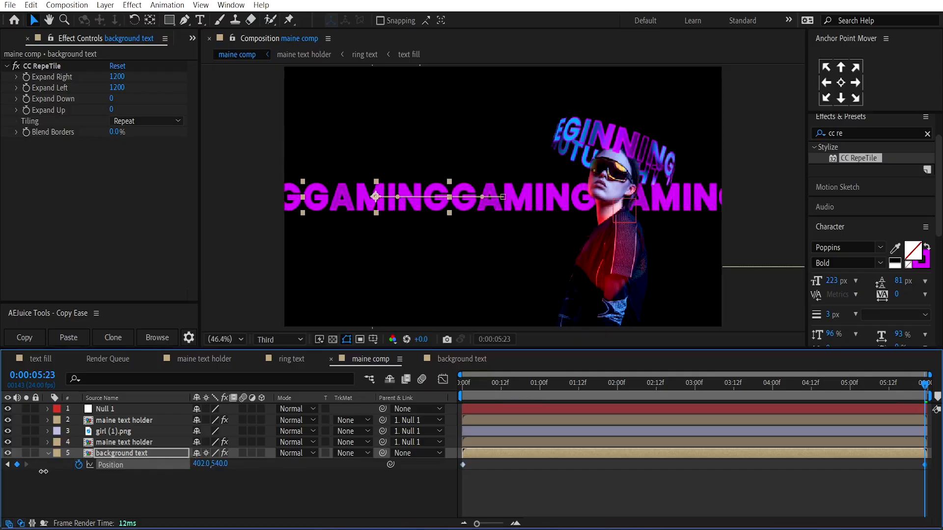
- Keyframe Position so GAMING slides sideways by the end, then set Opacity to 45%
{"action": "left_click_drag", "start_coordinate": [374, 196], "coordinate": [375, 196]}
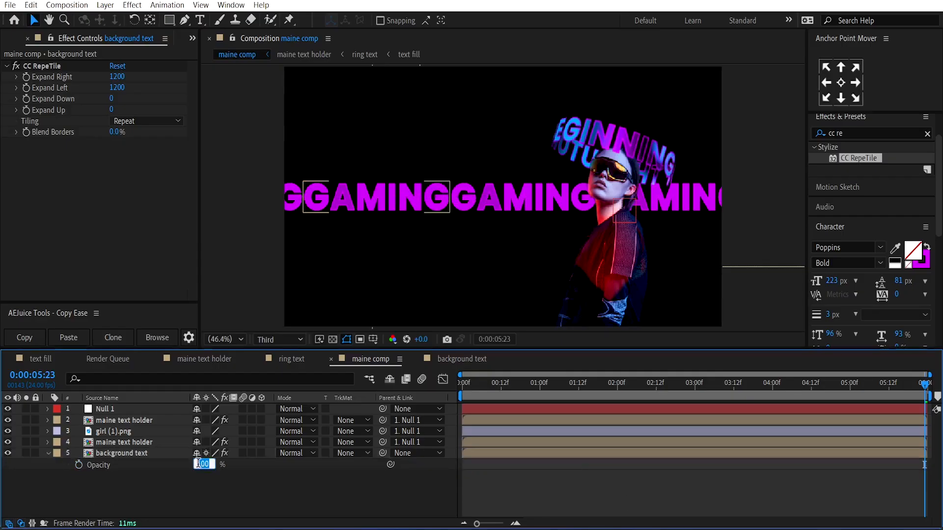
{"action": "type", "text": "45"}
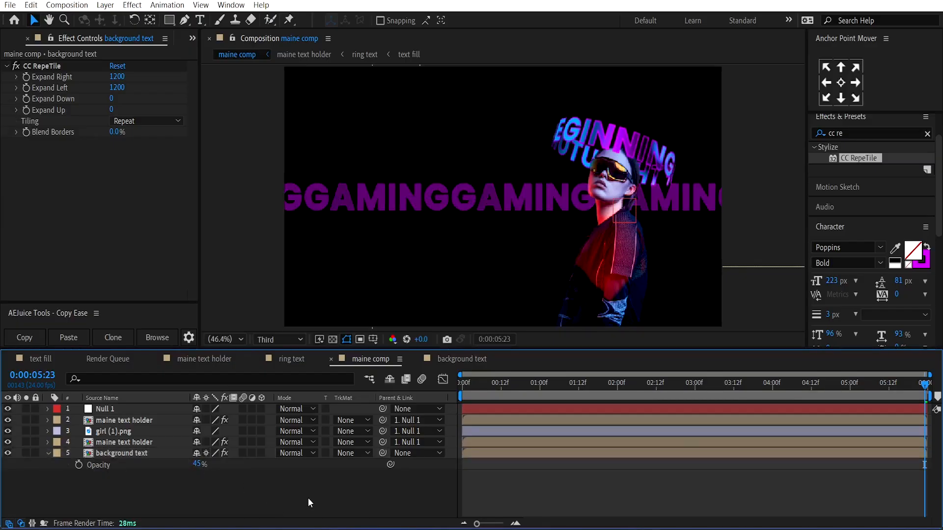
{"action": "left_click", "coordinate": [121, 453]}
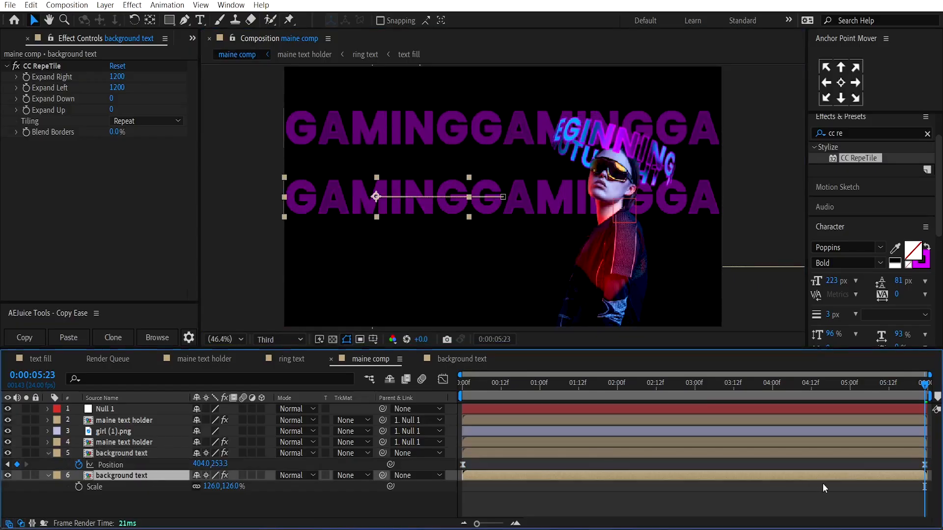
- Time-reverse the top GAMING row's position keyframes so it scrolls the other way
{"action": "left_click", "coordinate": [111, 464]}
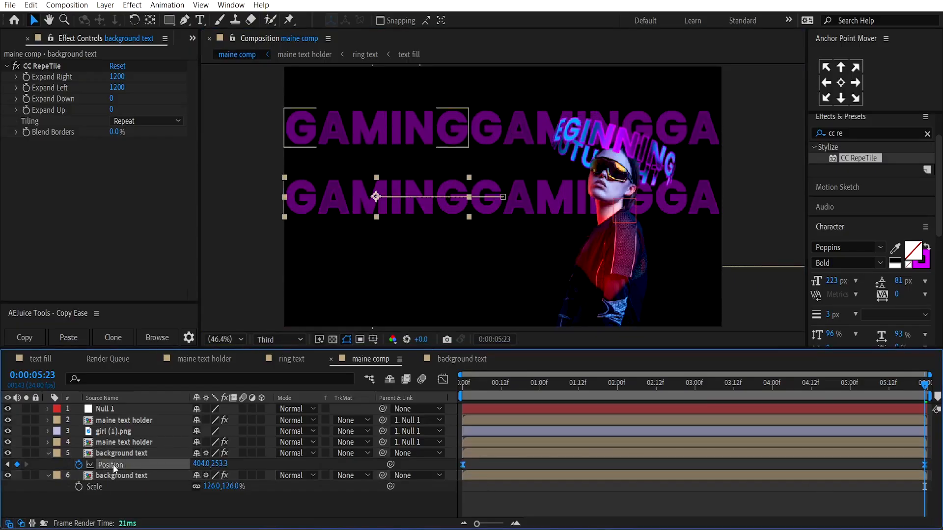
{"action": "right_click", "coordinate": [462, 464]}
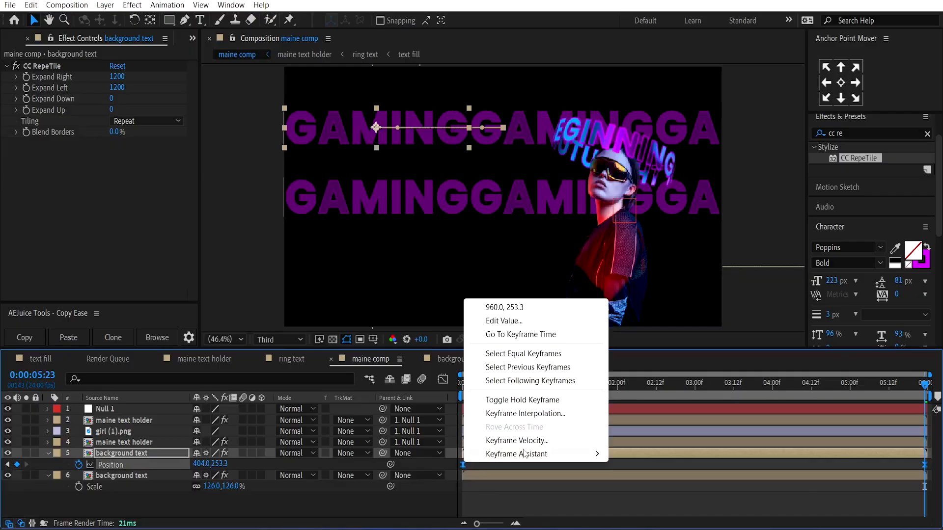
{"action": "mouse_move", "coordinate": [516, 454]}
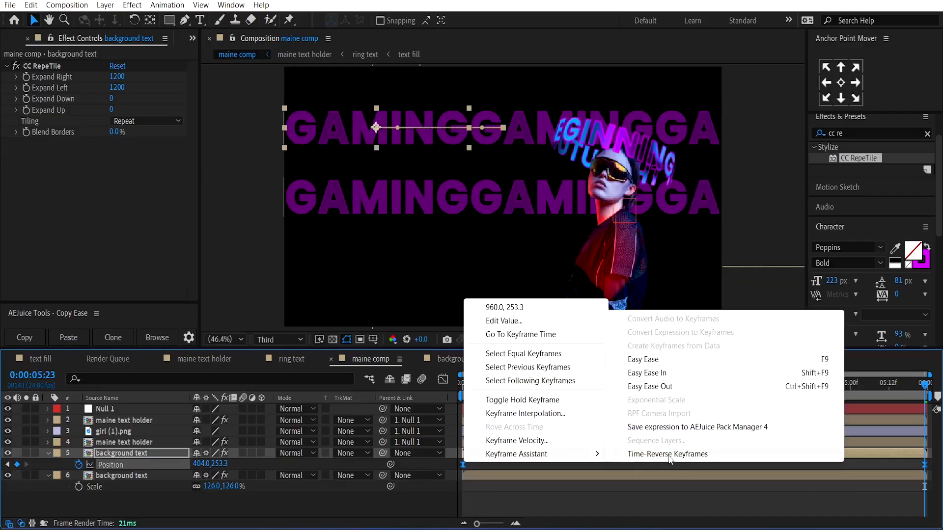
{"action": "left_click", "coordinate": [667, 454]}
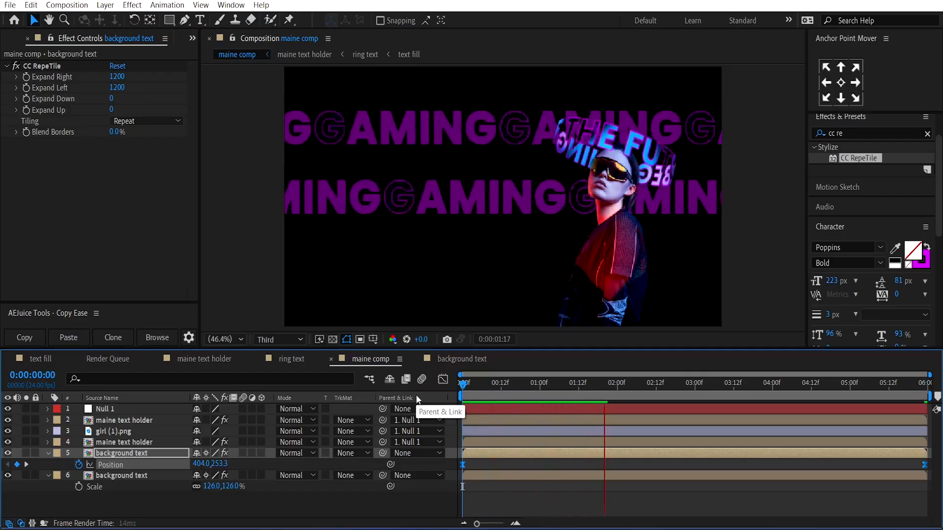
- Duplicate a GAMING row and move it lower to fill a third row
{"action": "left_click", "coordinate": [530, 382]}
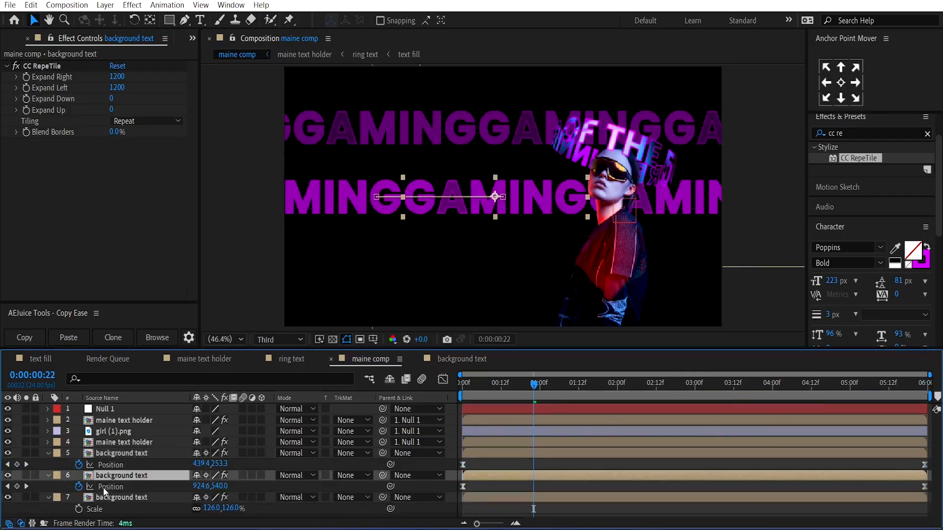
{"action": "left_click_drag", "start_coordinate": [495, 196], "coordinate": [492, 238]}
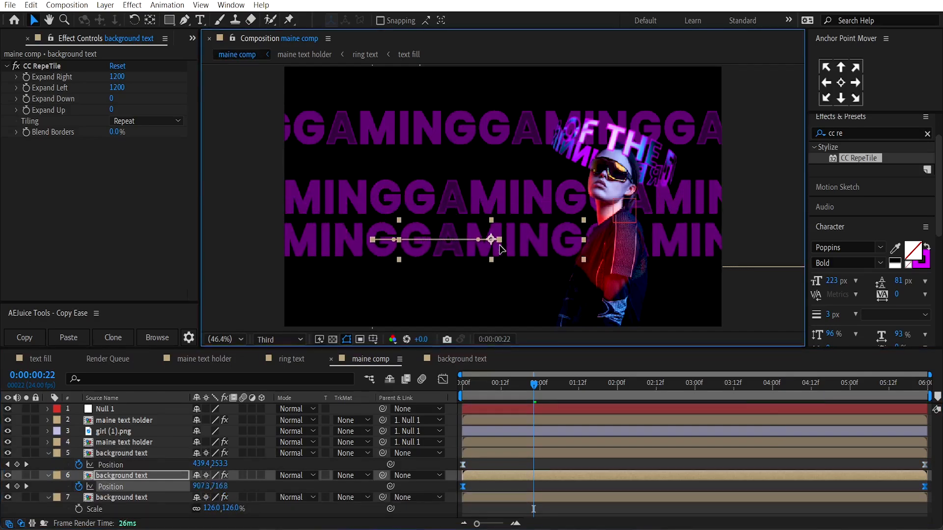
{"action": "right_click", "coordinate": [462, 486]}
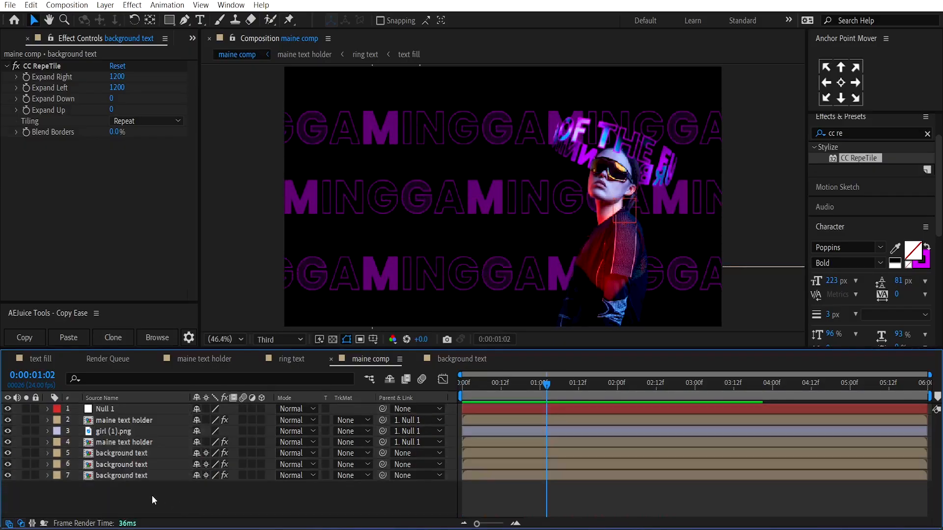
{"action": "left_click", "coordinate": [122, 453]}
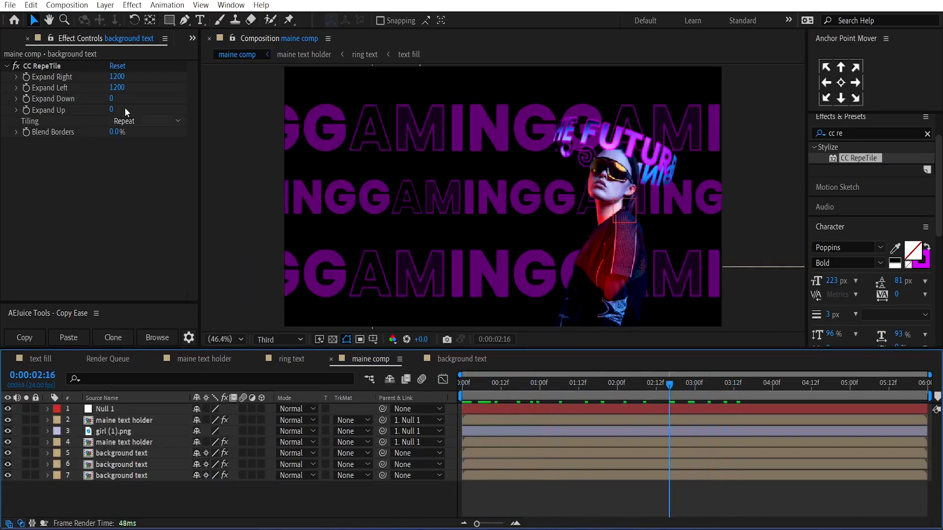
- Set the Rectangle tool to no fill with a linear-gradient stroke
{"action": "left_click", "coordinate": [170, 19]}
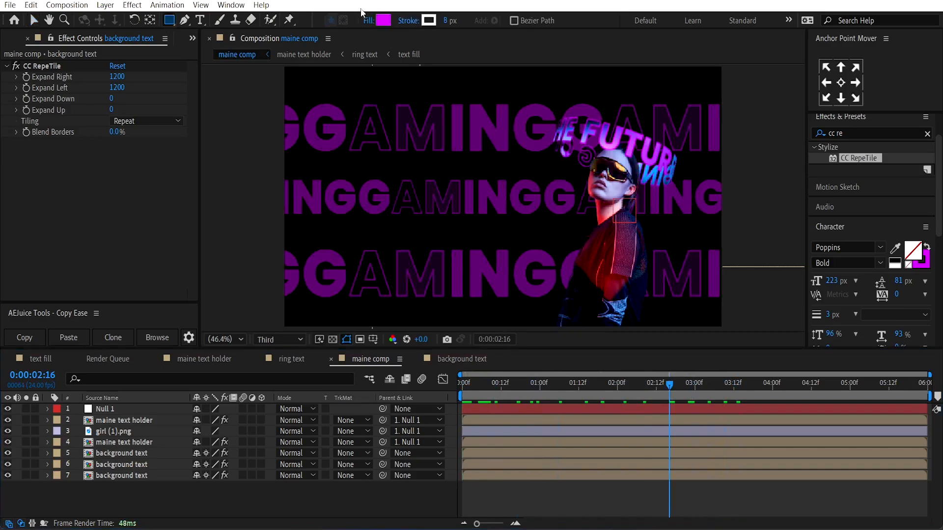
{"action": "left_click", "coordinate": [382, 20]}
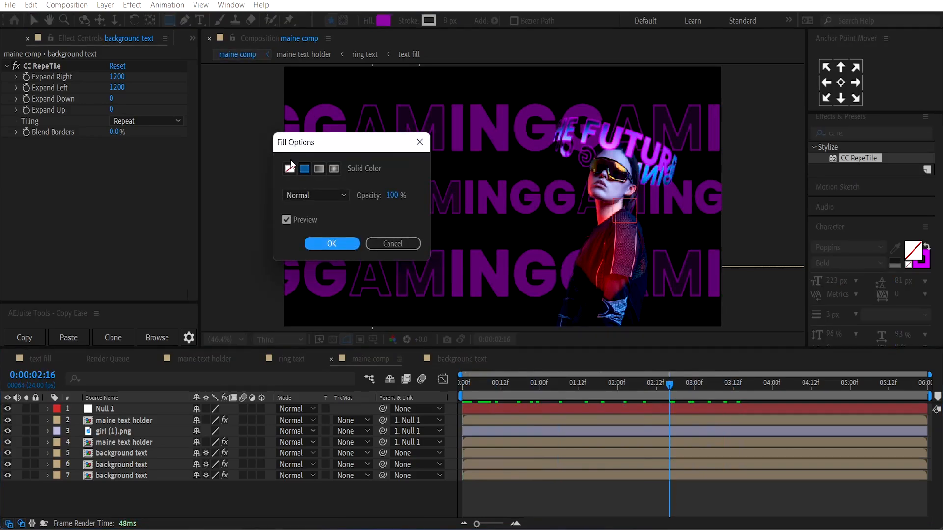
{"action": "left_click", "coordinate": [331, 243]}
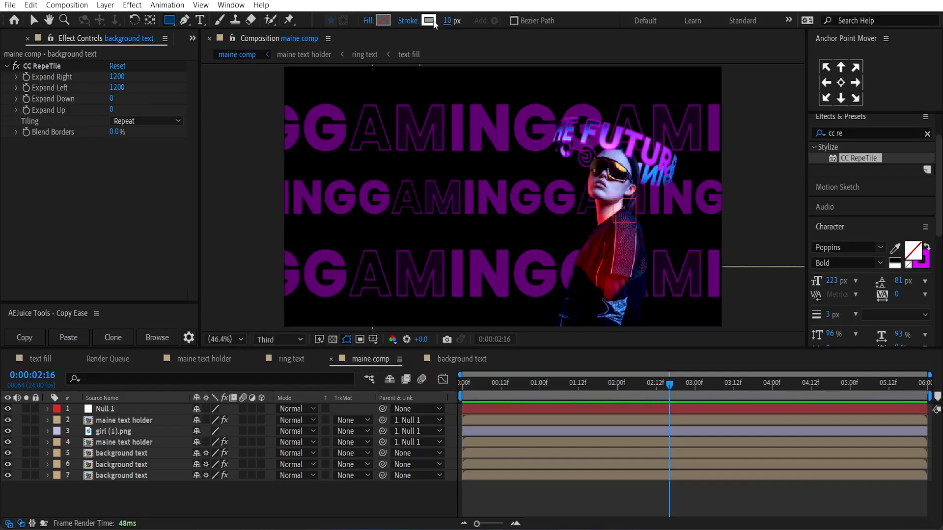
{"action": "left_click", "coordinate": [427, 20]}
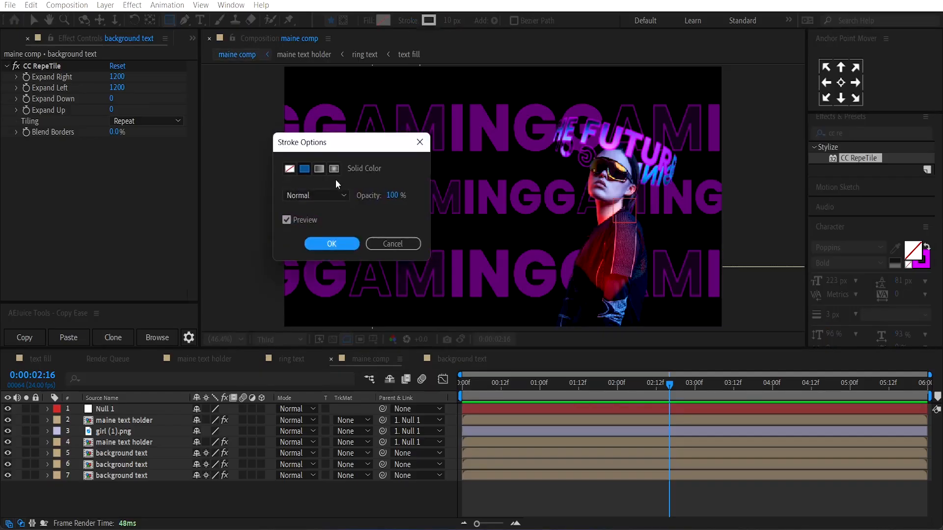
{"action": "left_click", "coordinate": [331, 243]}
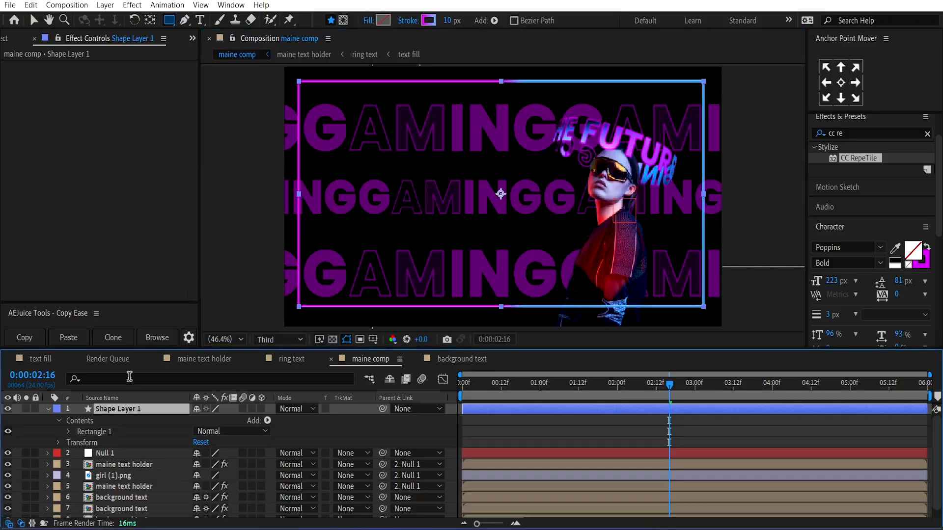
- Draw the frame, set Roundness to 12, and place the layer beneath the girl
{"action": "type", "text": "roun"}
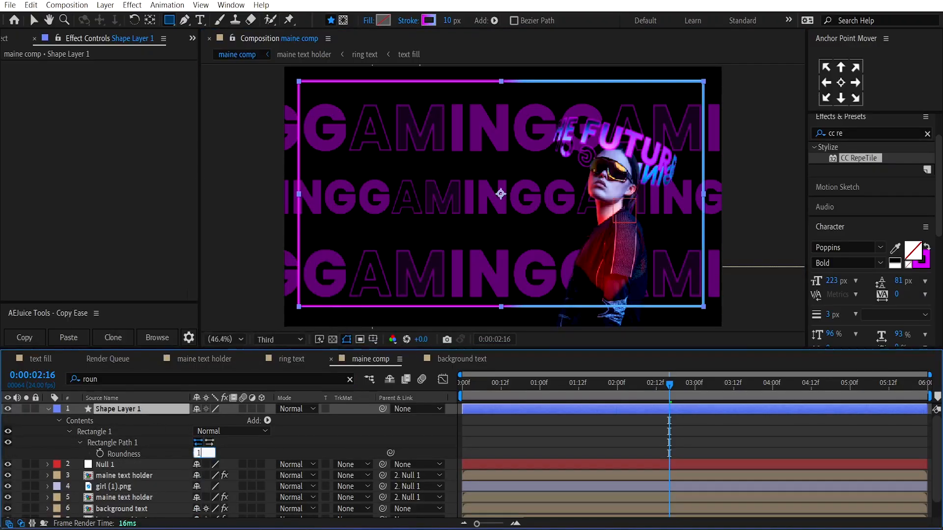
{"action": "type", "text": "12"}
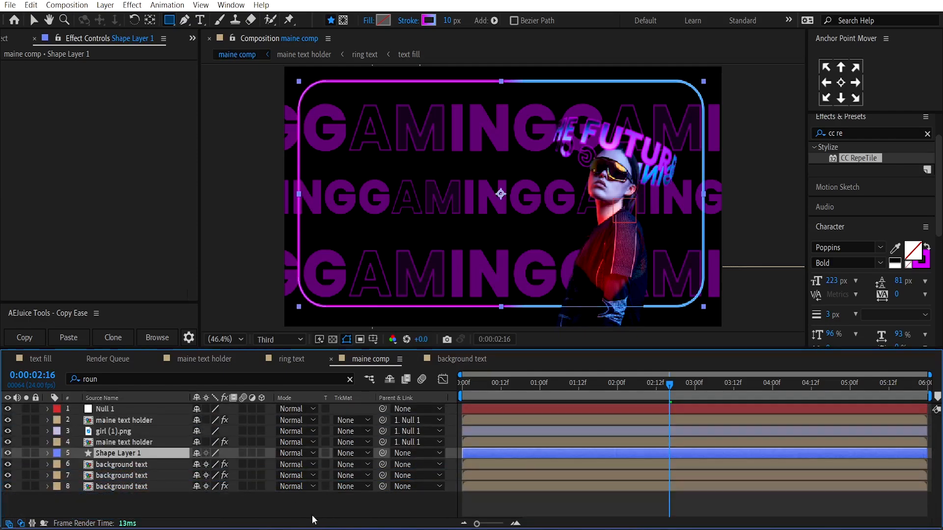
{"action": "left_click", "coordinate": [429, 20]}
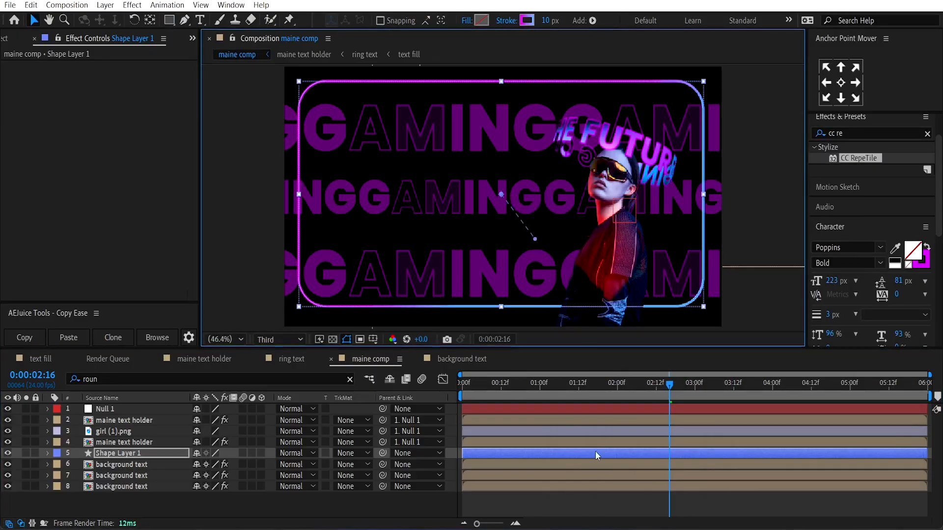
{"action": "left_click", "coordinate": [493, 382]}
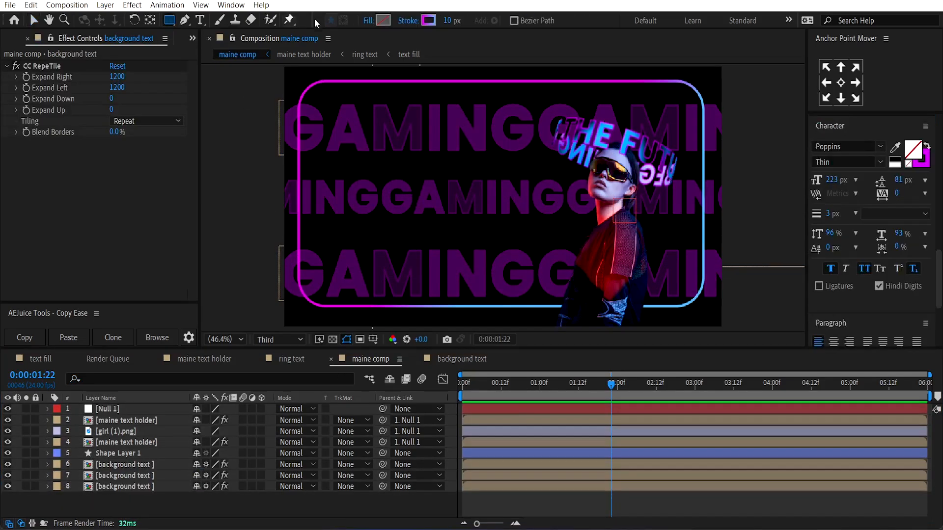
- Prepare the Rectangle tool with no stroke and a white #FFFFFF fill
{"action": "left_click", "coordinate": [429, 20]}
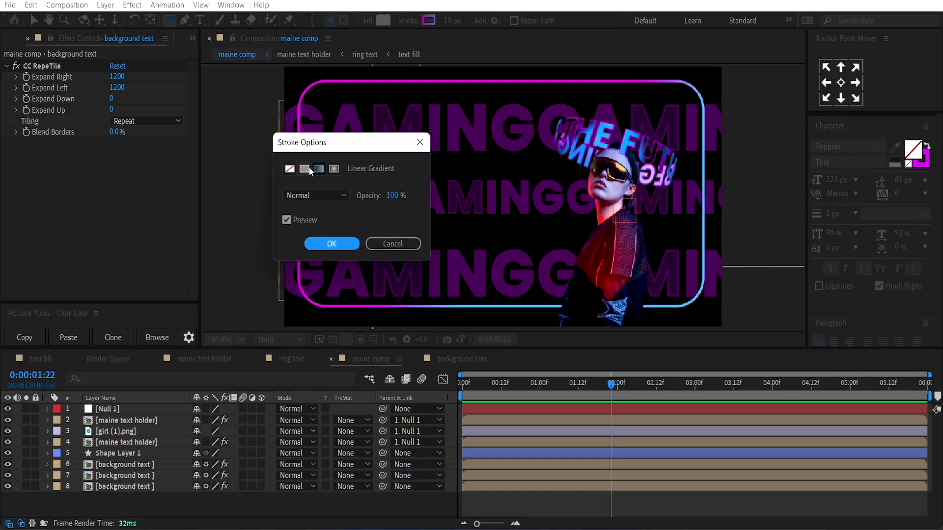
{"action": "left_click", "coordinate": [330, 243]}
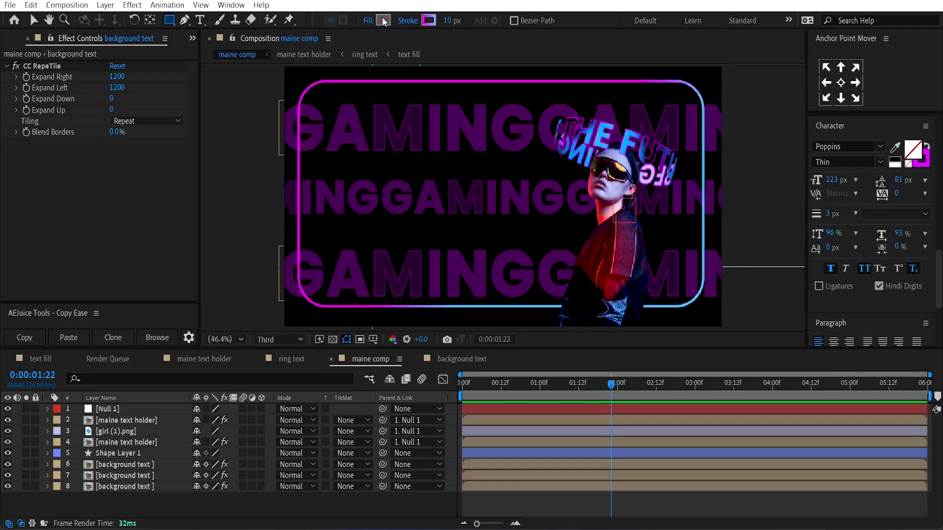
{"action": "left_click", "coordinate": [382, 19]}
{"action": "type", "text": "FFFFFF"}
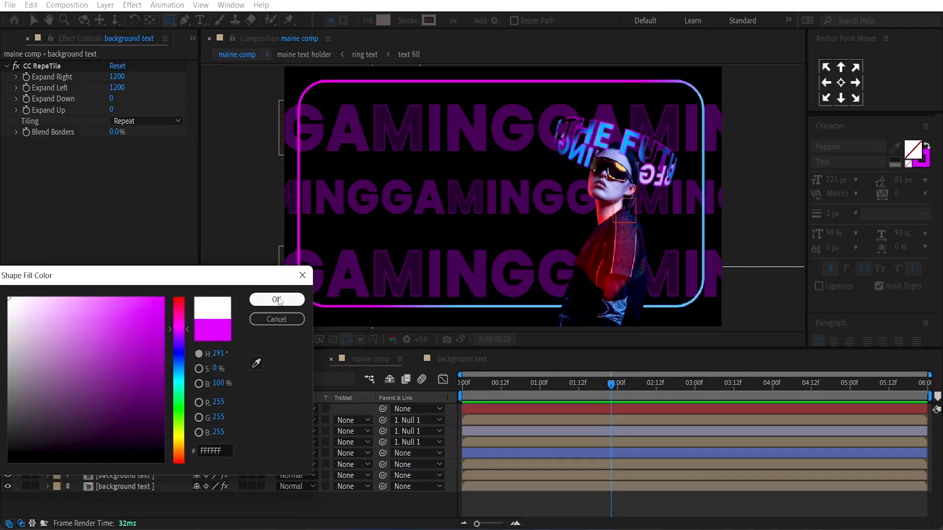
{"action": "left_click", "coordinate": [276, 301]}
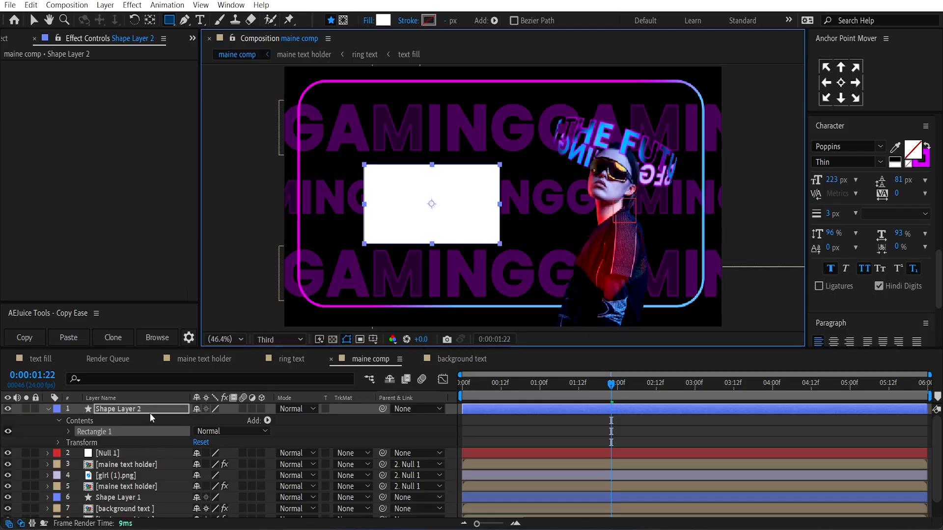
- Round the new white rectangle's corners to a Roundness of 70
{"action": "type", "text": "round"}
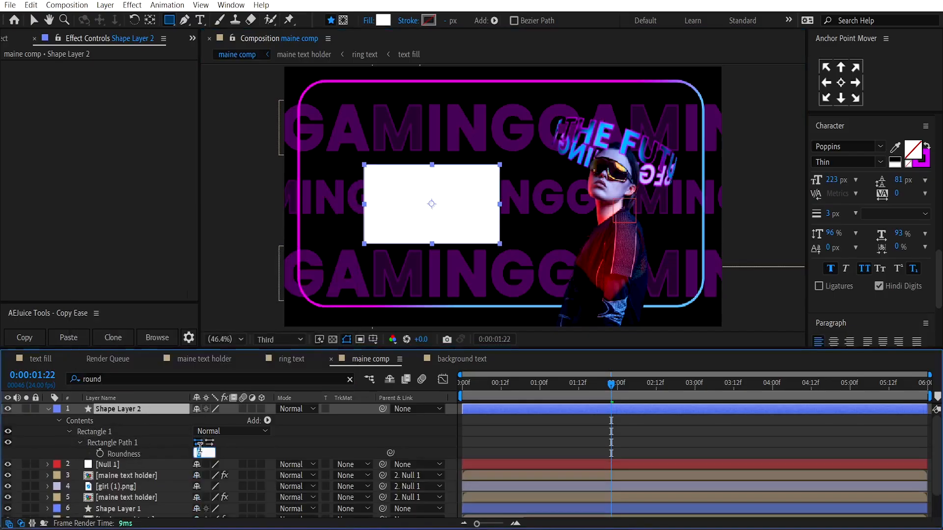
{"action": "type", "text": "70.0"}
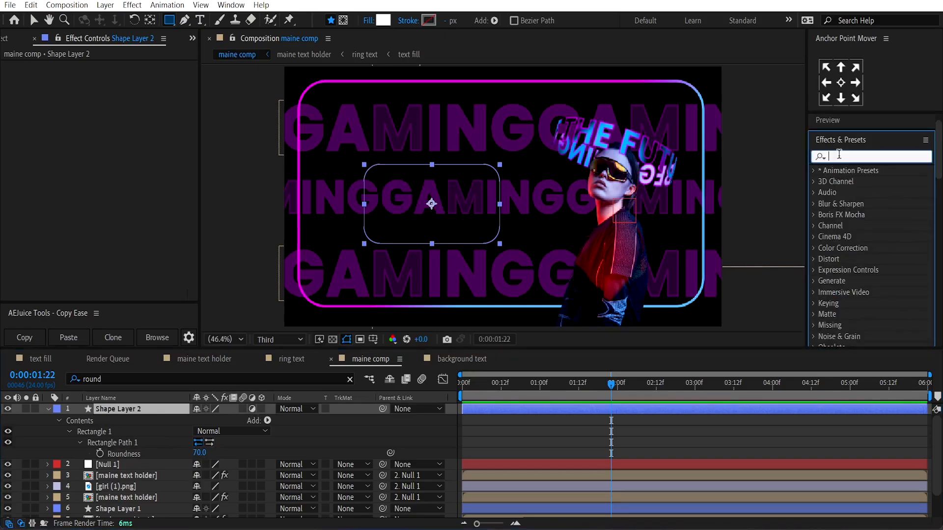
- Apply Fast Box Blur (radius 60) to the box and keyframe its Rectangle Path size growing from zero height
{"action": "type", "text": "fast"}
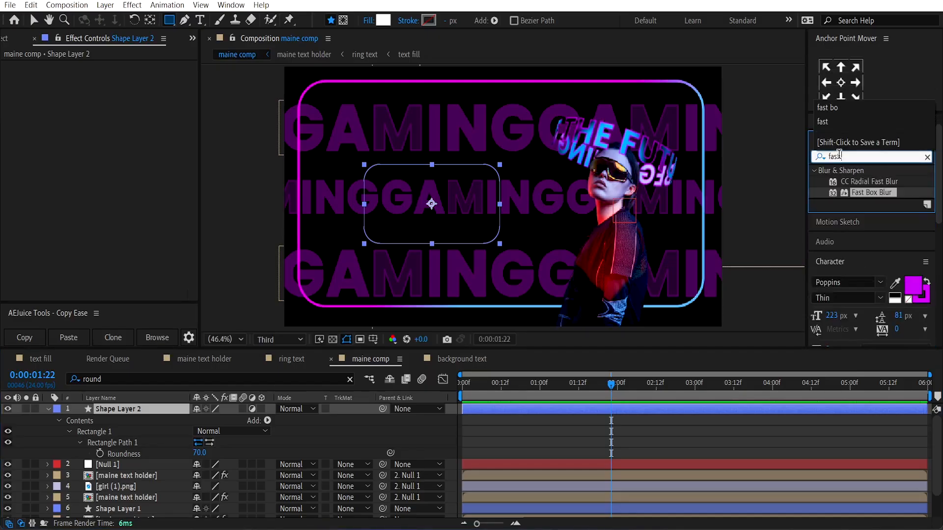
{"action": "double_click", "coordinate": [871, 192]}
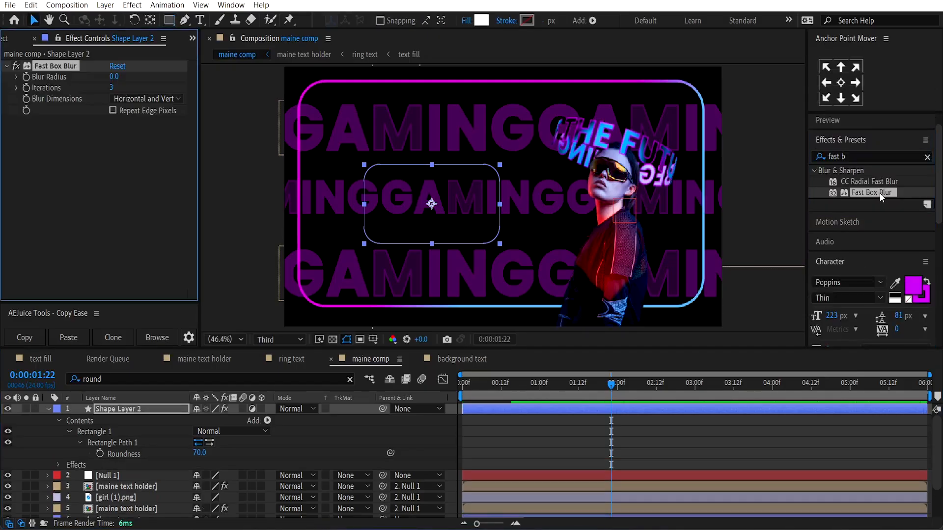
{"action": "type", "text": "152.0"}
{"action": "type", "text": "size"}
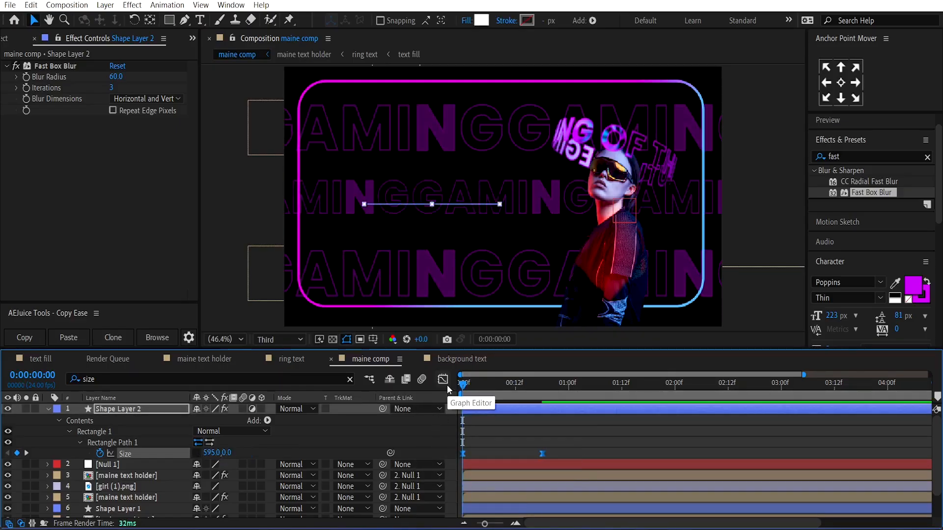
- Steepen the Size keyframes' speed curve in the Graph Editor for a snappy ease, then return to layer bars
{"action": "left_click", "coordinate": [443, 378]}
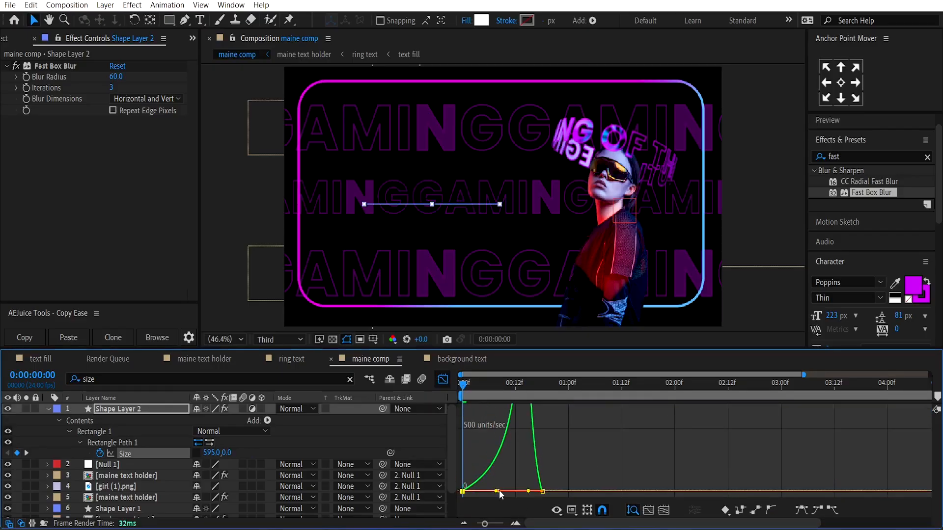
{"action": "left_click_drag", "start_coordinate": [499, 491], "coordinate": [507, 493]}
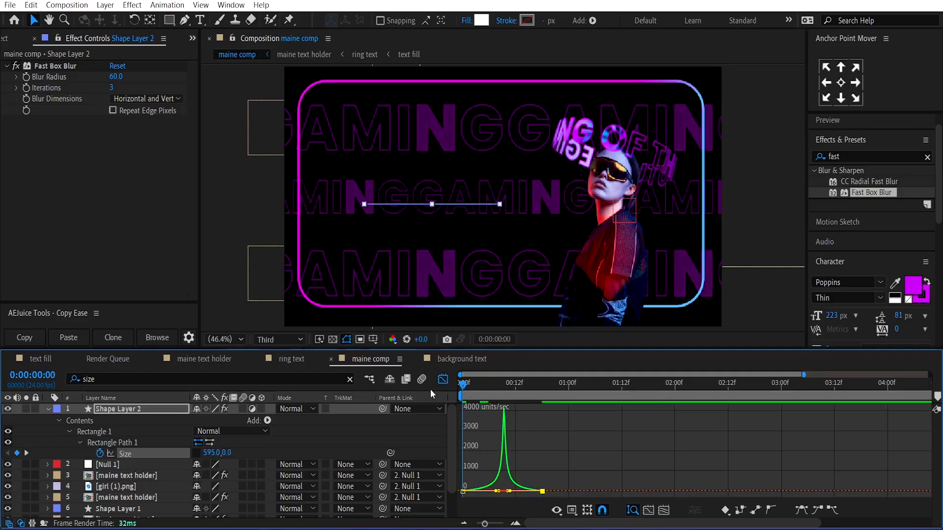
{"action": "left_click", "coordinate": [574, 383]}
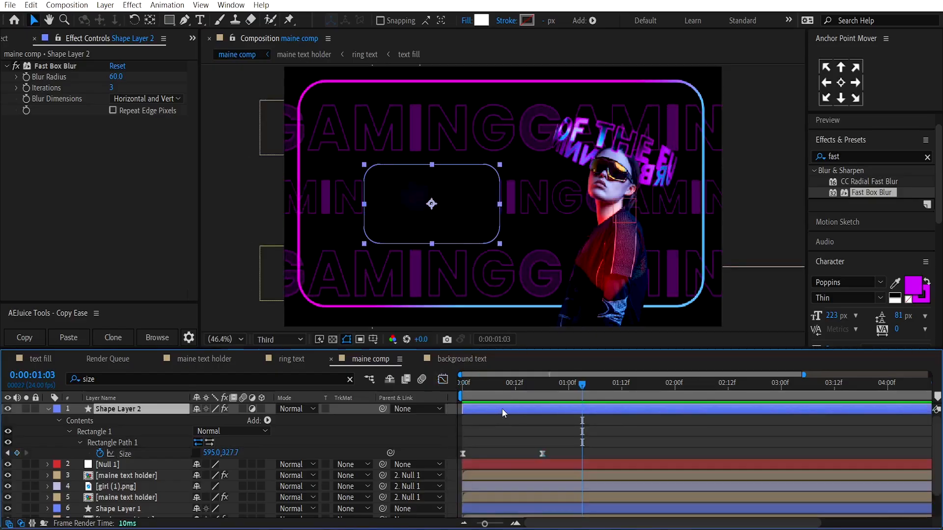
{"action": "left_click", "coordinate": [498, 382]}
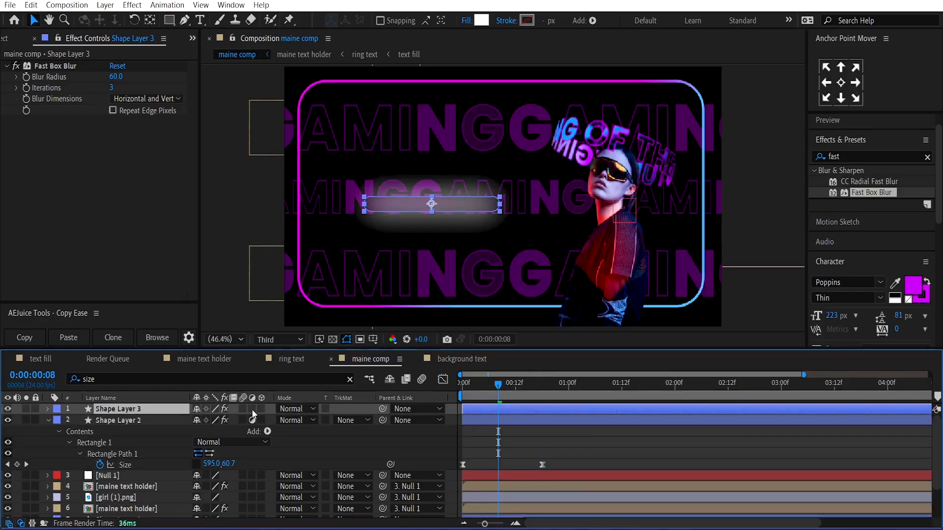
- Remove the Fast Box Blur and the fill from the duplicated box so only a white outline remains
{"action": "left_click", "coordinate": [537, 382]}
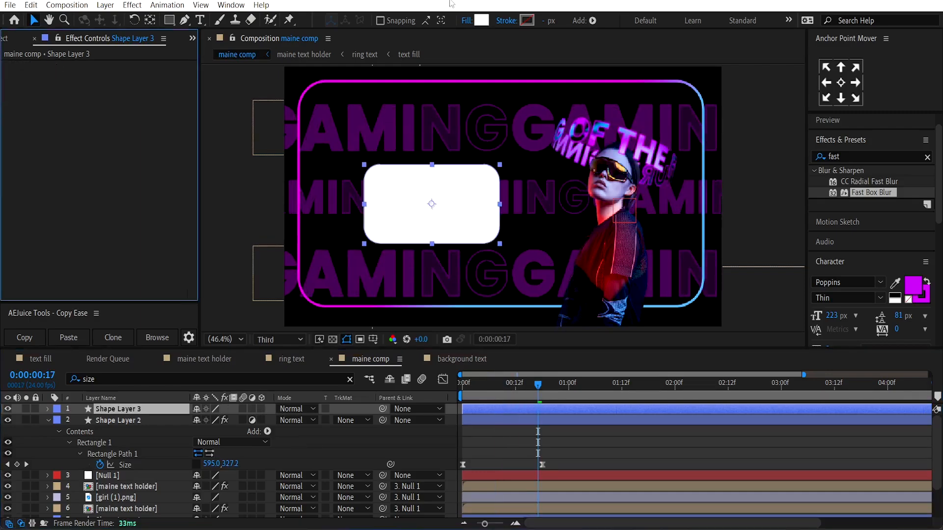
{"action": "left_click", "coordinate": [481, 20]}
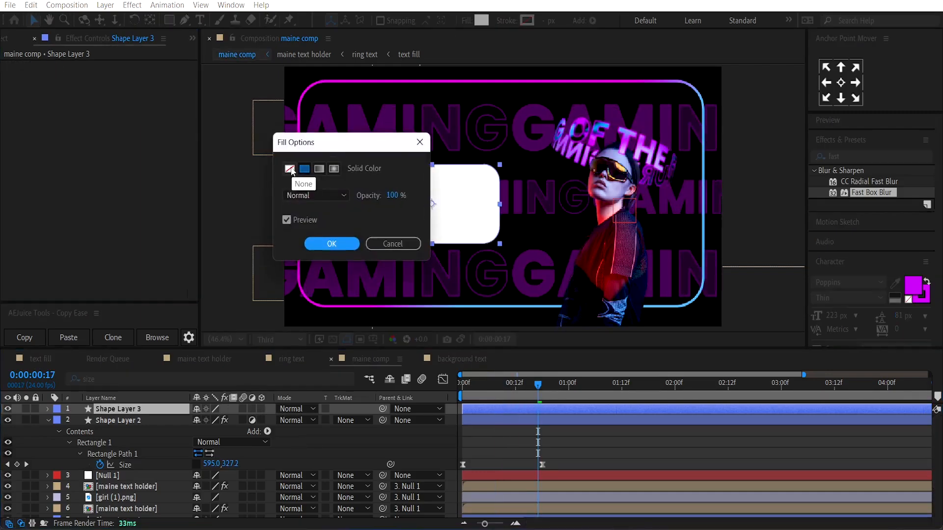
{"action": "left_click", "coordinate": [331, 244]}
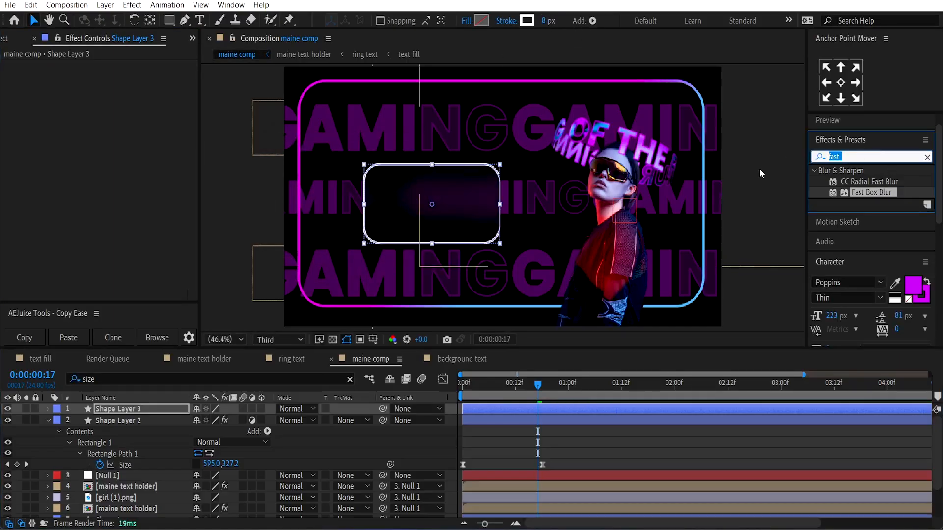
- Apply CC Light Sweep with Sweep Intensity 0, Edge Intensity 250 and Light Reception set to Cutout
{"action": "type", "text": "cc light"}
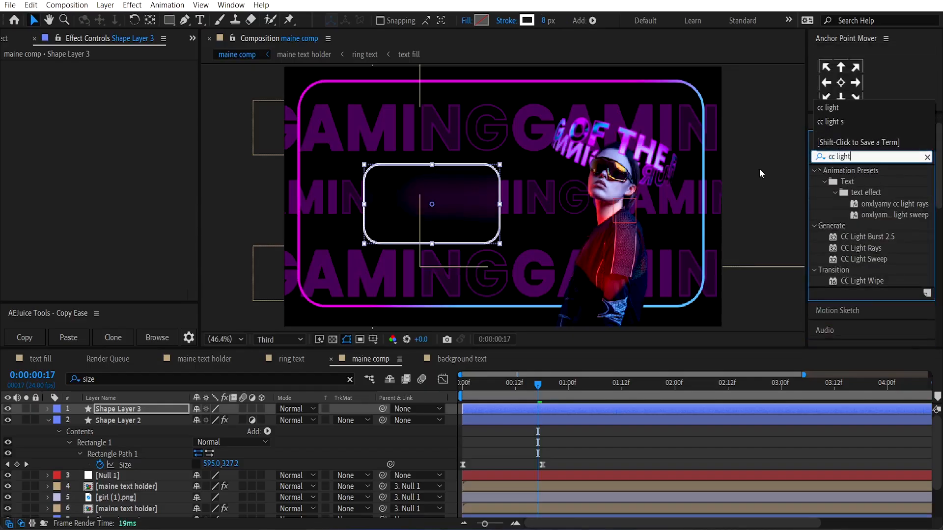
{"action": "double_click", "coordinate": [864, 258]}
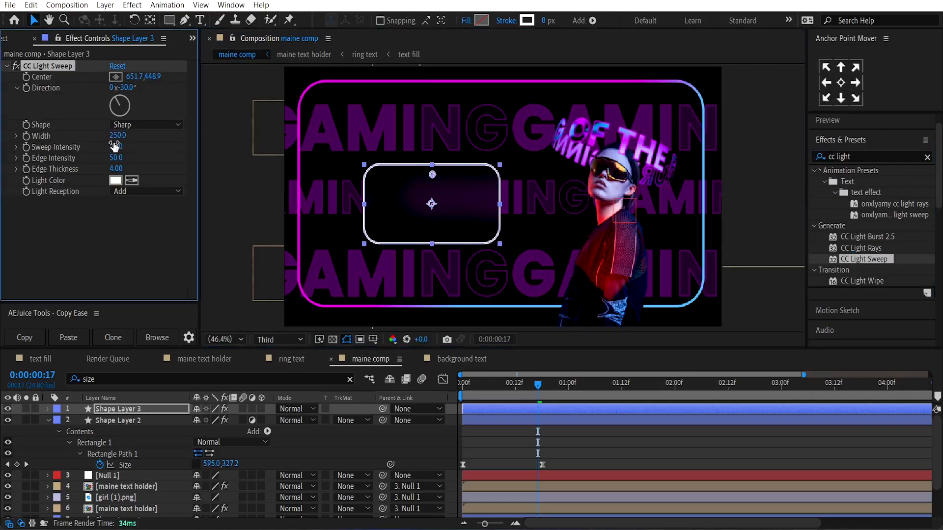
{"action": "left_click", "coordinate": [116, 158]}
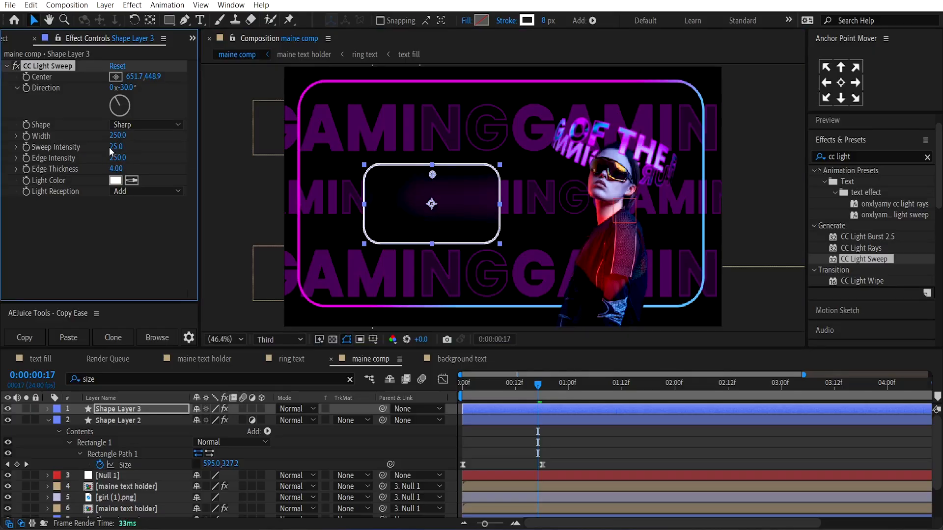
{"action": "left_click_drag", "start_coordinate": [117, 146], "coordinate": [114, 147]}
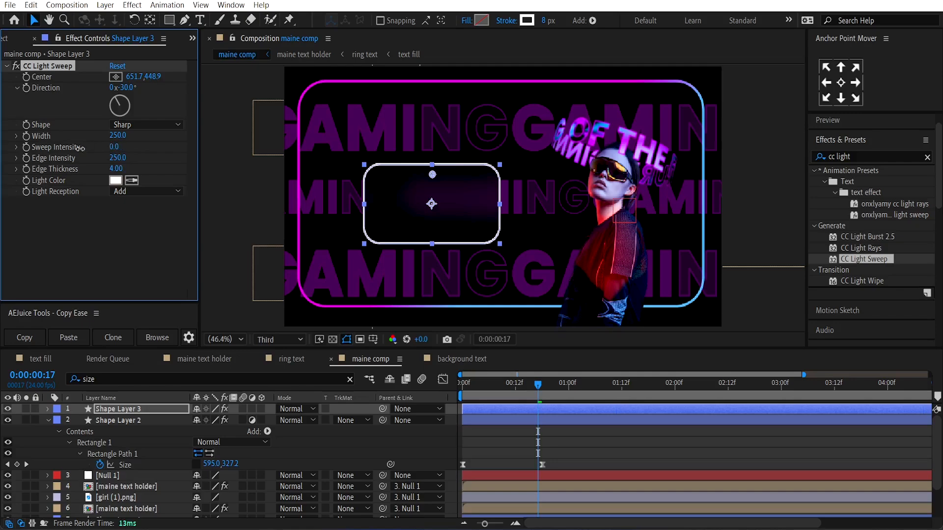
{"action": "left_click", "coordinate": [146, 191]}
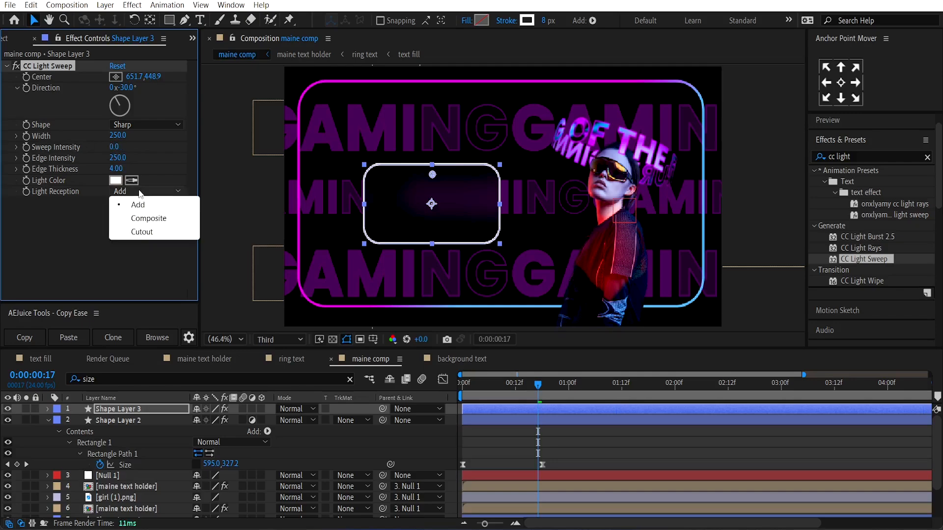
{"action": "left_click", "coordinate": [142, 231]}
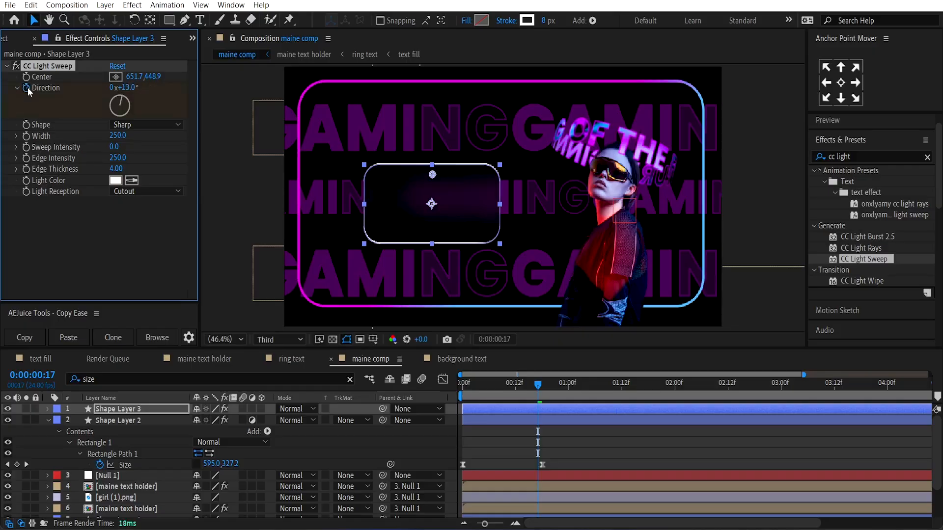
- Keyframe the sweep Direction to rotate a full turn from 0x+13° to 1x+13°
{"action": "left_click", "coordinate": [895, 383]}
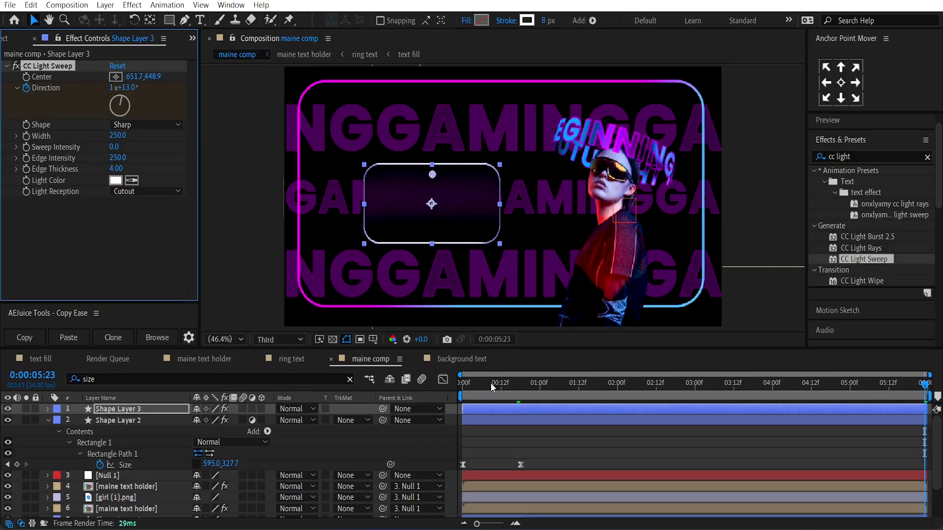
{"action": "left_click", "coordinate": [462, 382]}
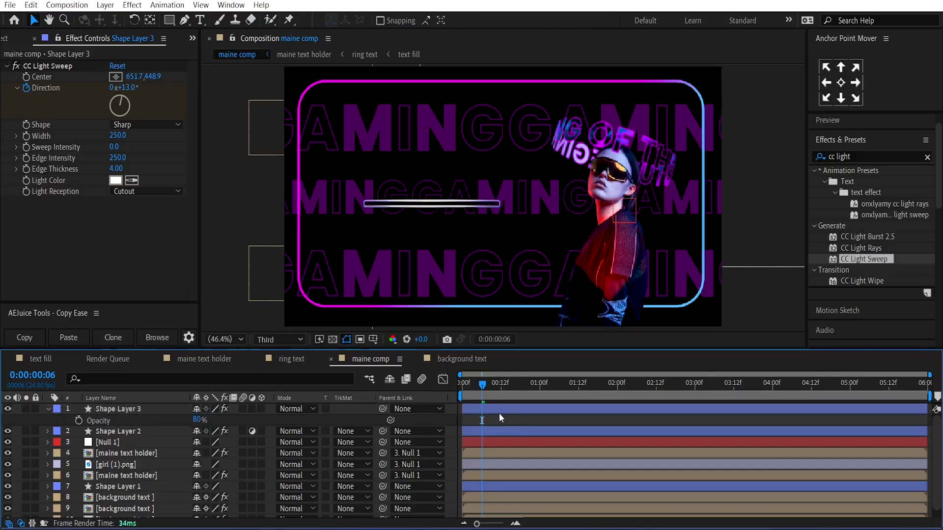
- Keyframe the outlined box's Opacity from 0% to 80% over the first frames
{"action": "left_click", "coordinate": [118, 409]}
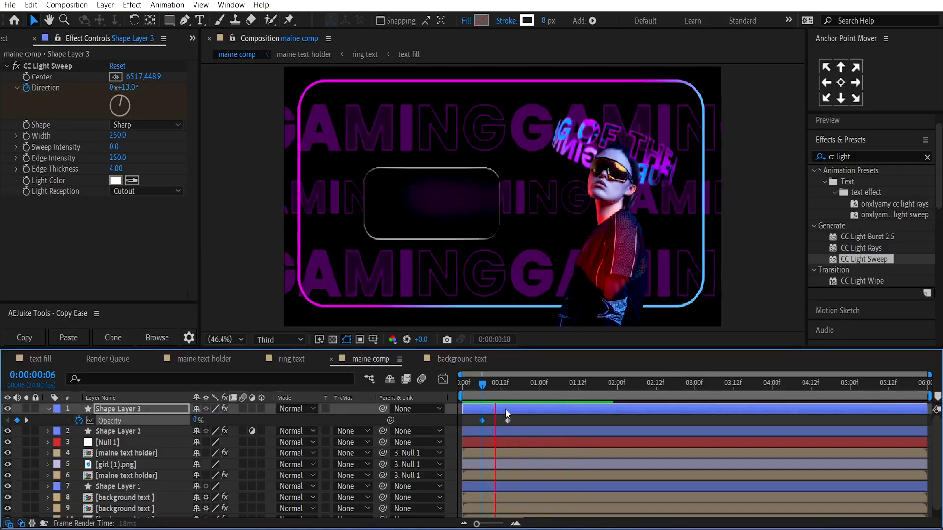
{"action": "left_click_drag", "start_coordinate": [507, 384], "coordinate": [469, 384]}
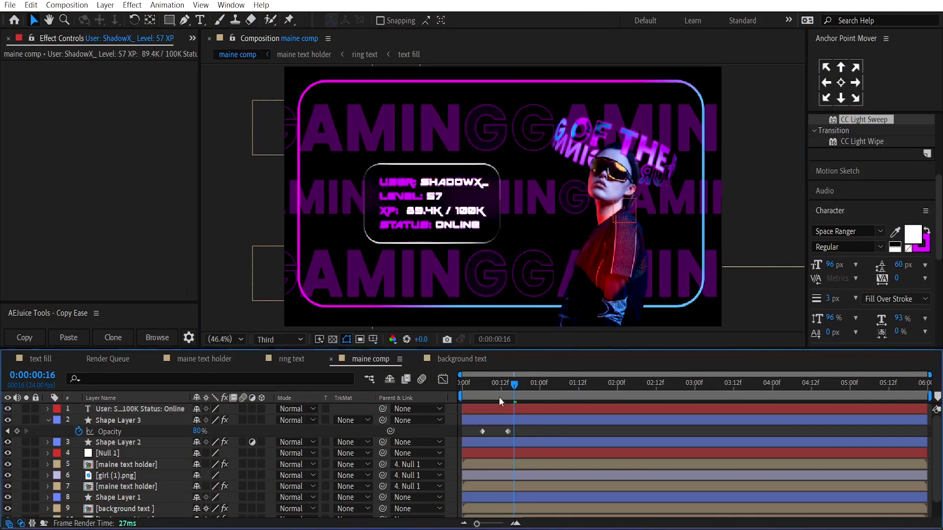
- Apply the Animate In > Typewriter preset to the stats text so level, XP and status type on
{"action": "left_click", "coordinate": [141, 409]}
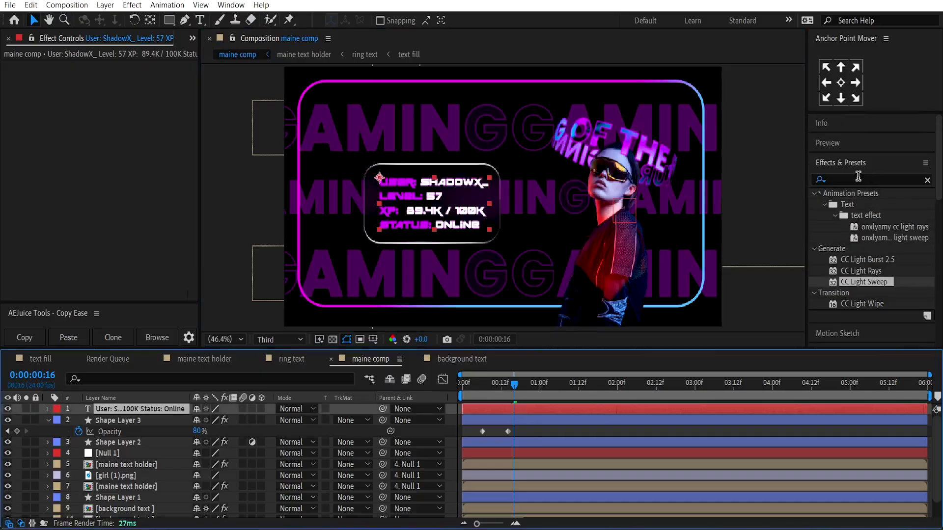
{"action": "type", "text": "t"}
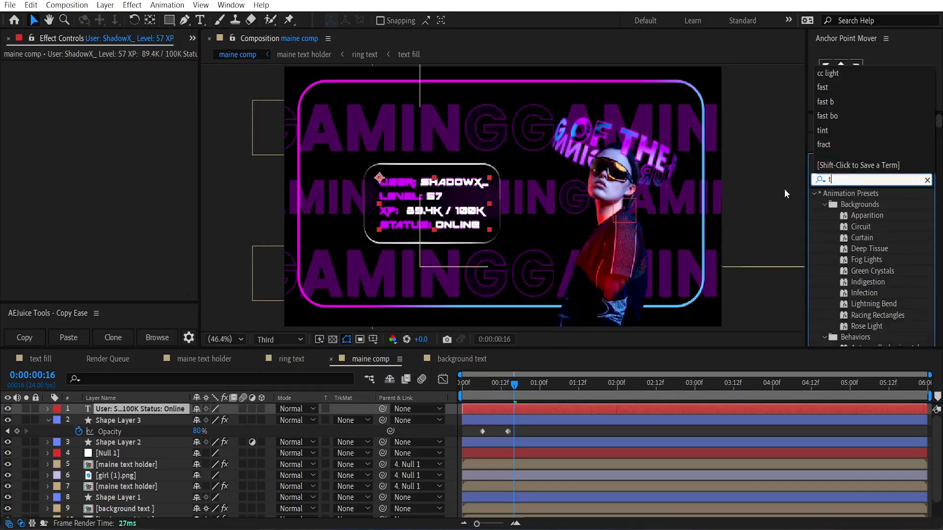
{"action": "type", "text": "ype"}
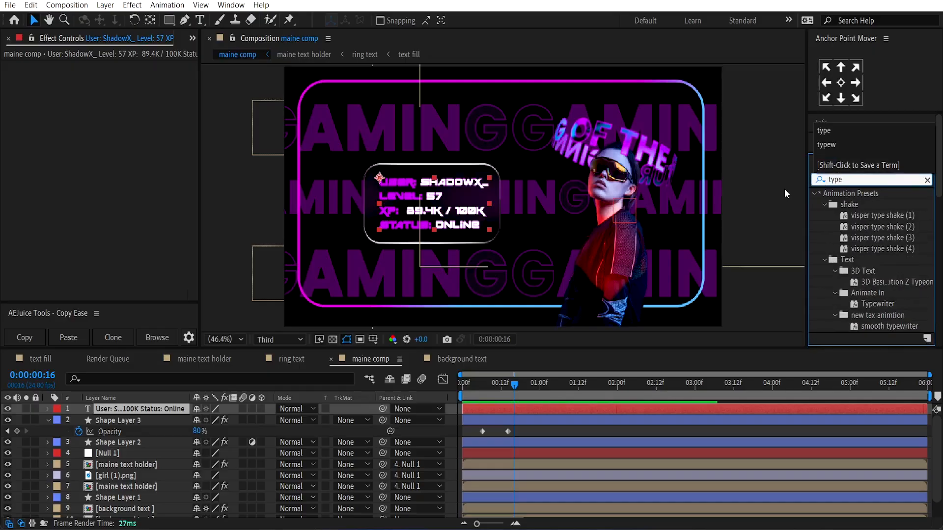
{"action": "left_click", "coordinate": [878, 304]}
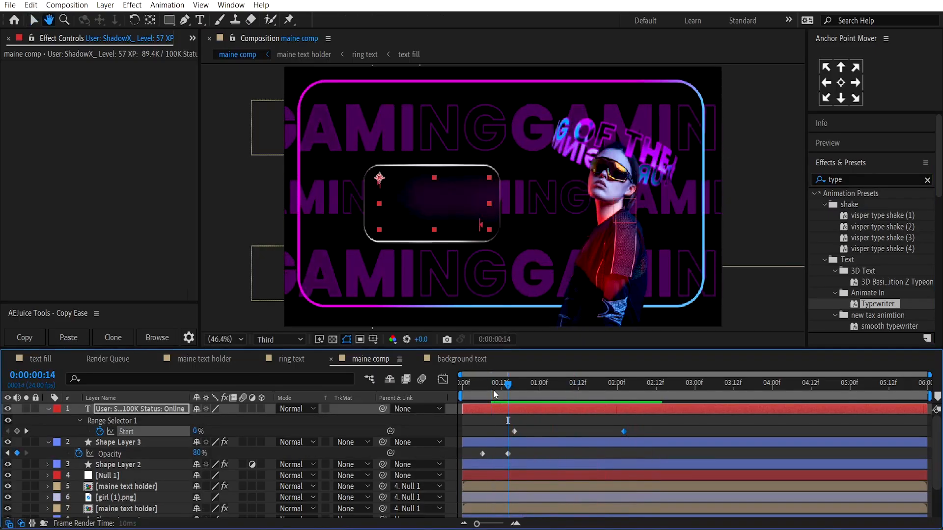
{"action": "left_click", "coordinate": [119, 442]}
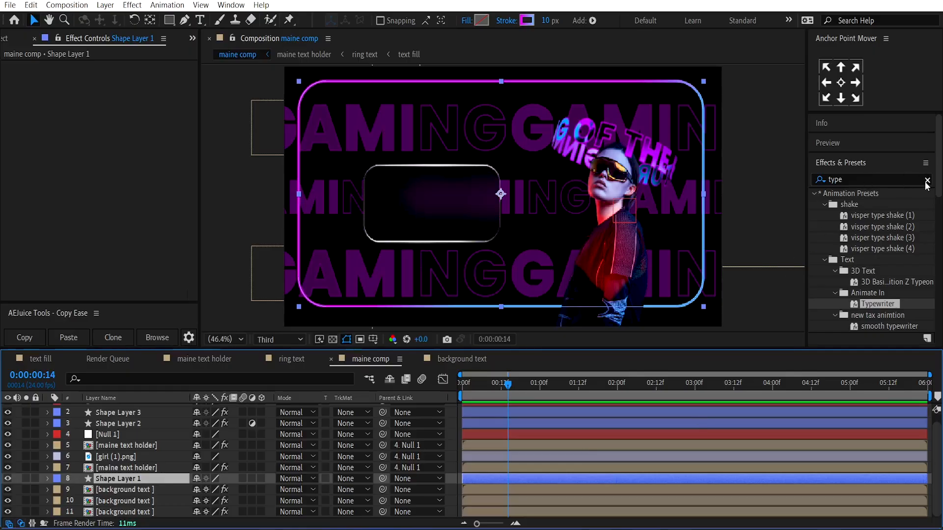
- Clear the effects search and find Deep Glow by searching 'deep' with Shape Layer 1 selected
{"action": "left_click", "coordinate": [926, 186]}
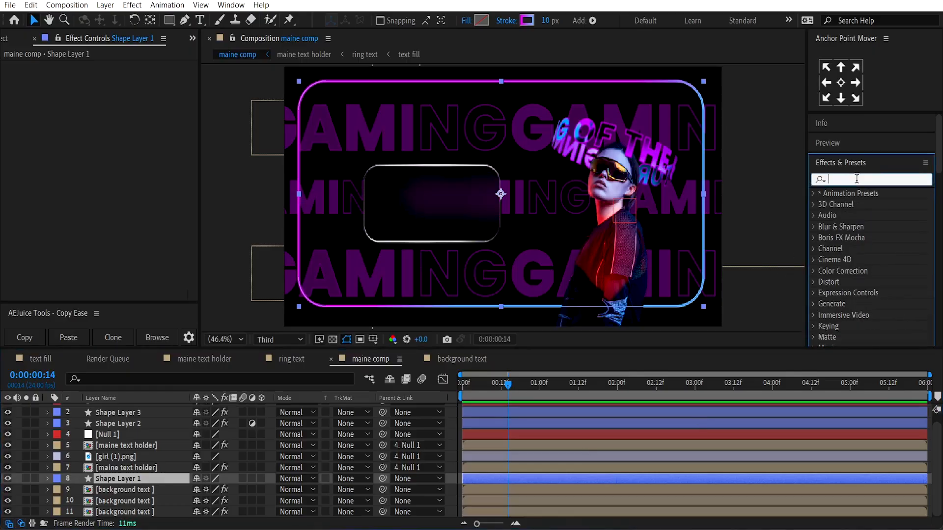
{"action": "type", "text": "deep"}
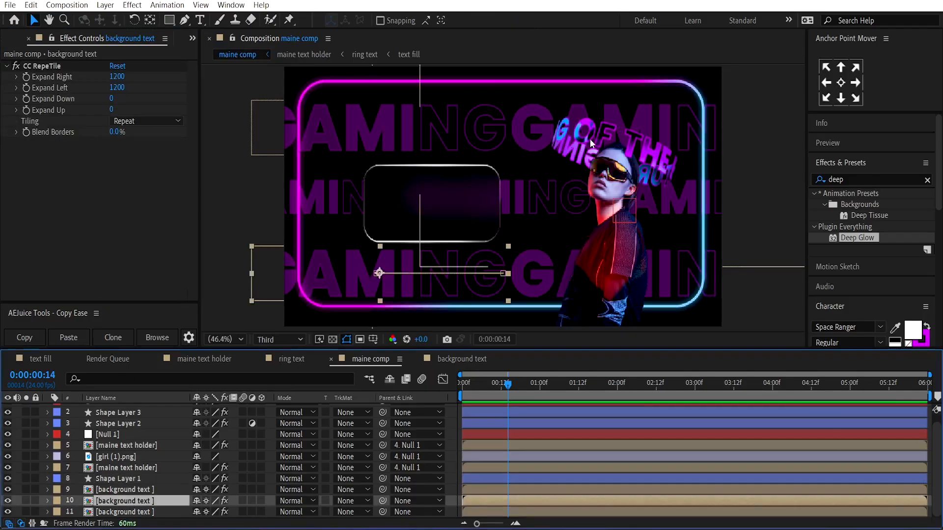
{"action": "mouse_move", "coordinate": [615, 146]}
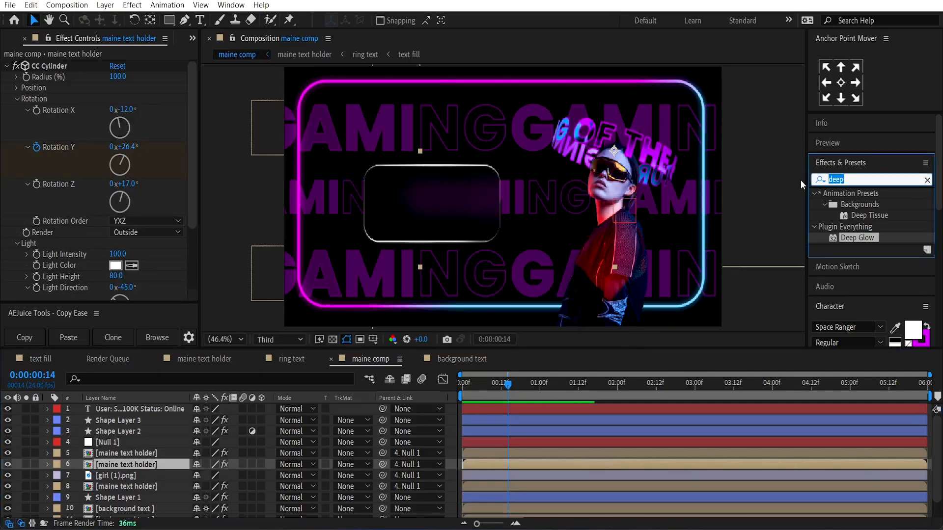
- Apply CC Radial Fast Blur to a text holder layer and preview from the start
{"action": "type", "text": "cc ra"}
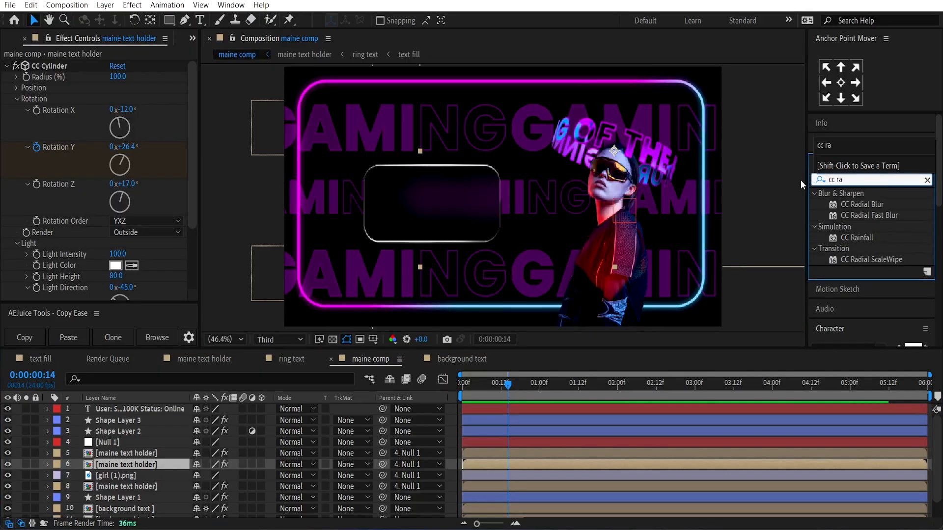
{"action": "double_click", "coordinate": [871, 215]}
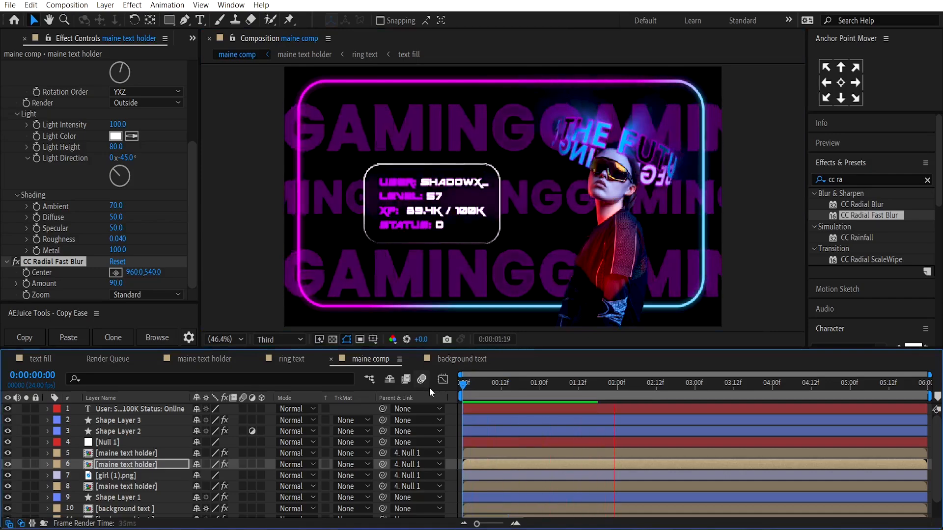
{"action": "left_click", "coordinate": [494, 382]}
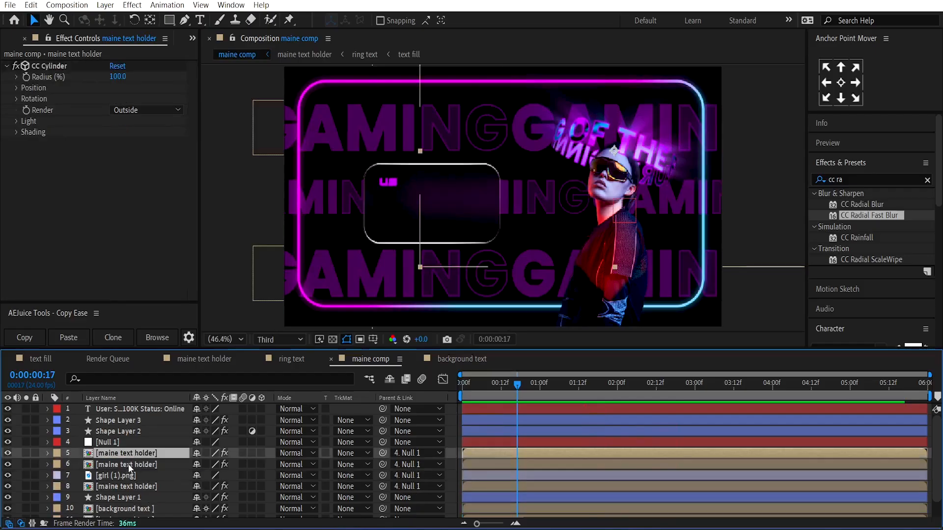
- Copy the frame shape's Deep Glow onto the other text holder layers
{"action": "left_click", "coordinate": [120, 497]}
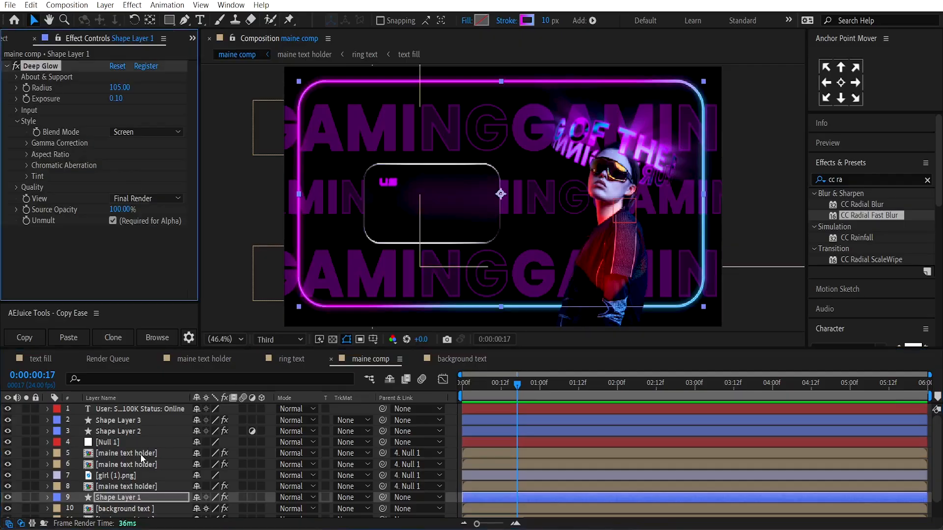
{"action": "left_click", "coordinate": [127, 453]}
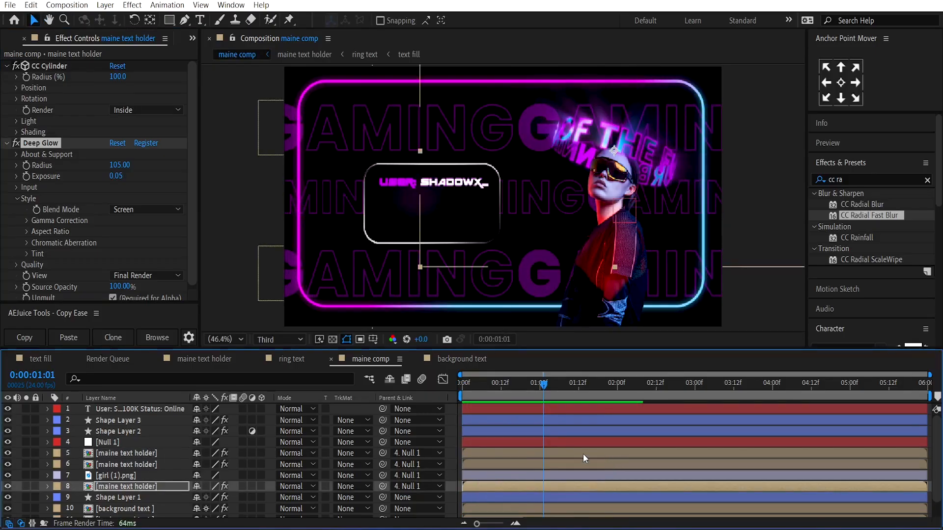
{"action": "left_click", "coordinate": [140, 408]}
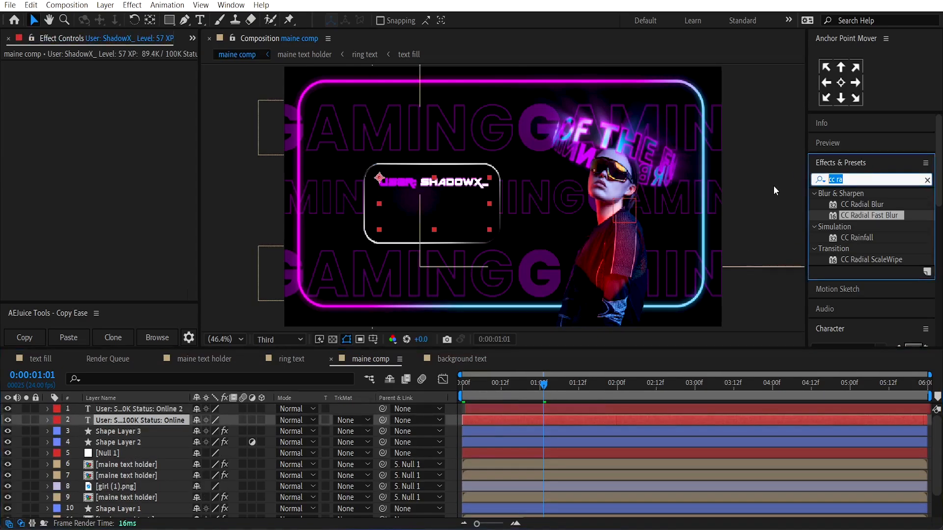
- Give the duplicated stats text a Fill effect coloured cyan #00C1FF and preview the animation
{"action": "type", "text": "fill"}
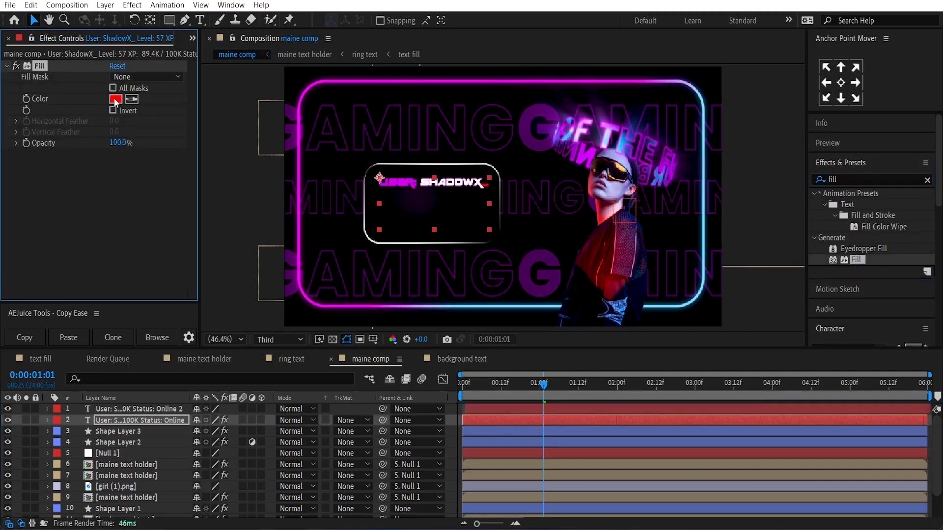
{"action": "left_click", "coordinate": [116, 99]}
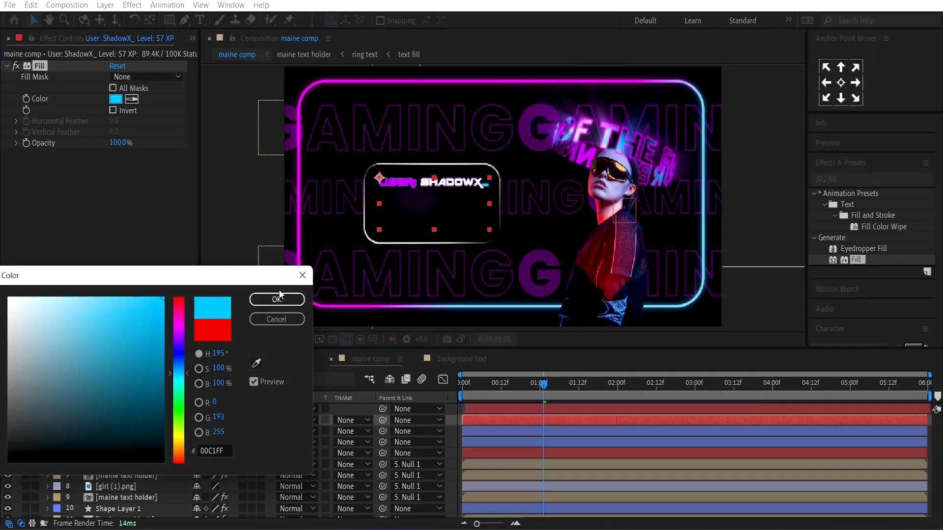
{"action": "left_click", "coordinate": [276, 298]}
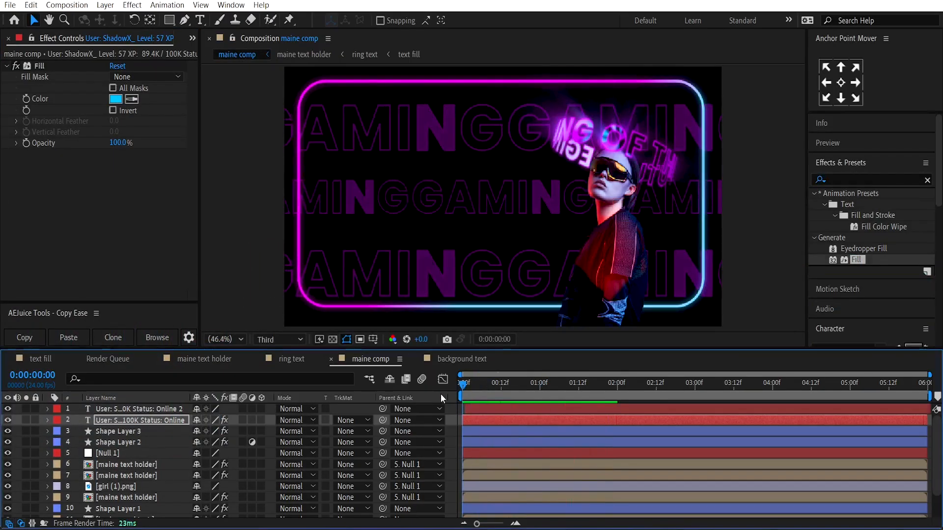
{"action": "left_click", "coordinate": [512, 400]}
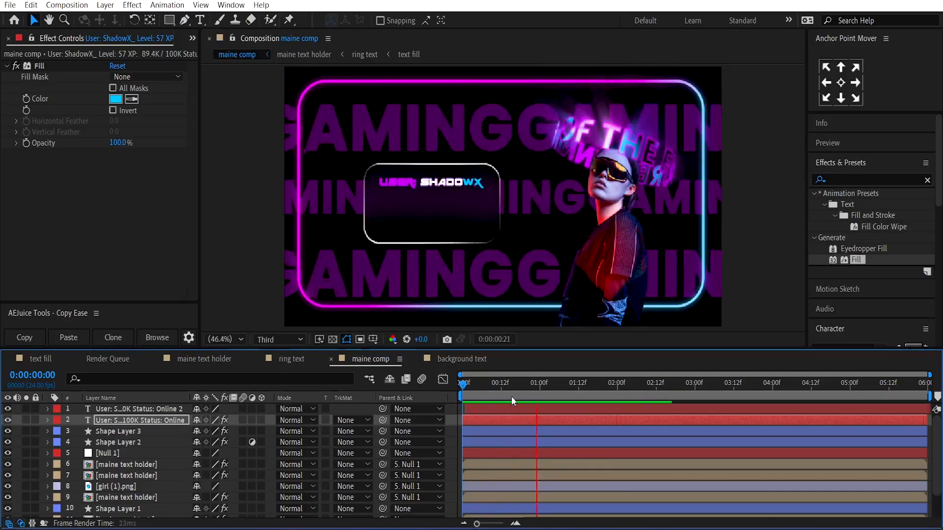
{"action": "left_click", "coordinate": [612, 382]}
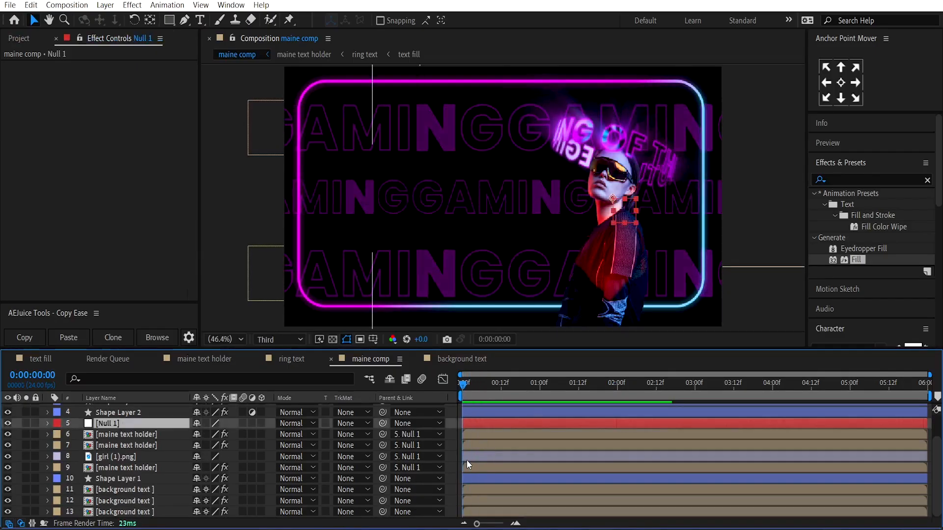
{"action": "left_click", "coordinate": [47, 423]}
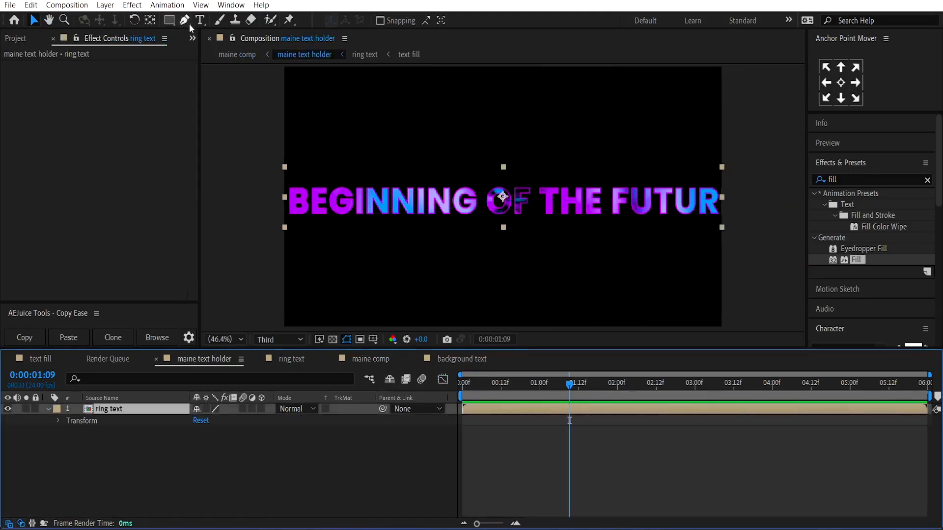
- Draw a rectangle mask over the ring text and keyframe its Mask Path
{"action": "left_click", "coordinate": [170, 19]}
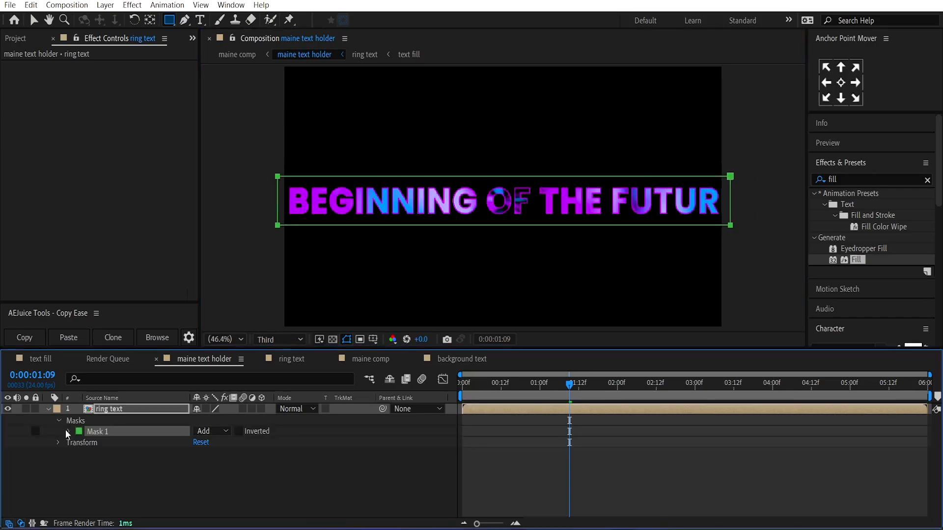
{"action": "left_click", "coordinate": [58, 431]}
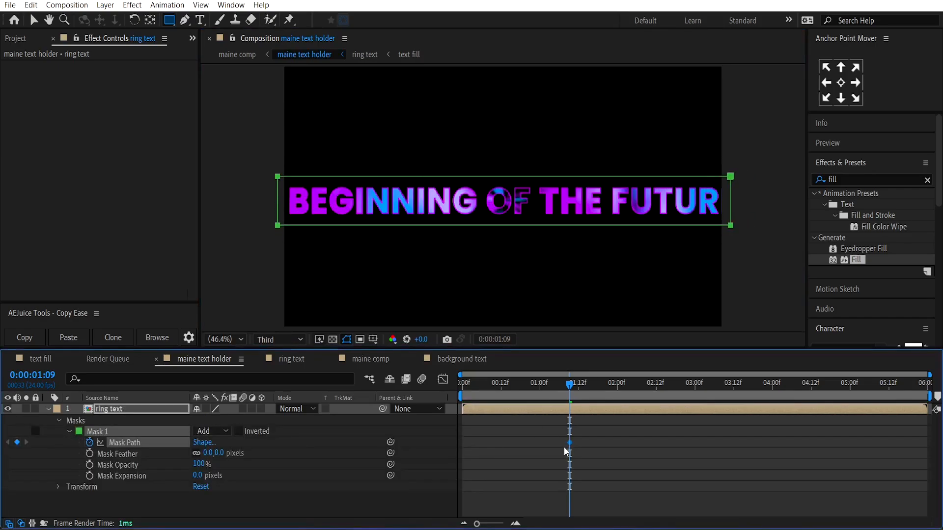
{"action": "left_click", "coordinate": [462, 383]}
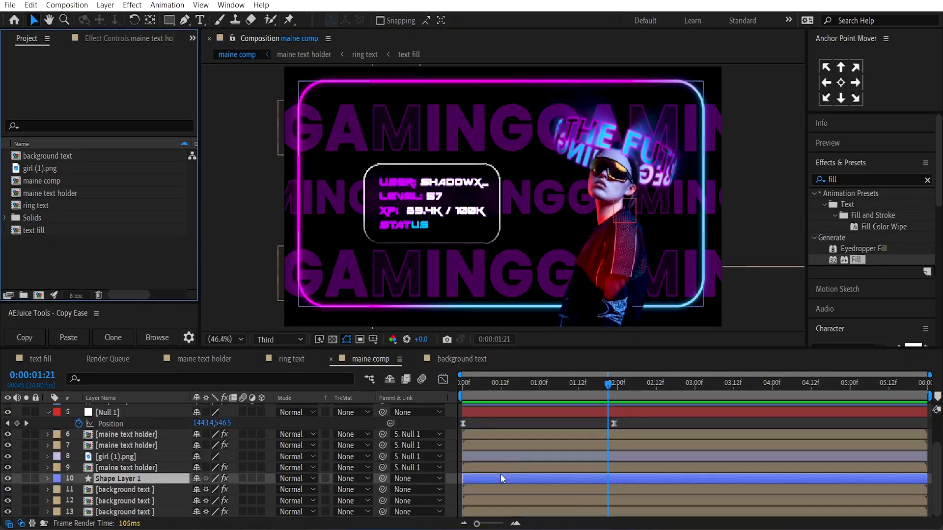
- Add Trim Paths to Shape Layer 1 and keyframe its Start at 0%
{"action": "left_click", "coordinate": [592, 20]}
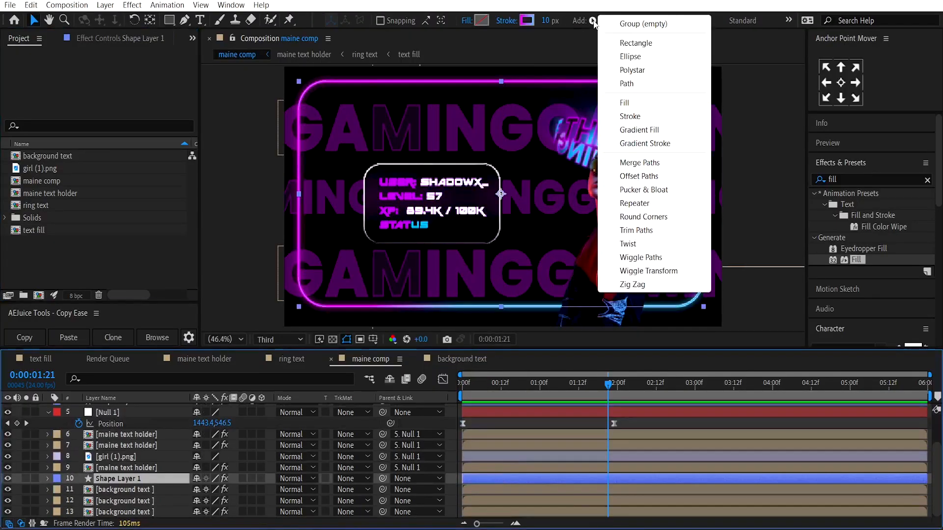
{"action": "left_click", "coordinate": [636, 229]}
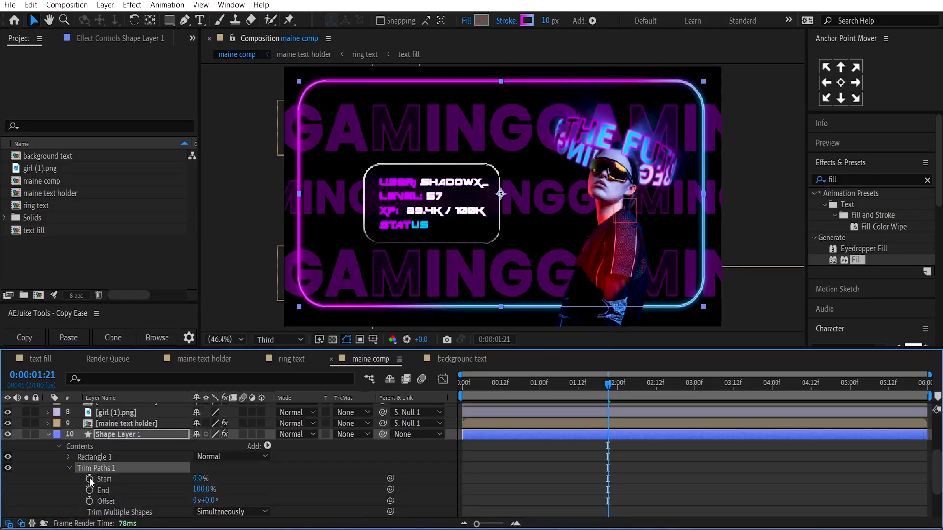
{"action": "left_click", "coordinate": [90, 478]}
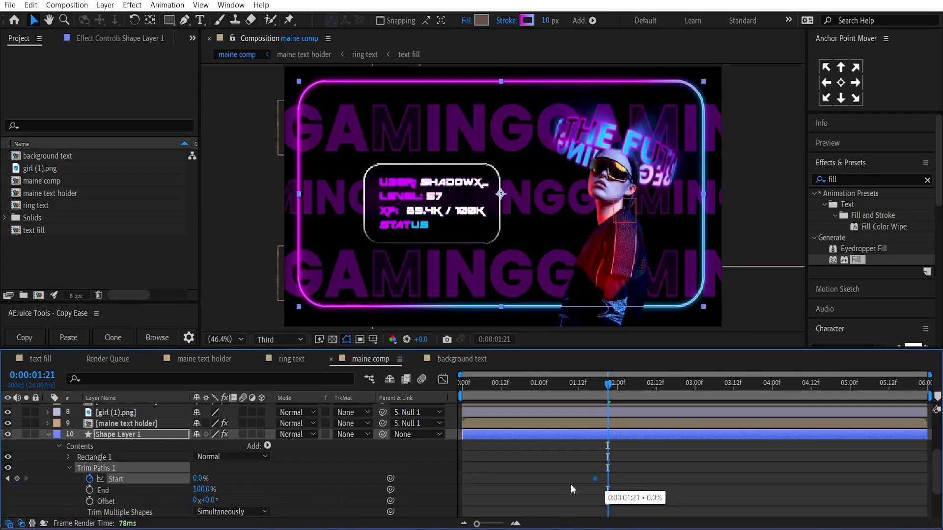
{"action": "left_click", "coordinate": [476, 382]}
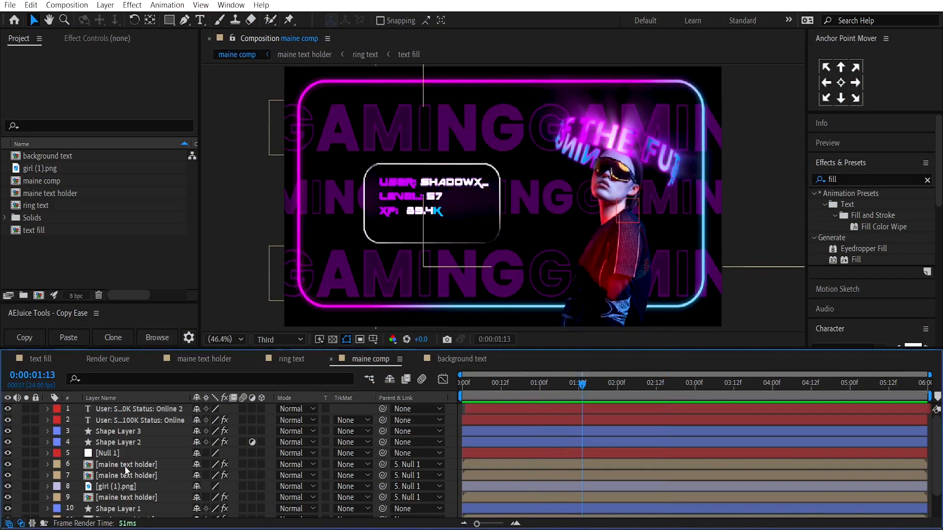
- Give girl (1).png a Stroke layer style with a light outline colour
{"action": "right_click", "coordinate": [115, 486]}
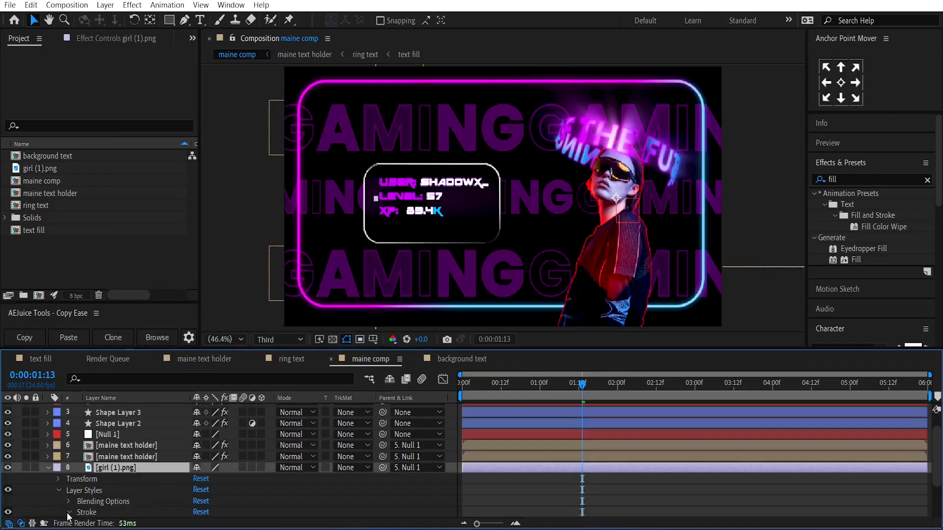
{"action": "left_click", "coordinate": [199, 478]}
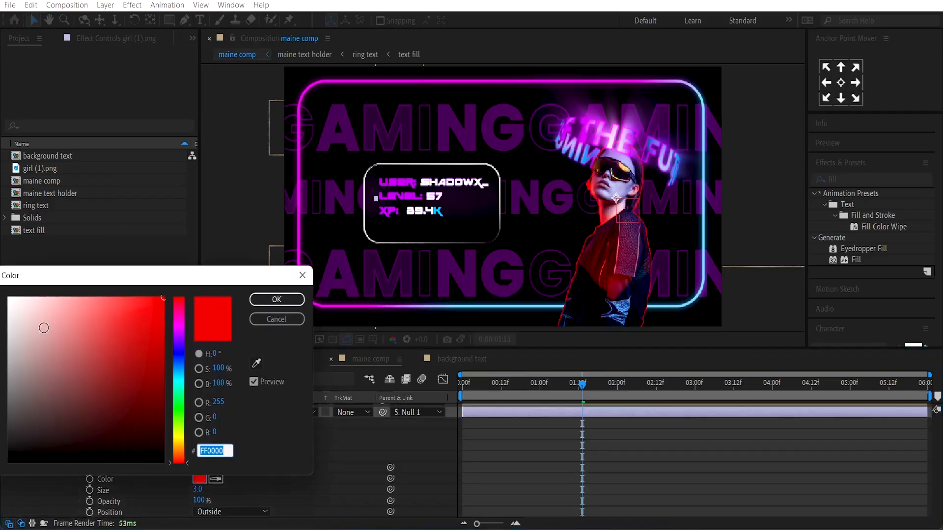
{"action": "left_click", "coordinate": [39, 299]}
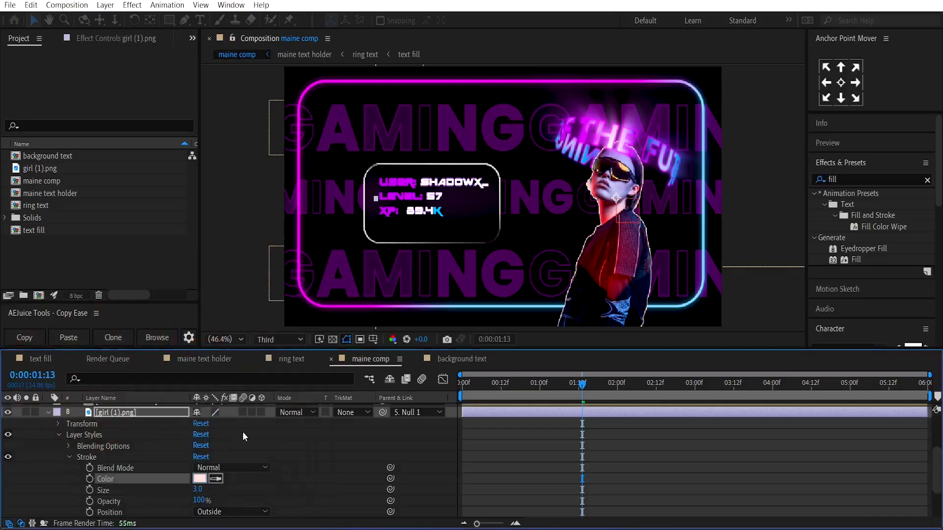
{"action": "left_click", "coordinate": [198, 490]}
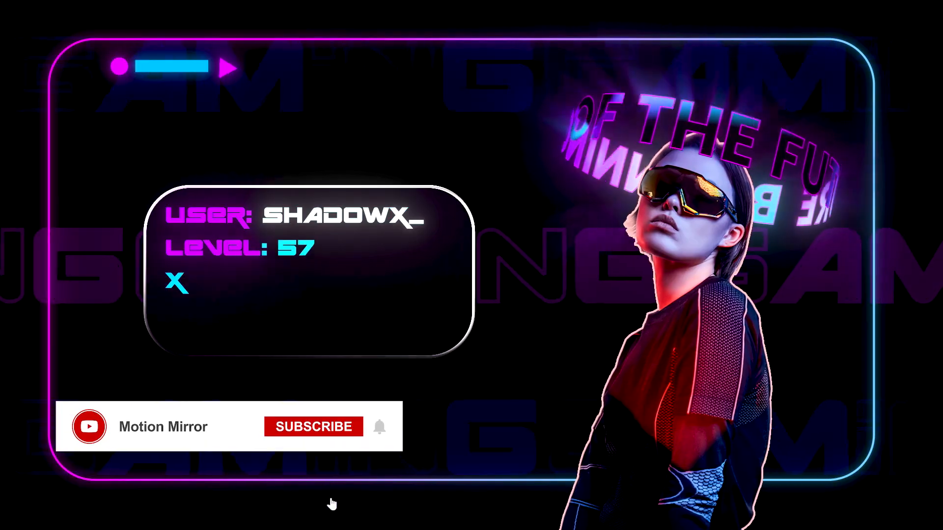
- Play back the finished profile card with typed stats and scrolling GAMING rows
{"action": "left_click", "coordinate": [313, 426]}
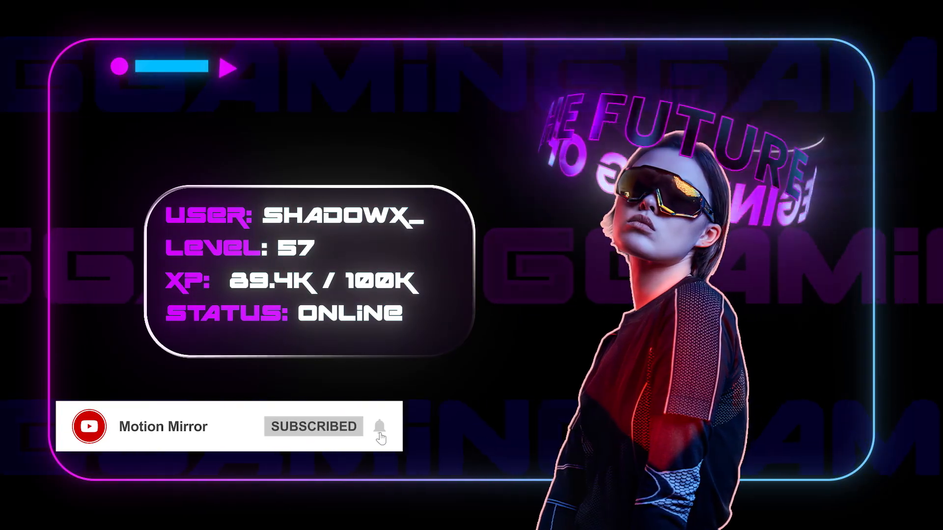